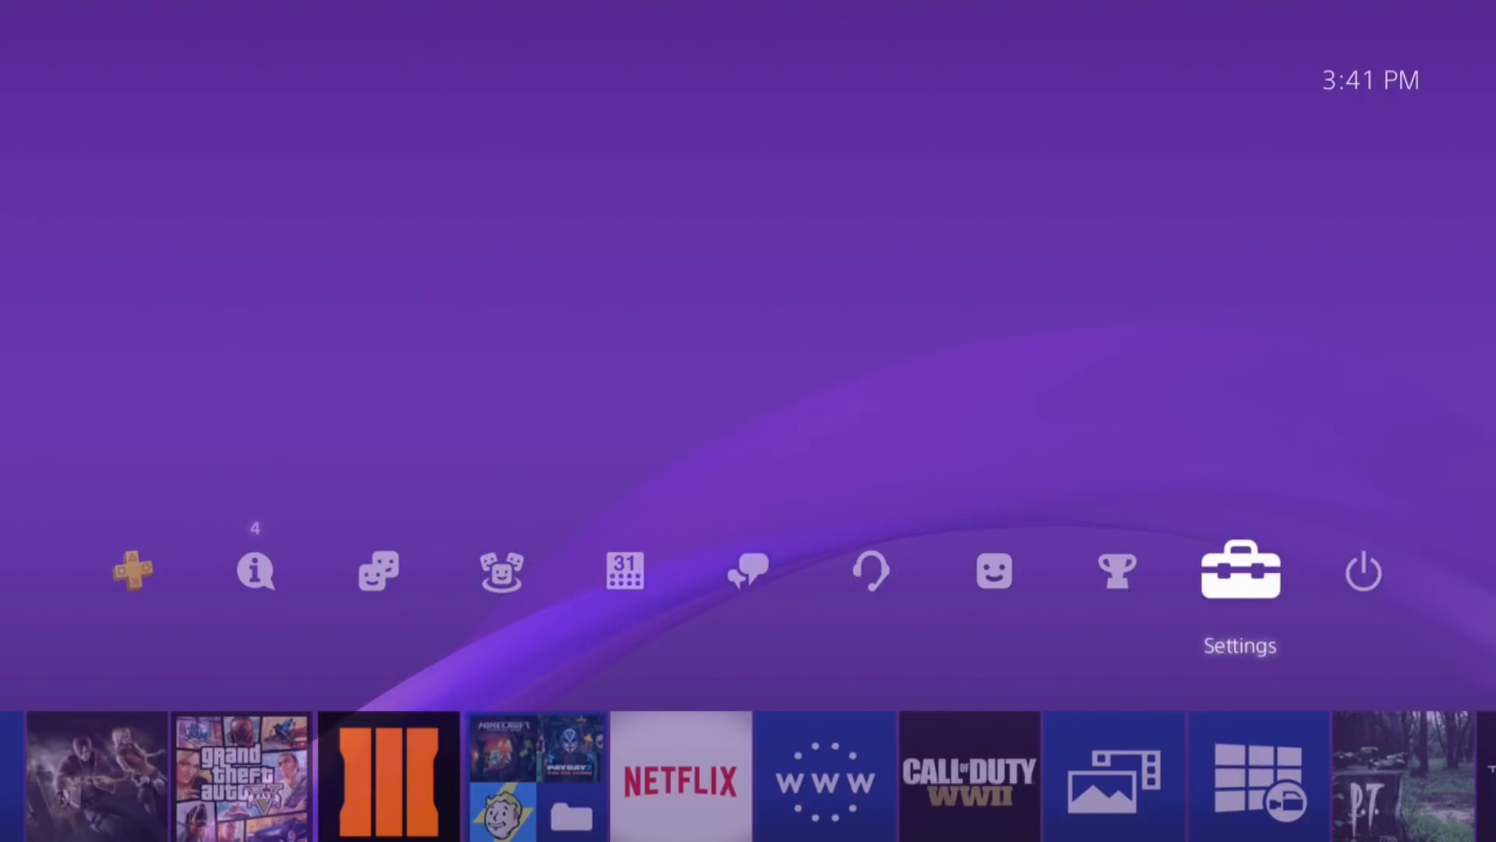
Load Exploit Host through User's Guide/Helpful Info and the User's Guide entry
click(1241, 575)
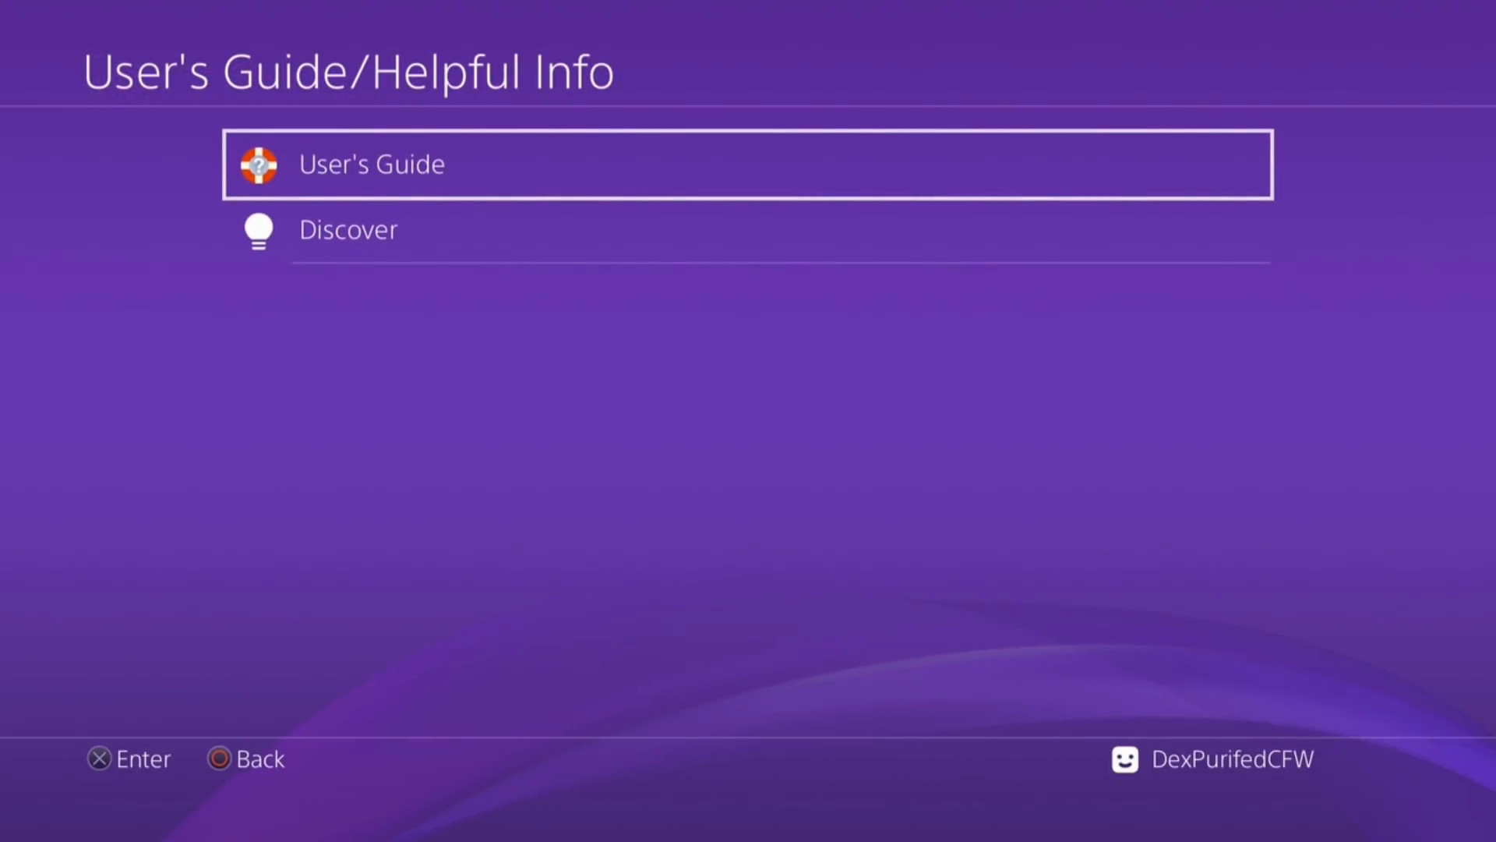
click(371, 163)
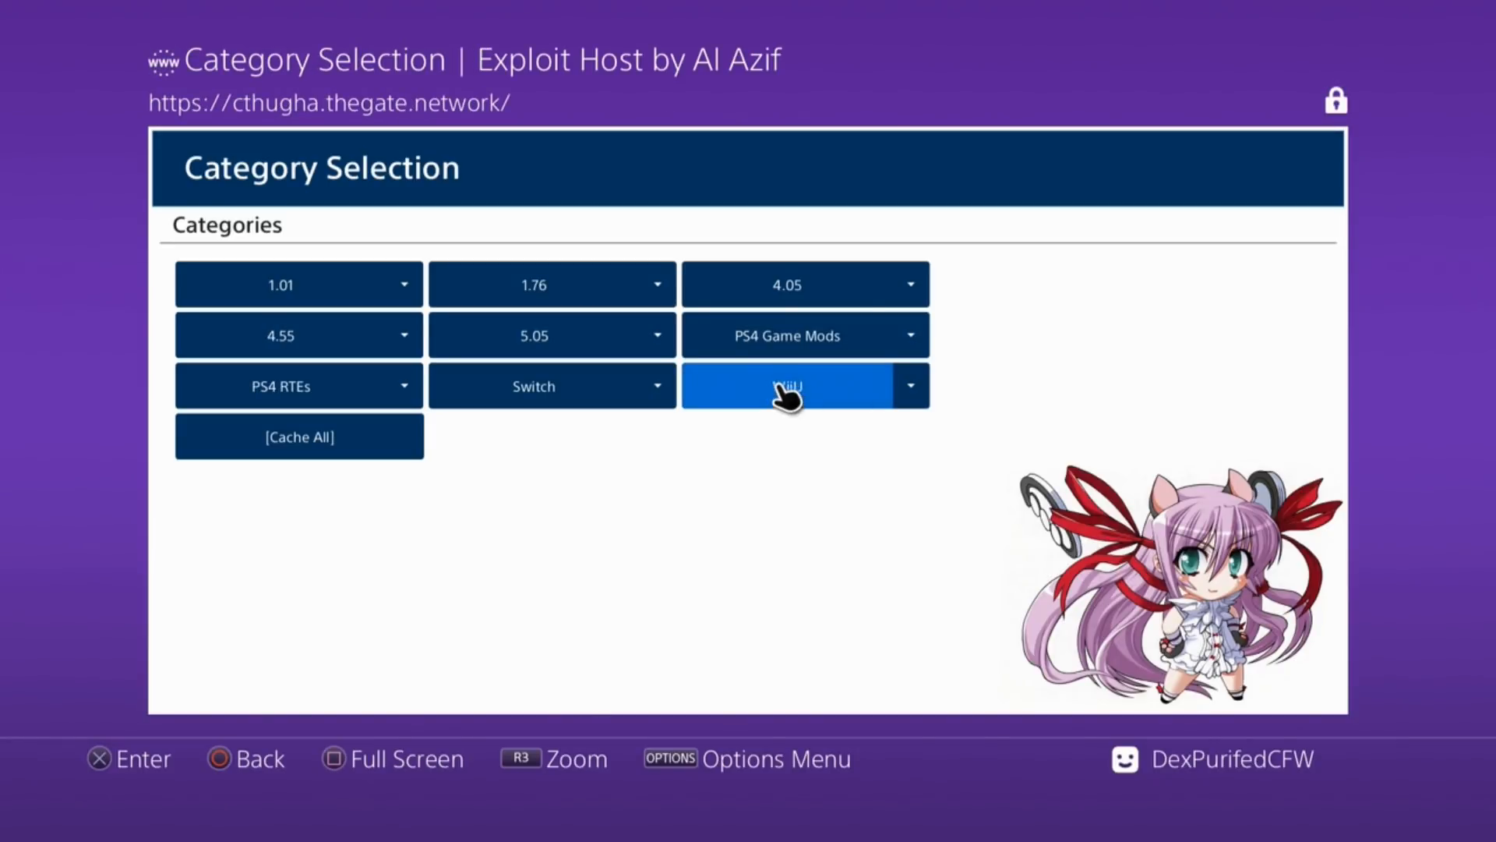
mouse_move(420, 210)
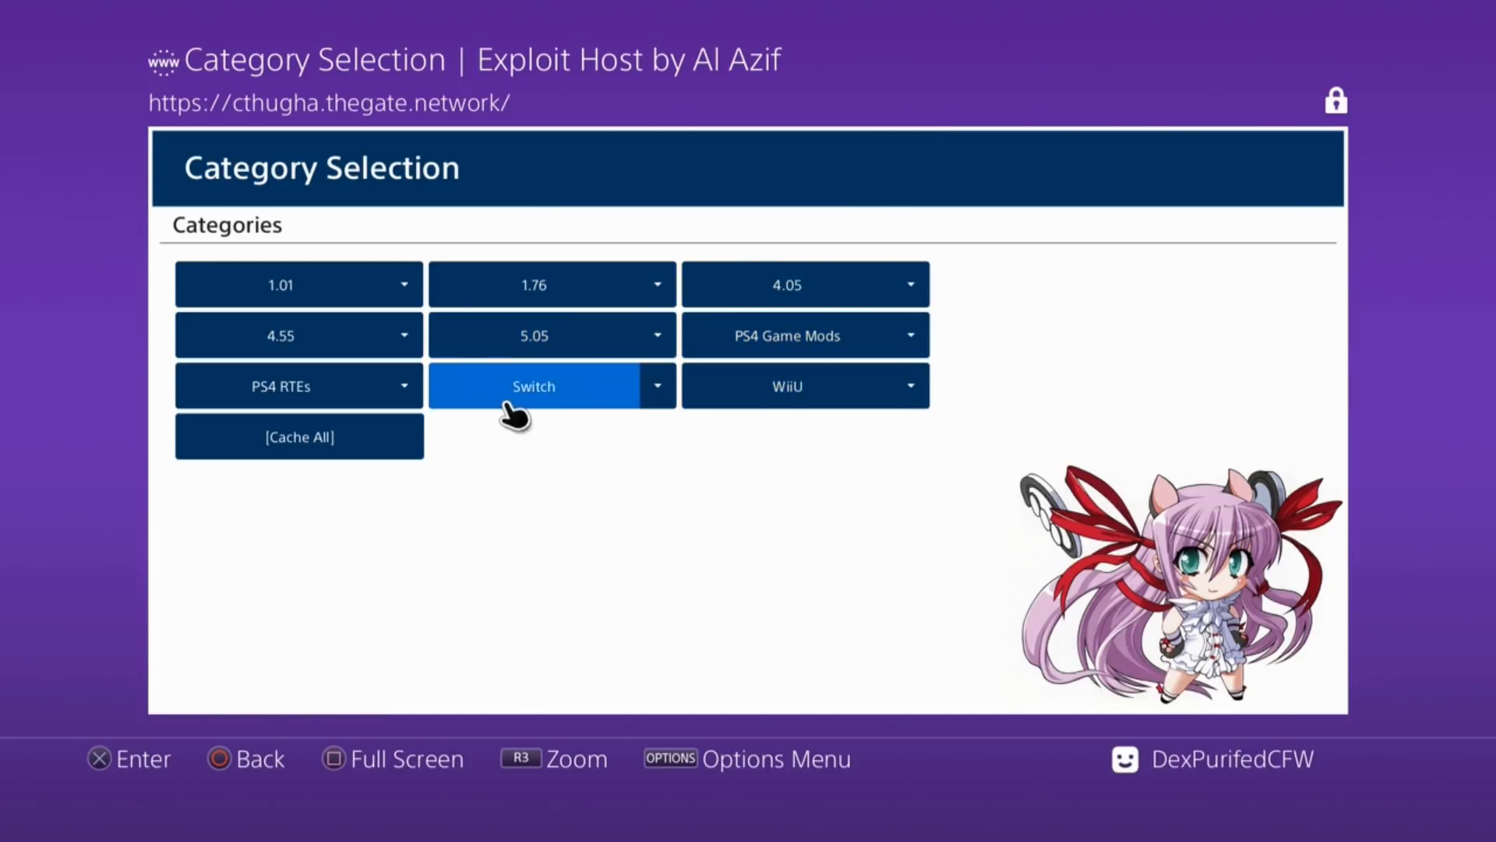
mouse_move(420, 639)
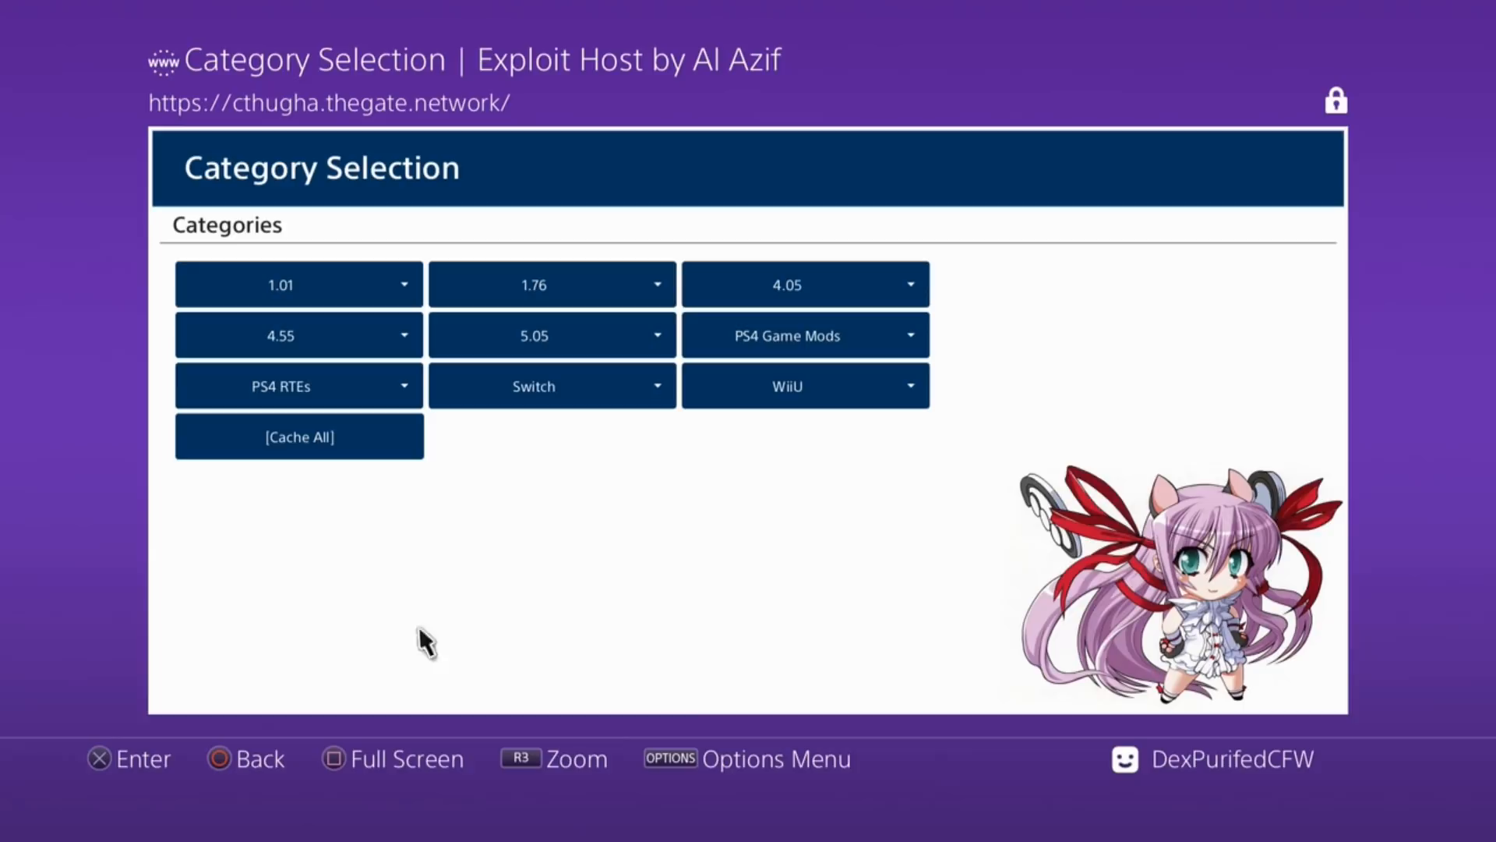
mouse_move(391, 656)
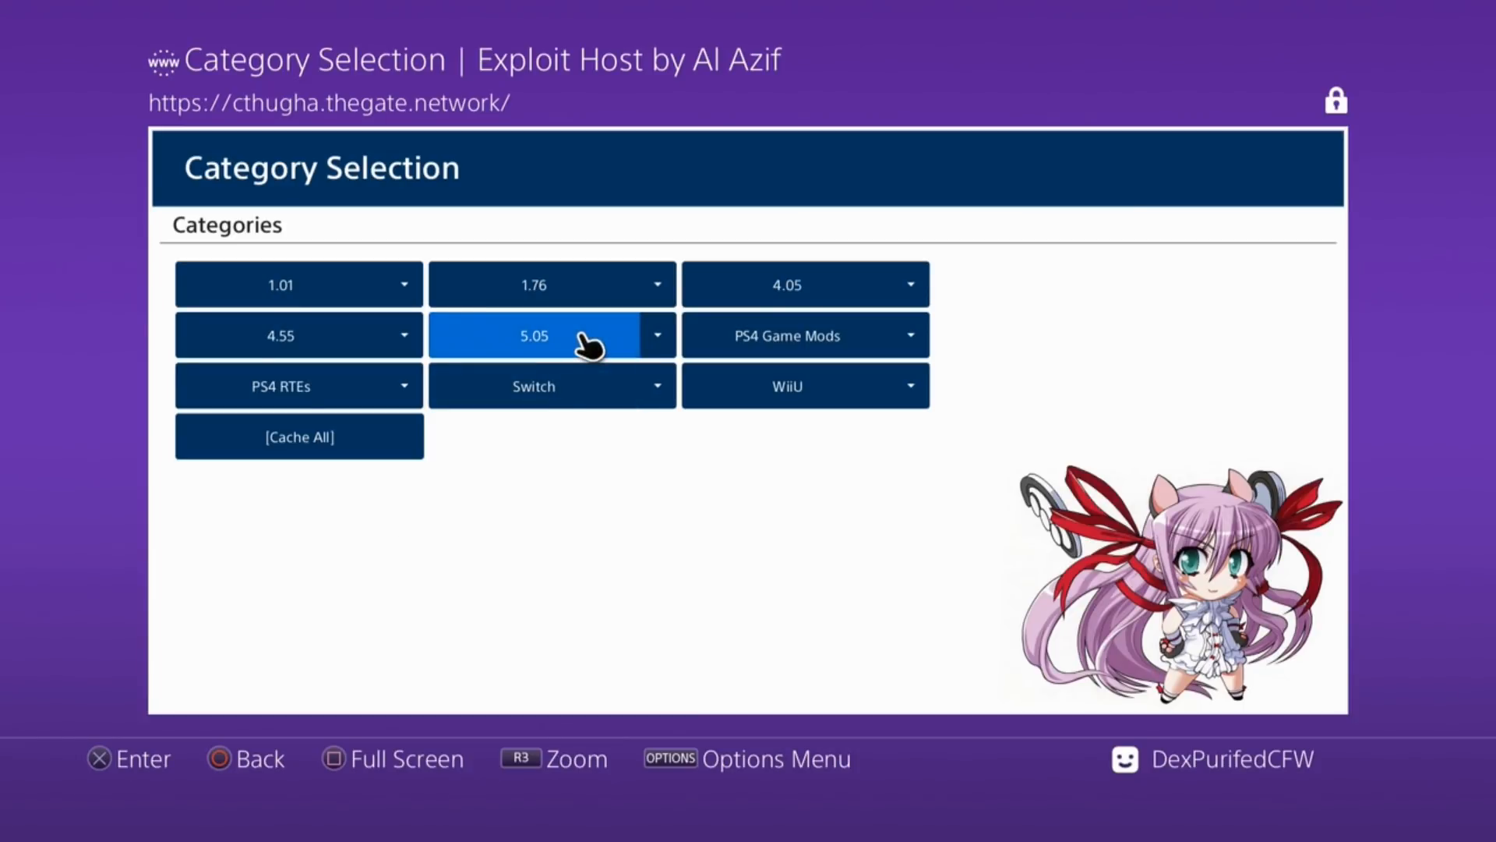
mouse_move(788, 338)
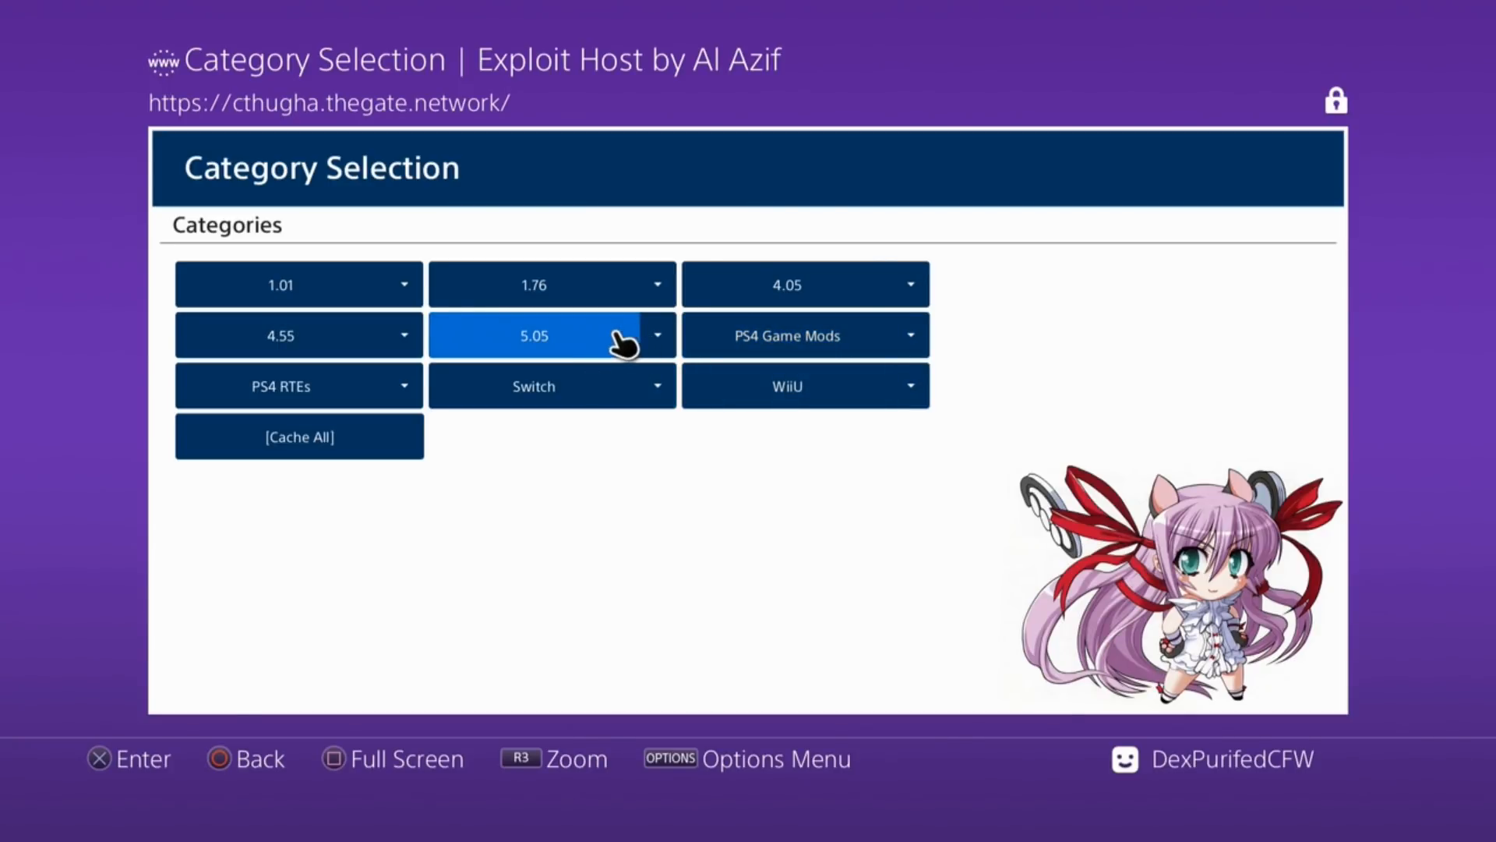
Open the 5.05 exploit list and run the HEN exploit
click(534, 335)
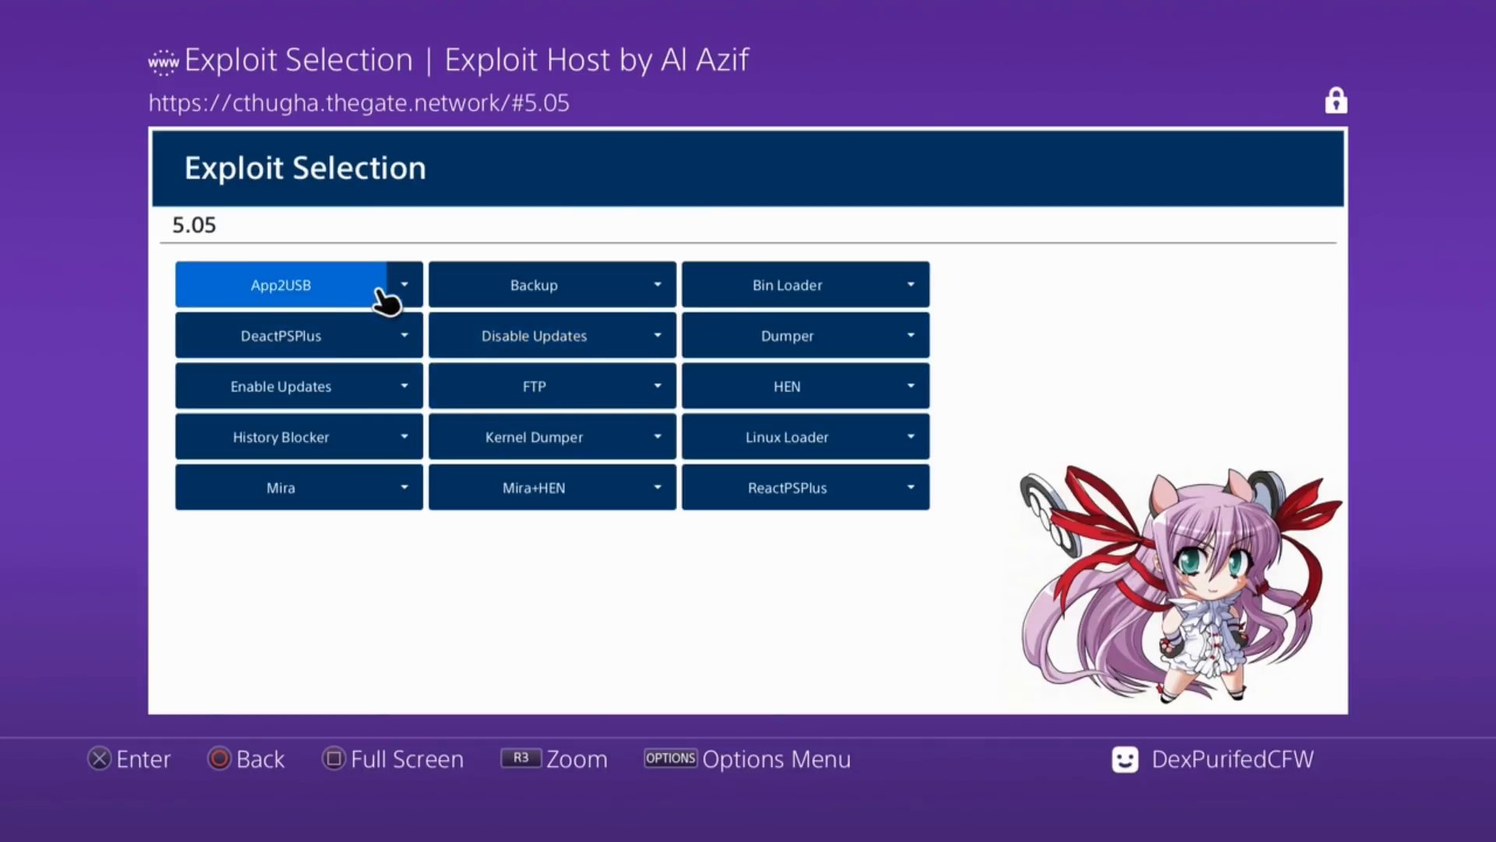
mouse_move(847, 518)
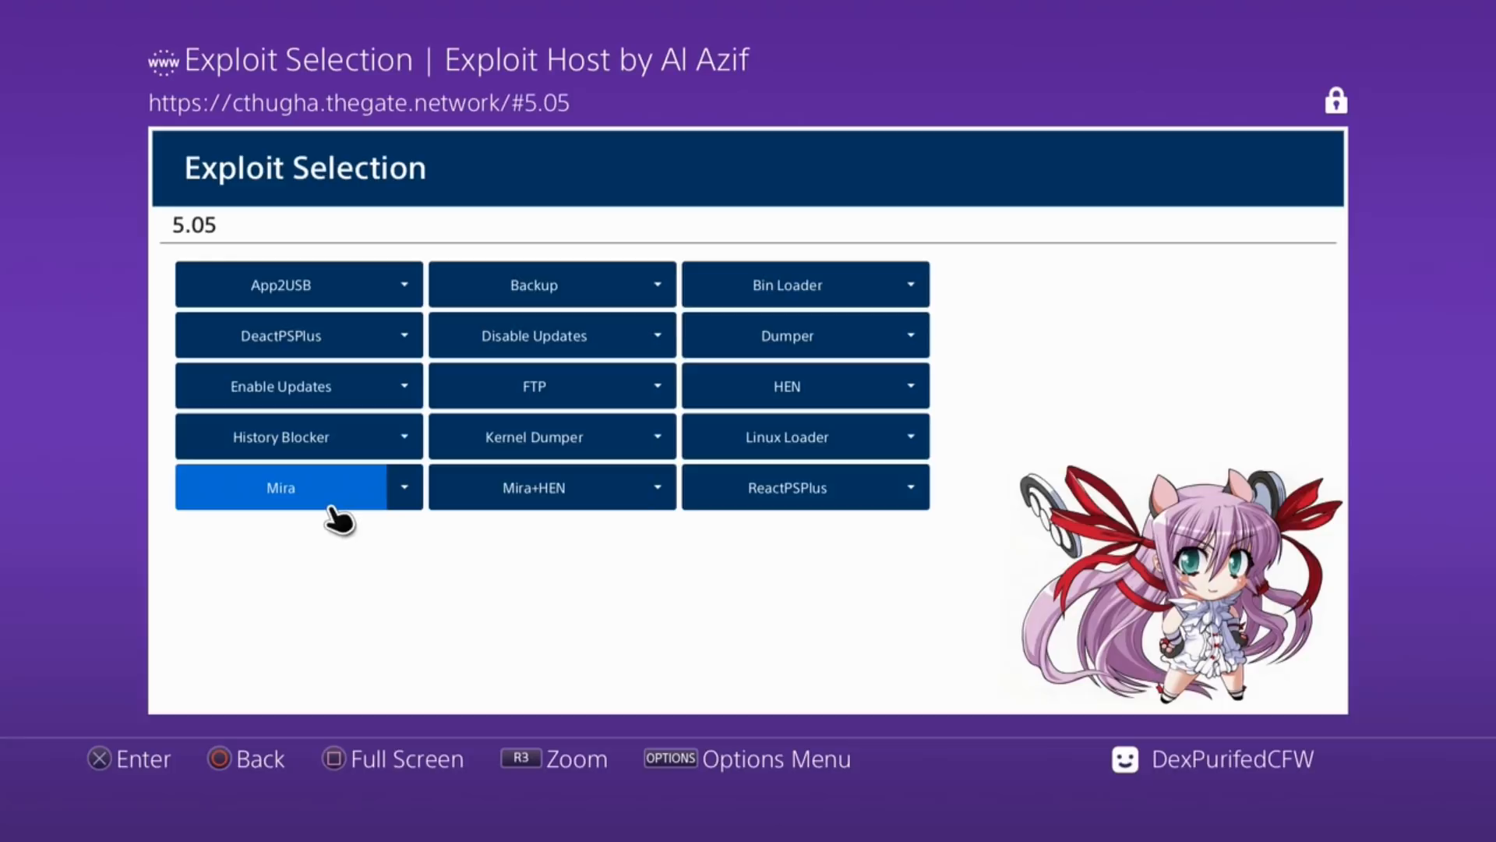
mouse_move(316, 321)
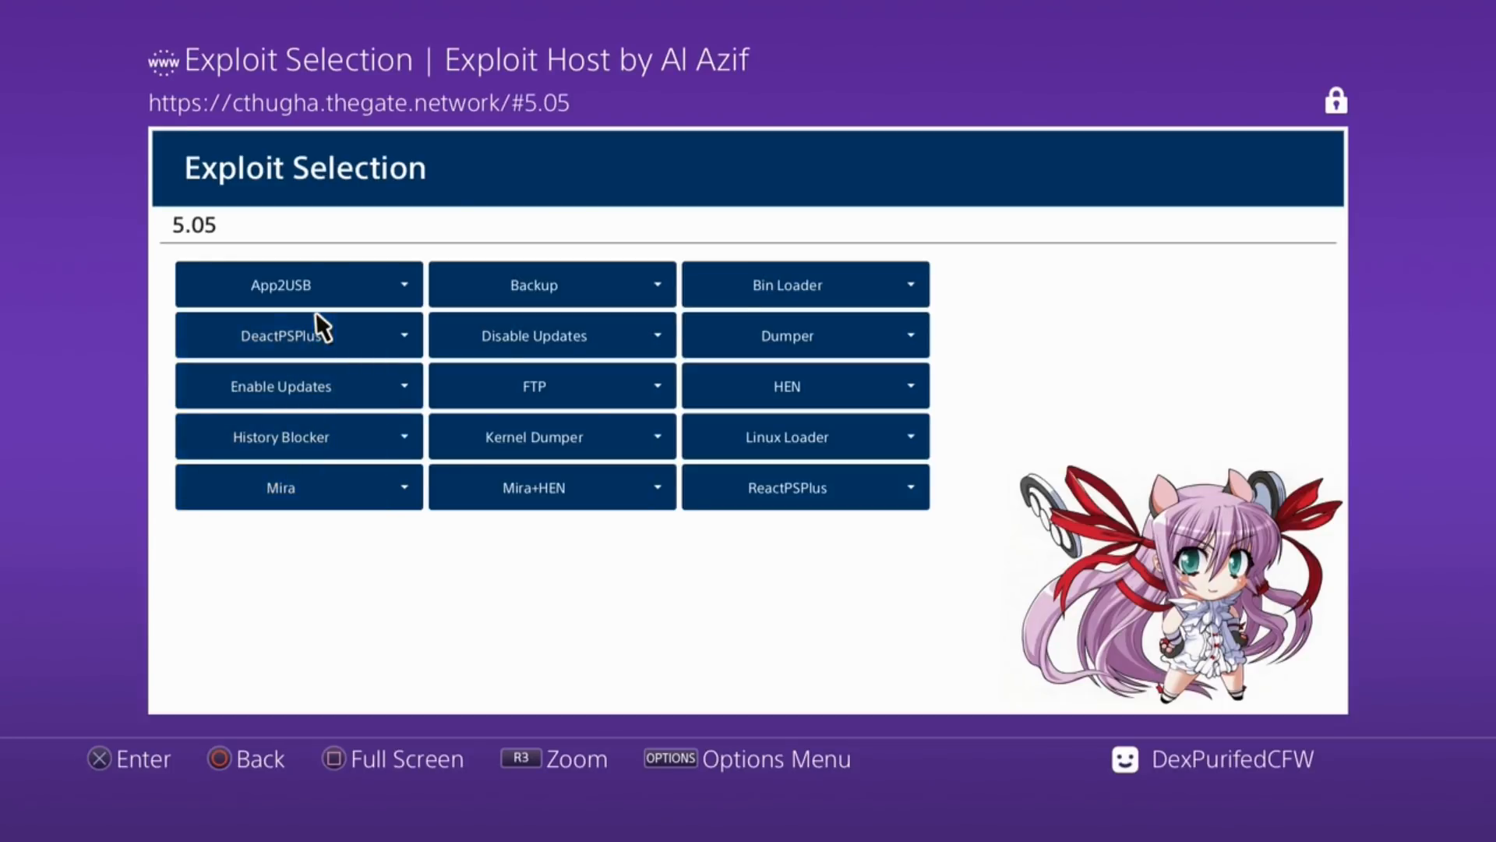
mouse_move(792, 296)
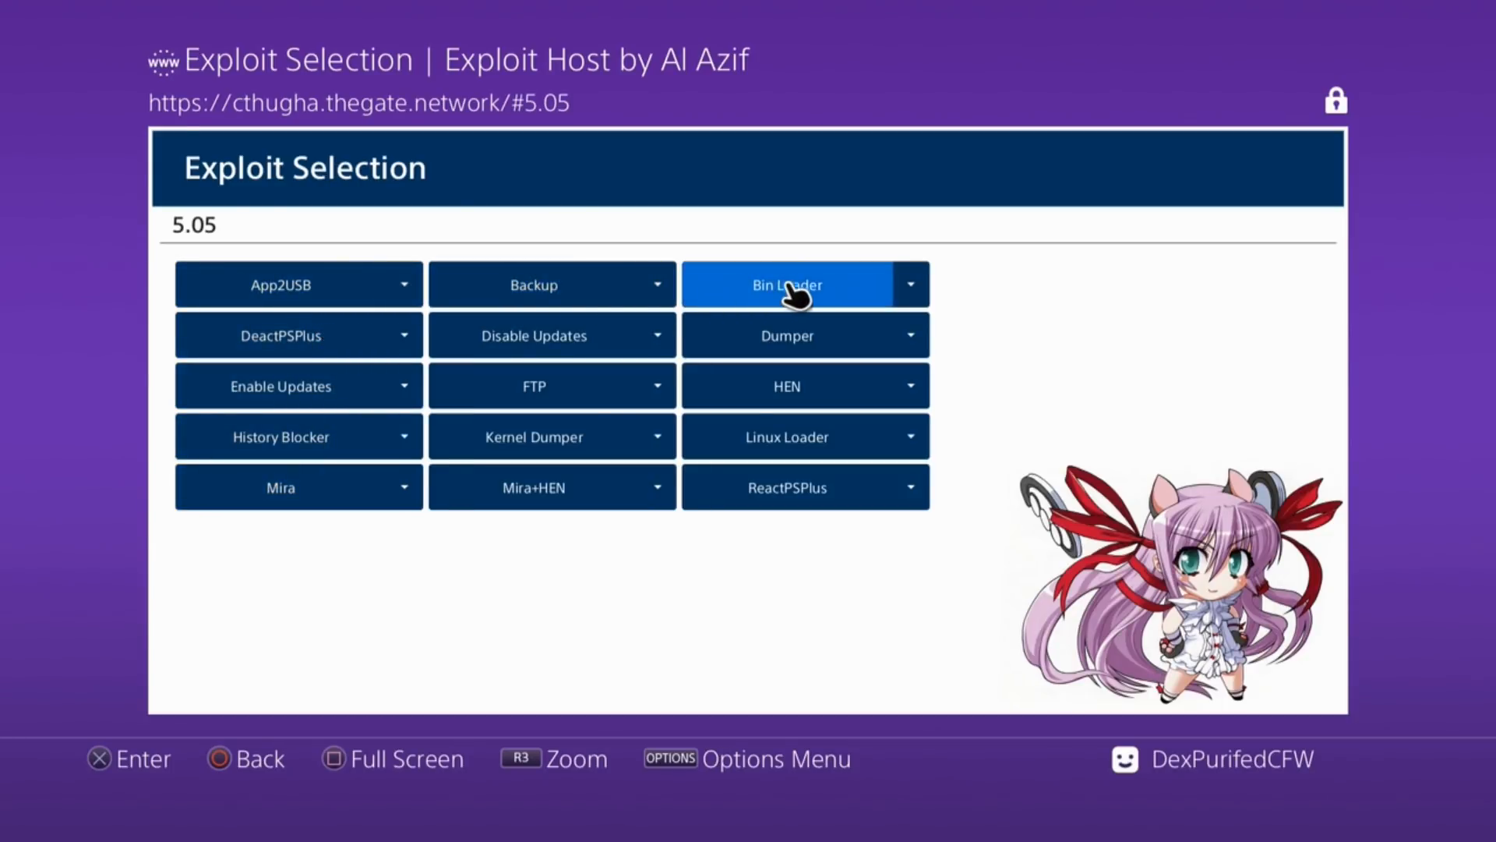
mouse_move(650, 567)
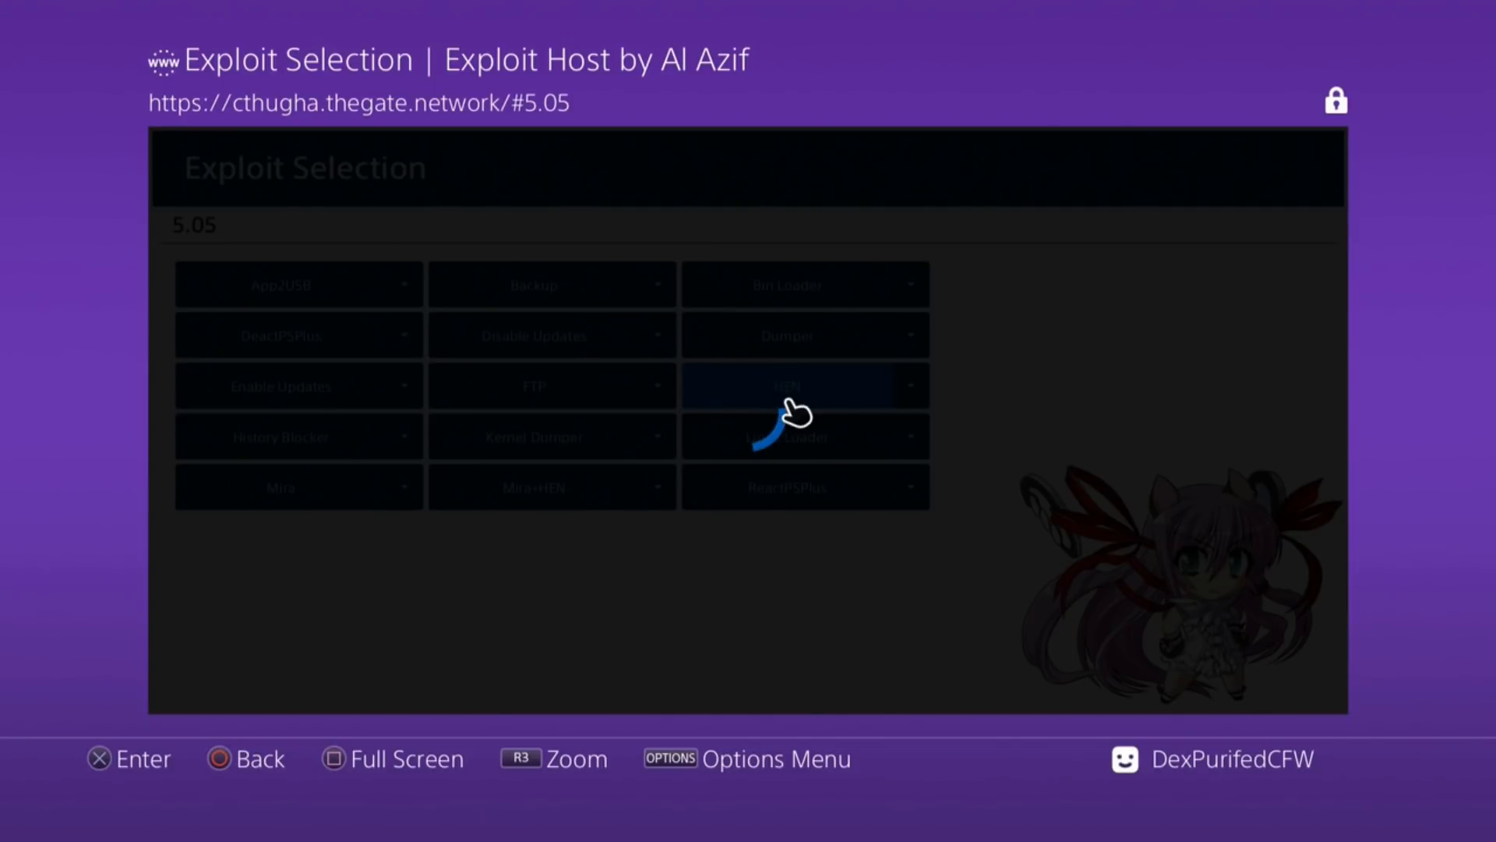
click(787, 385)
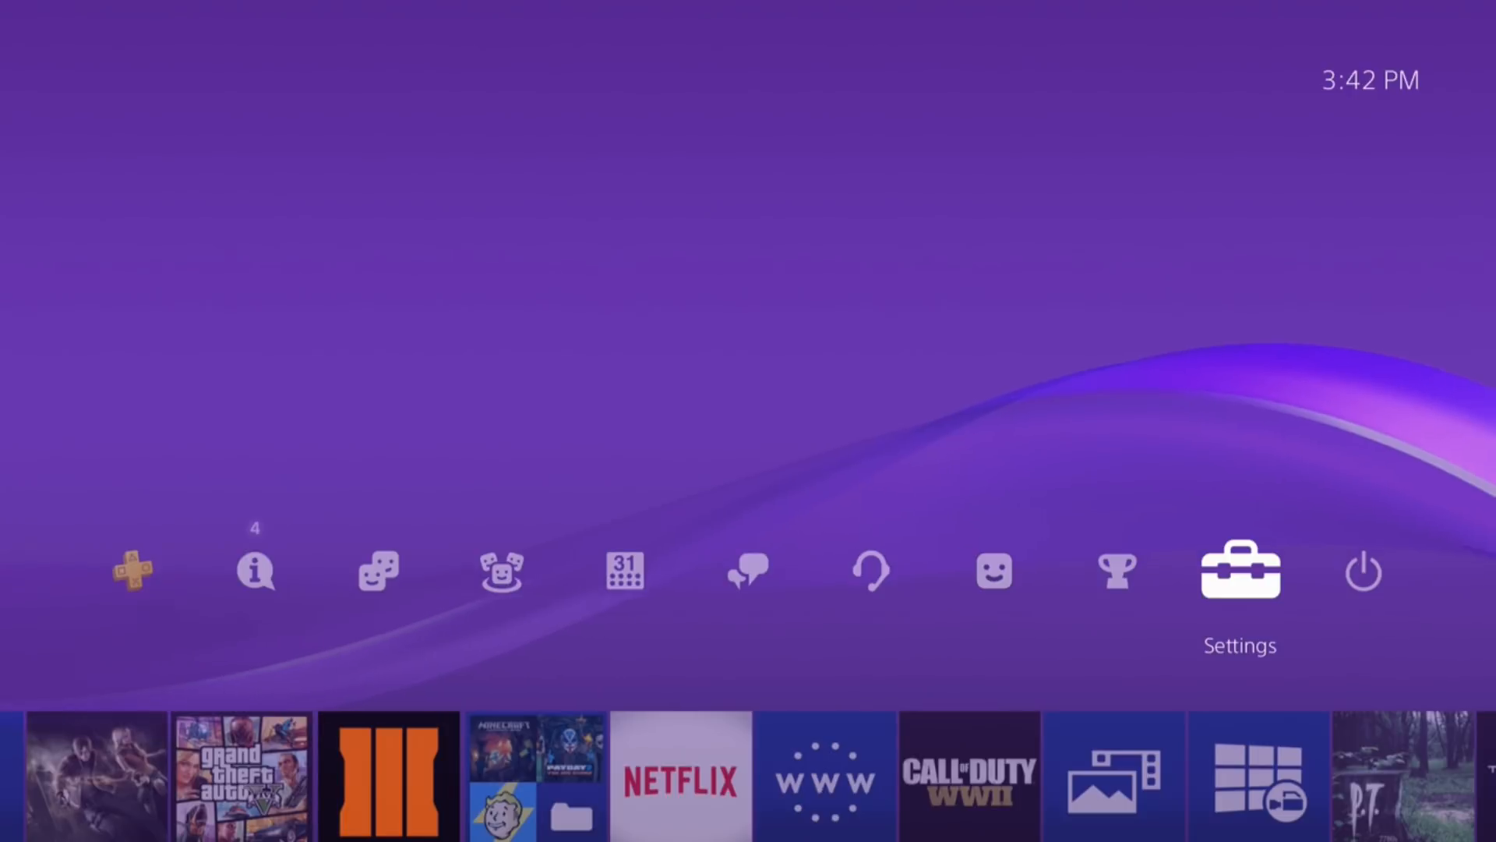
Browse Settings > Themes > Select Theme to view the installed themes
click(1240, 574)
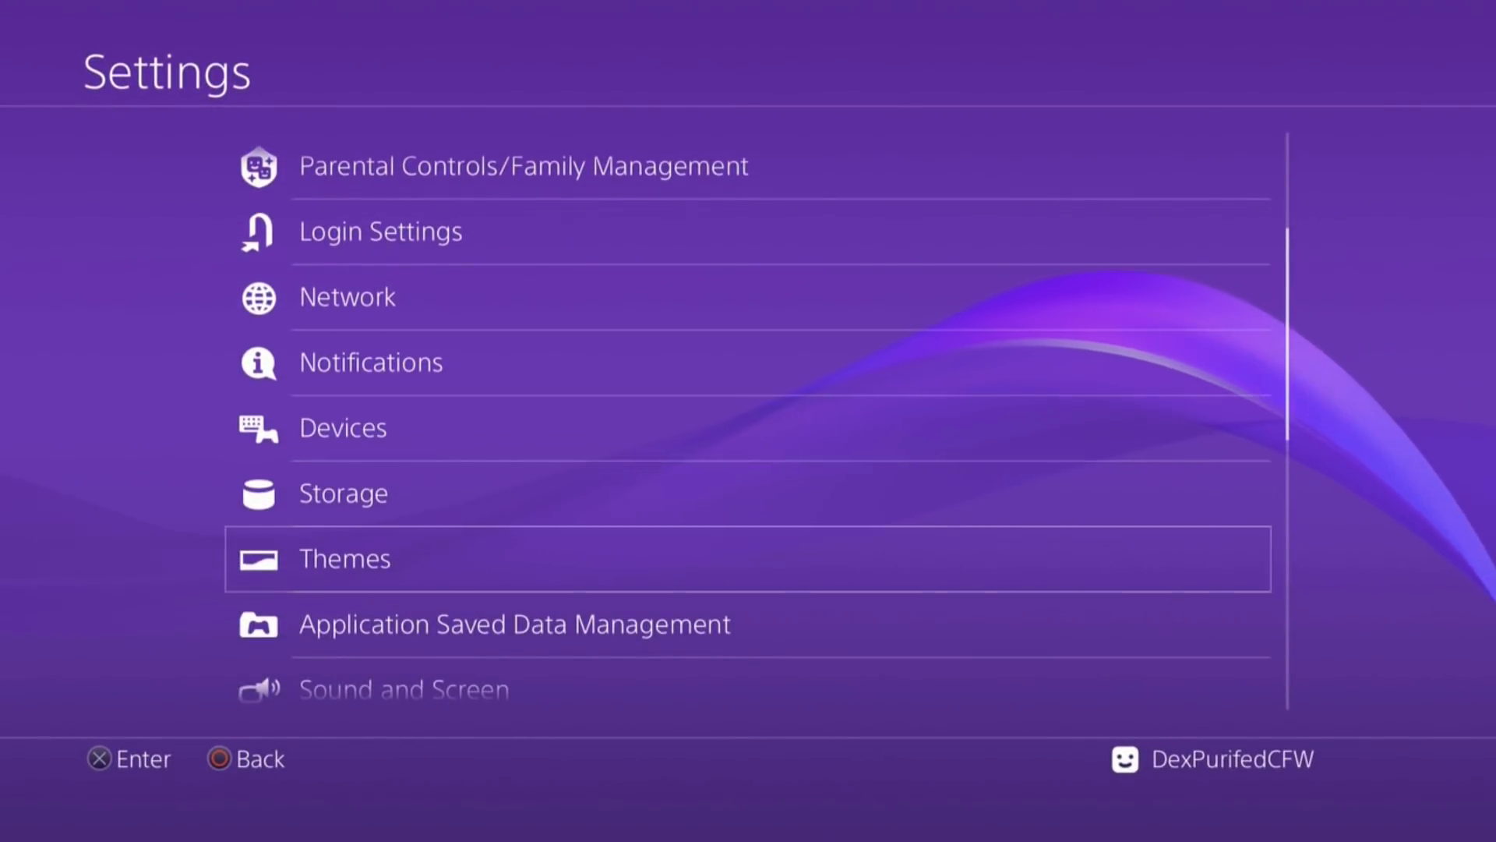
click(344, 559)
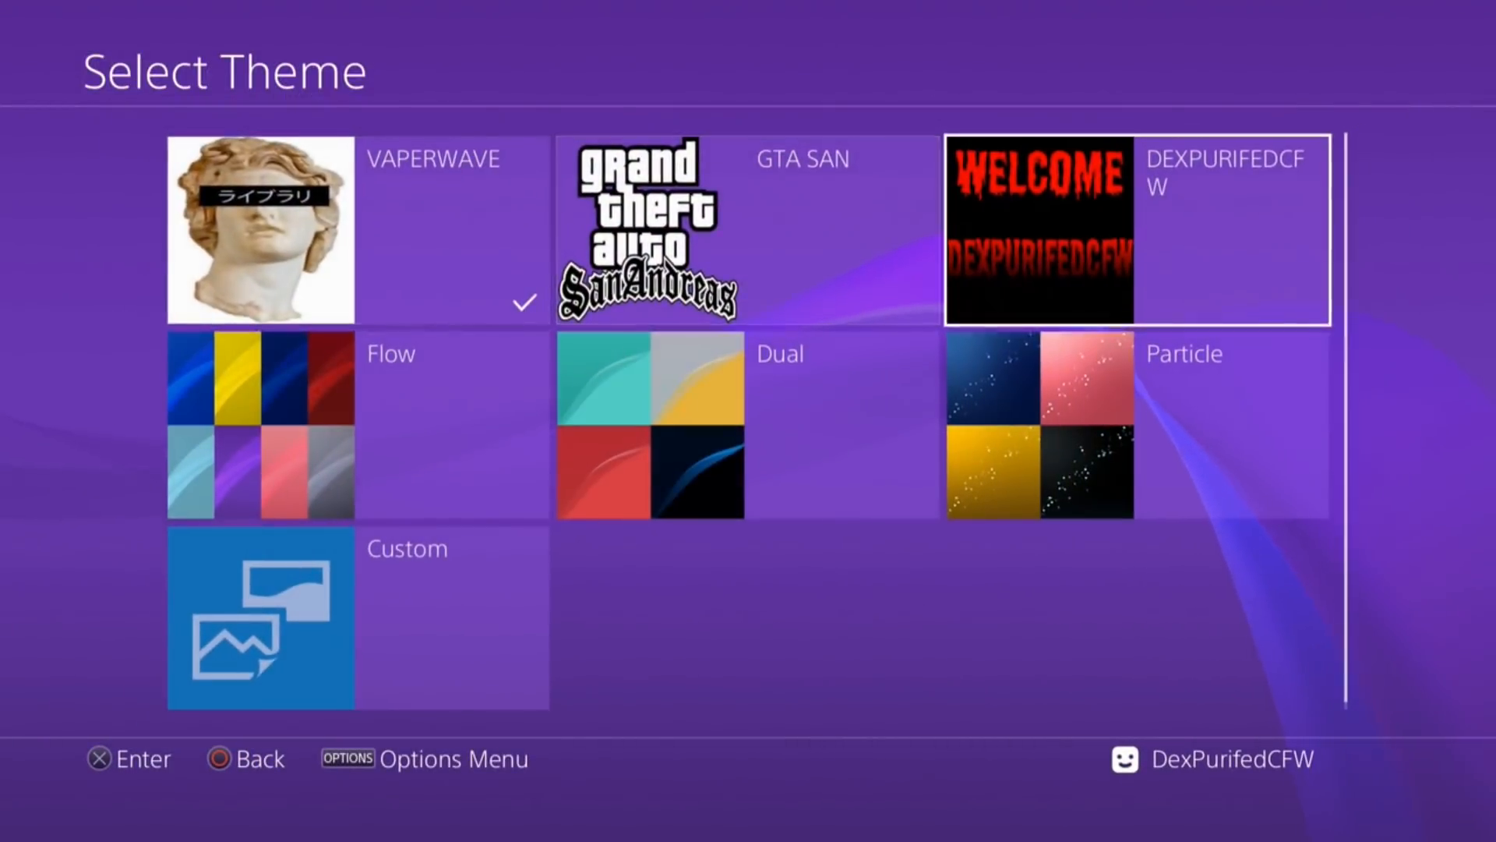
click(1044, 230)
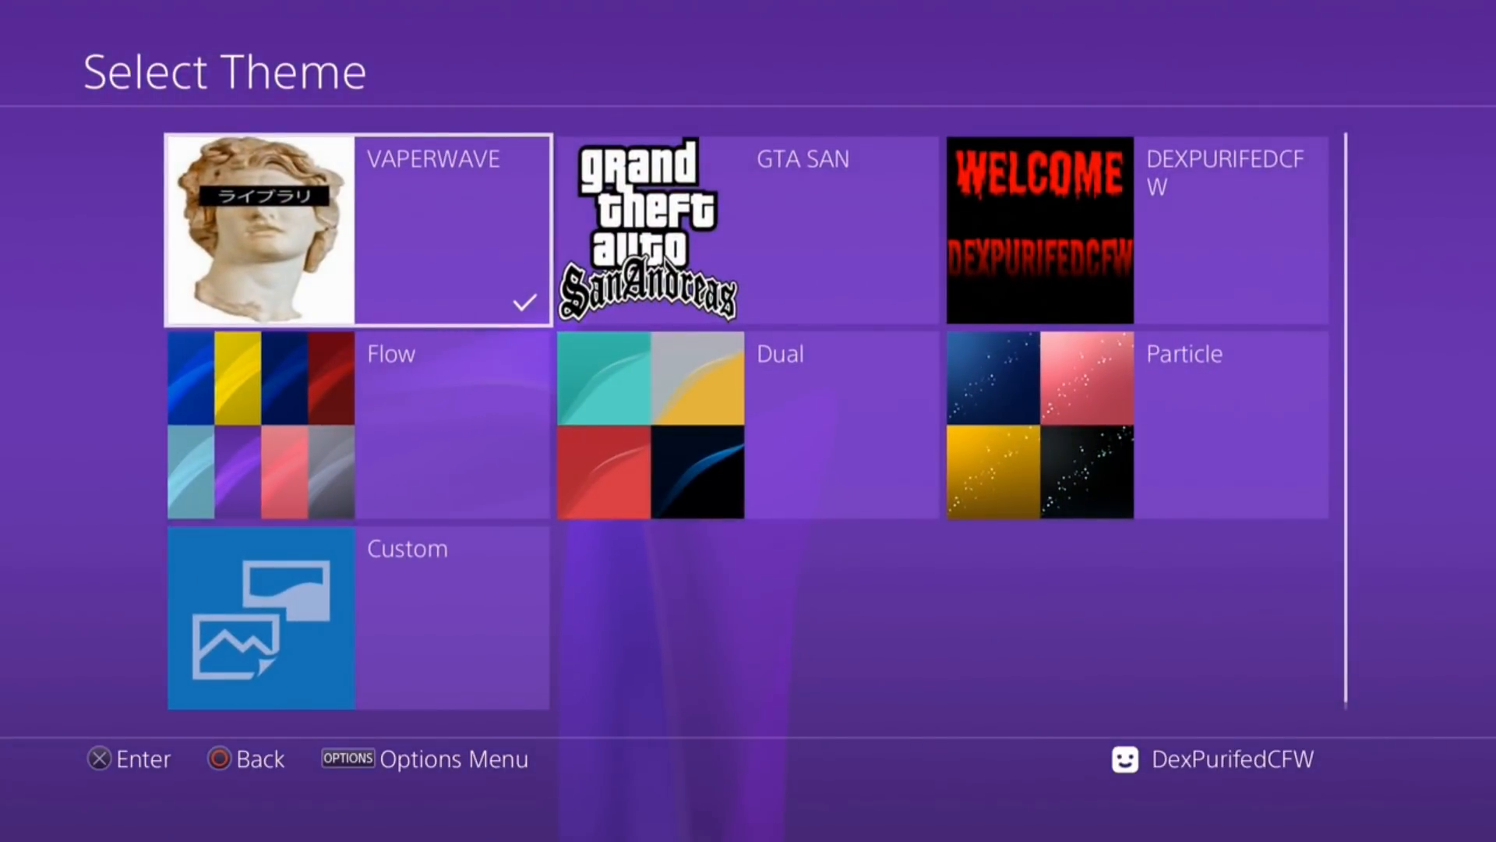
Confirm firmware 5.05 and IP 192.168.0.18 in System Information, then return to Exploit Host
key(Back)
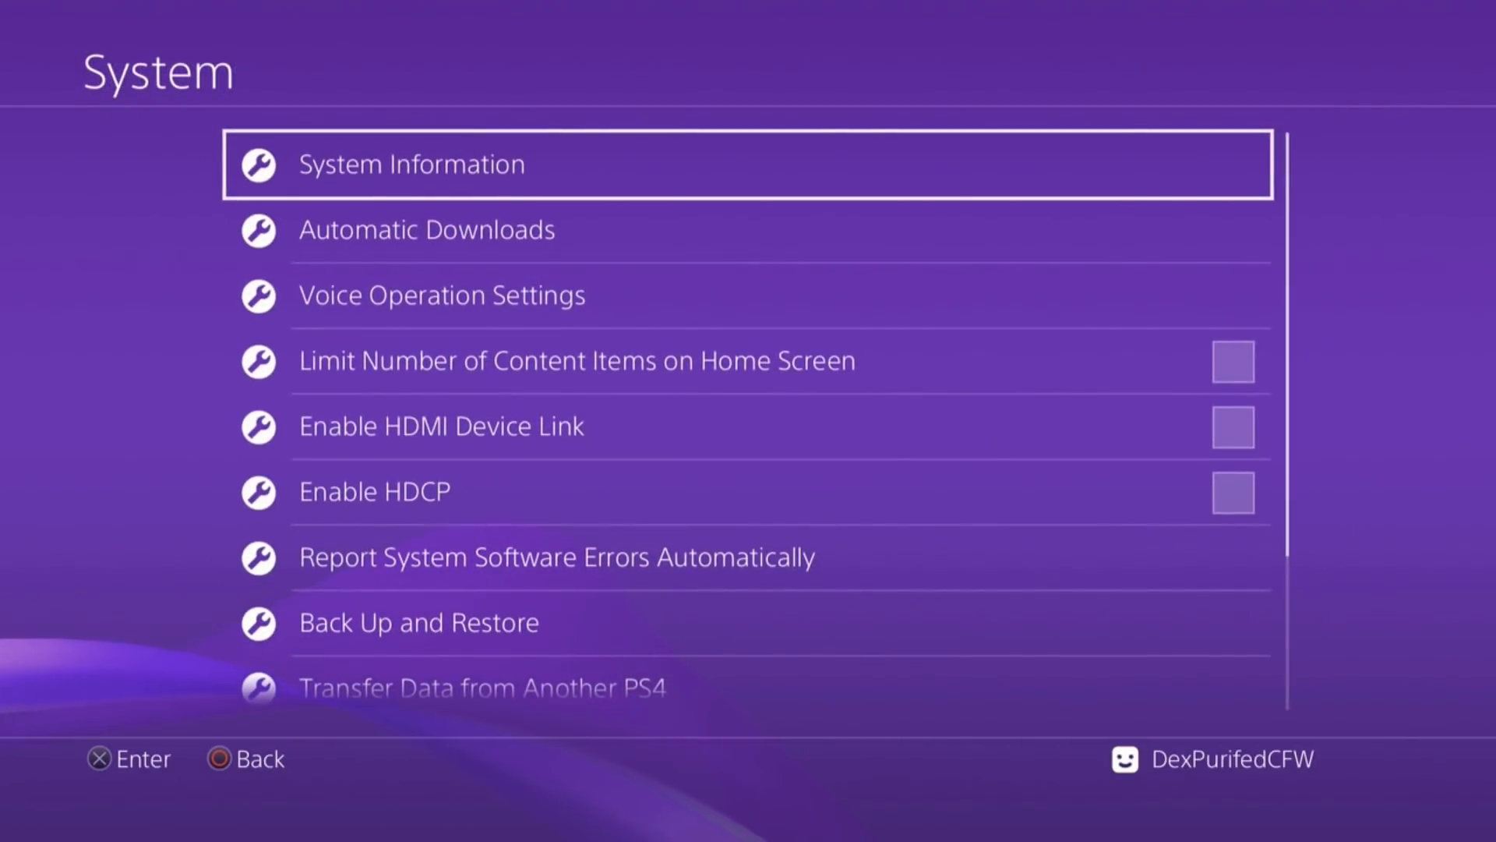
click(413, 164)
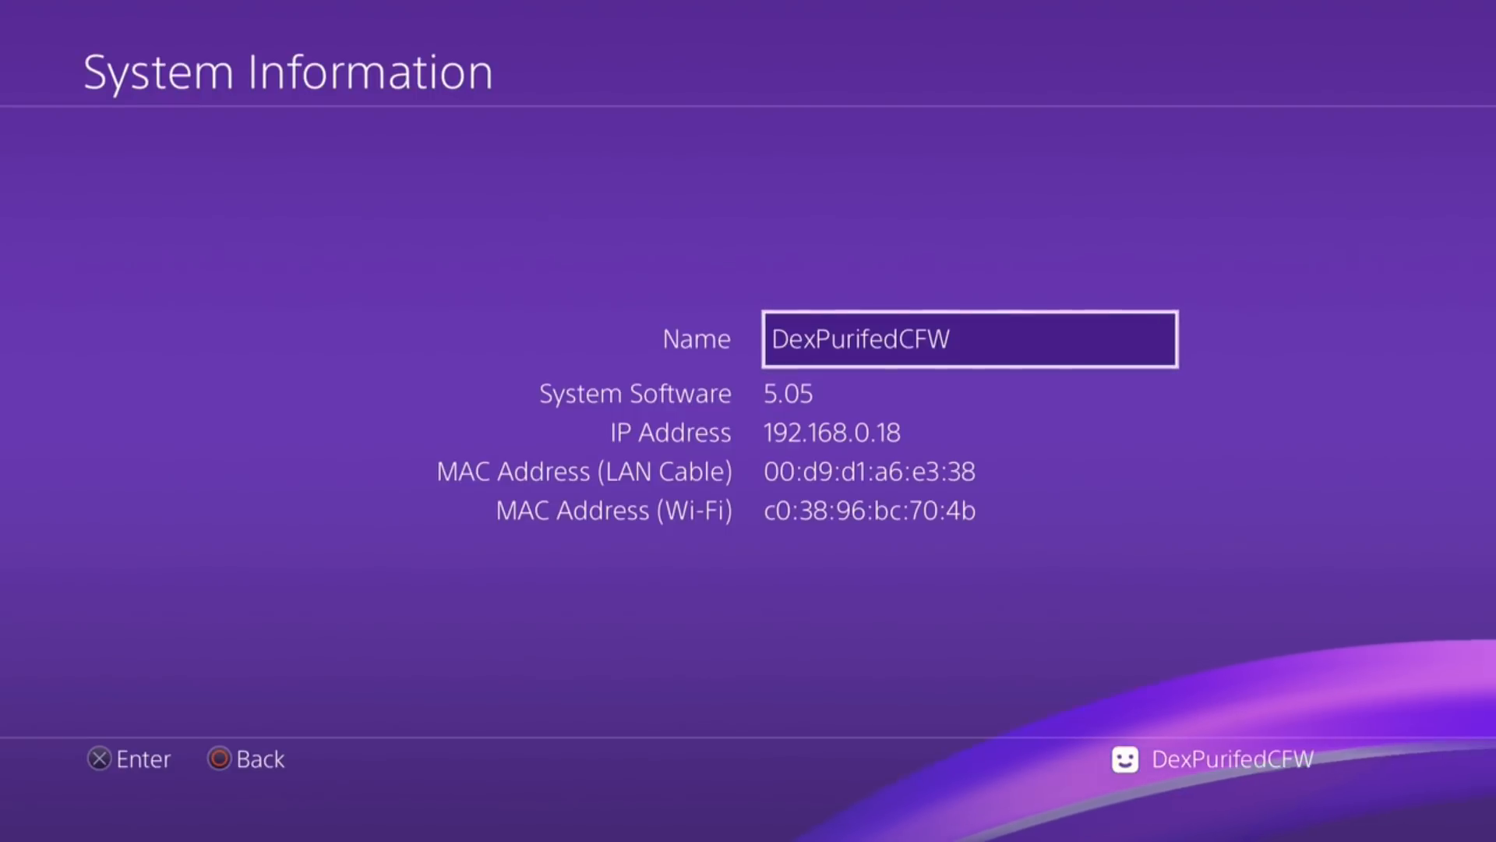
key(Escape)
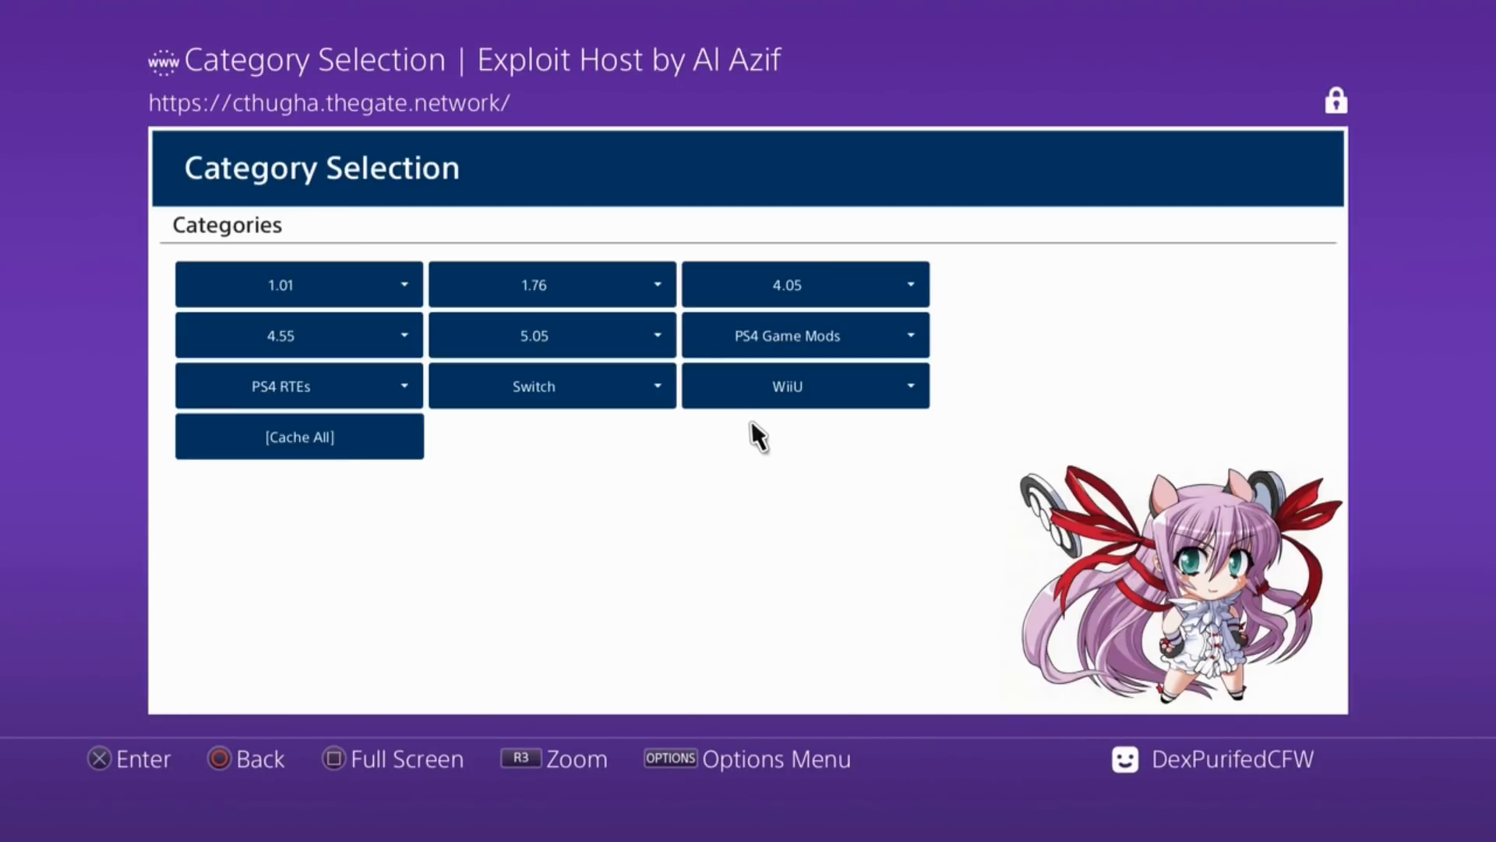
Open the 5.05 exploit list and launch the Bin Loader
click(533, 335)
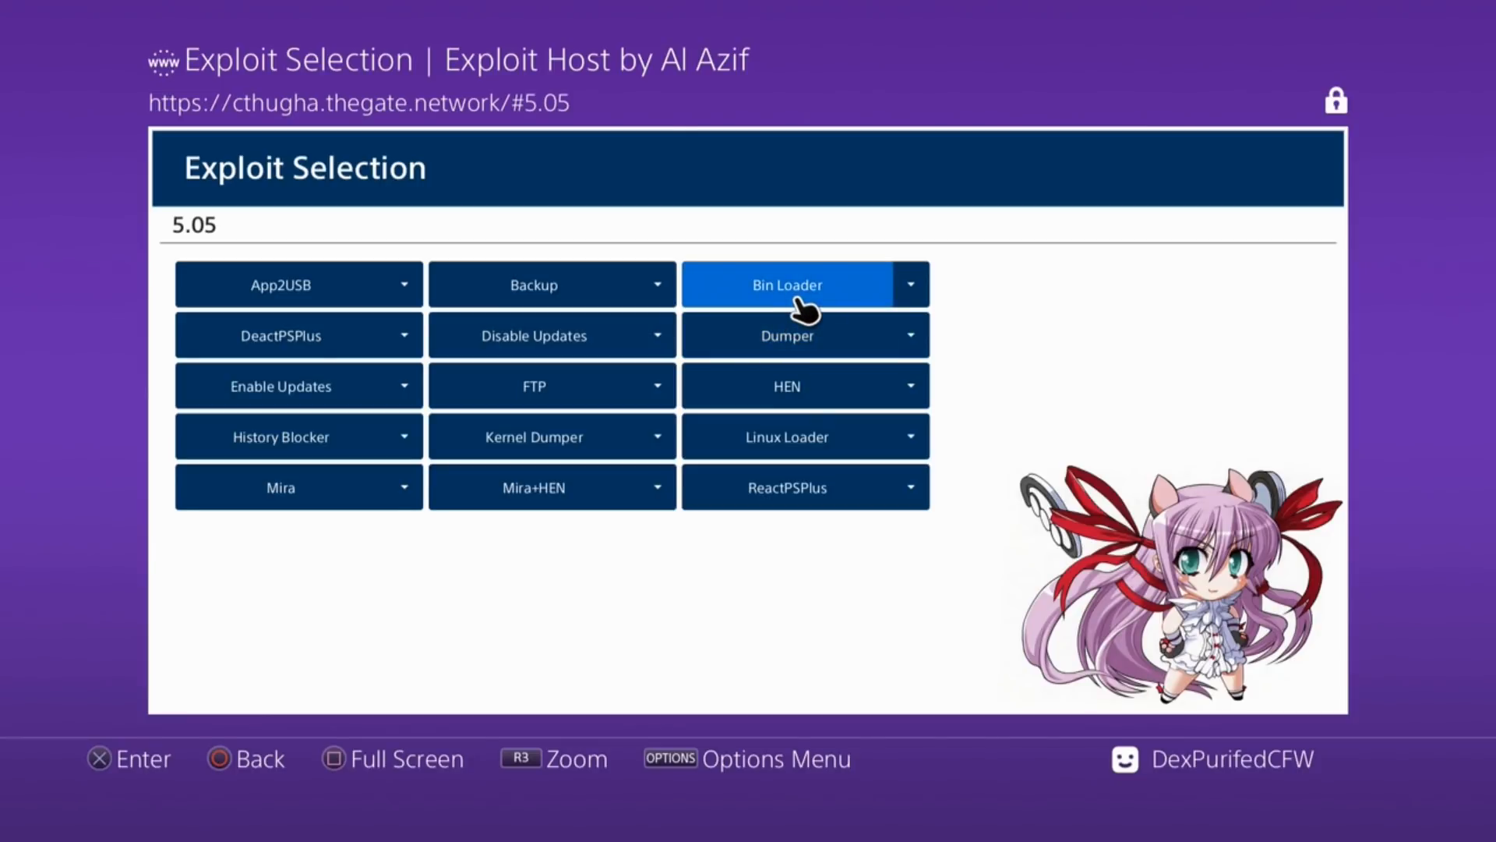
click(787, 284)
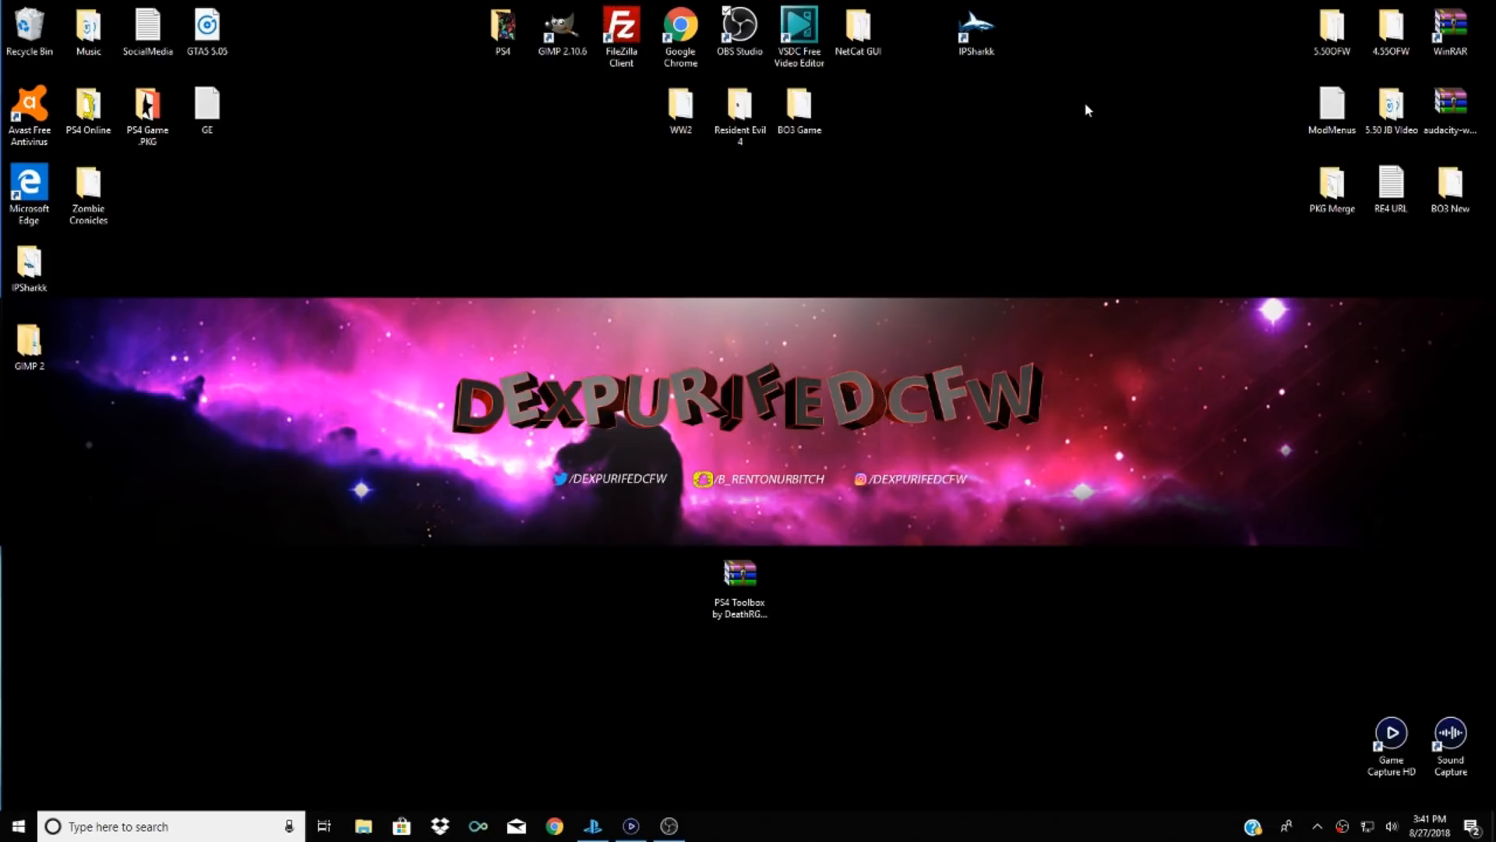
click(739, 574)
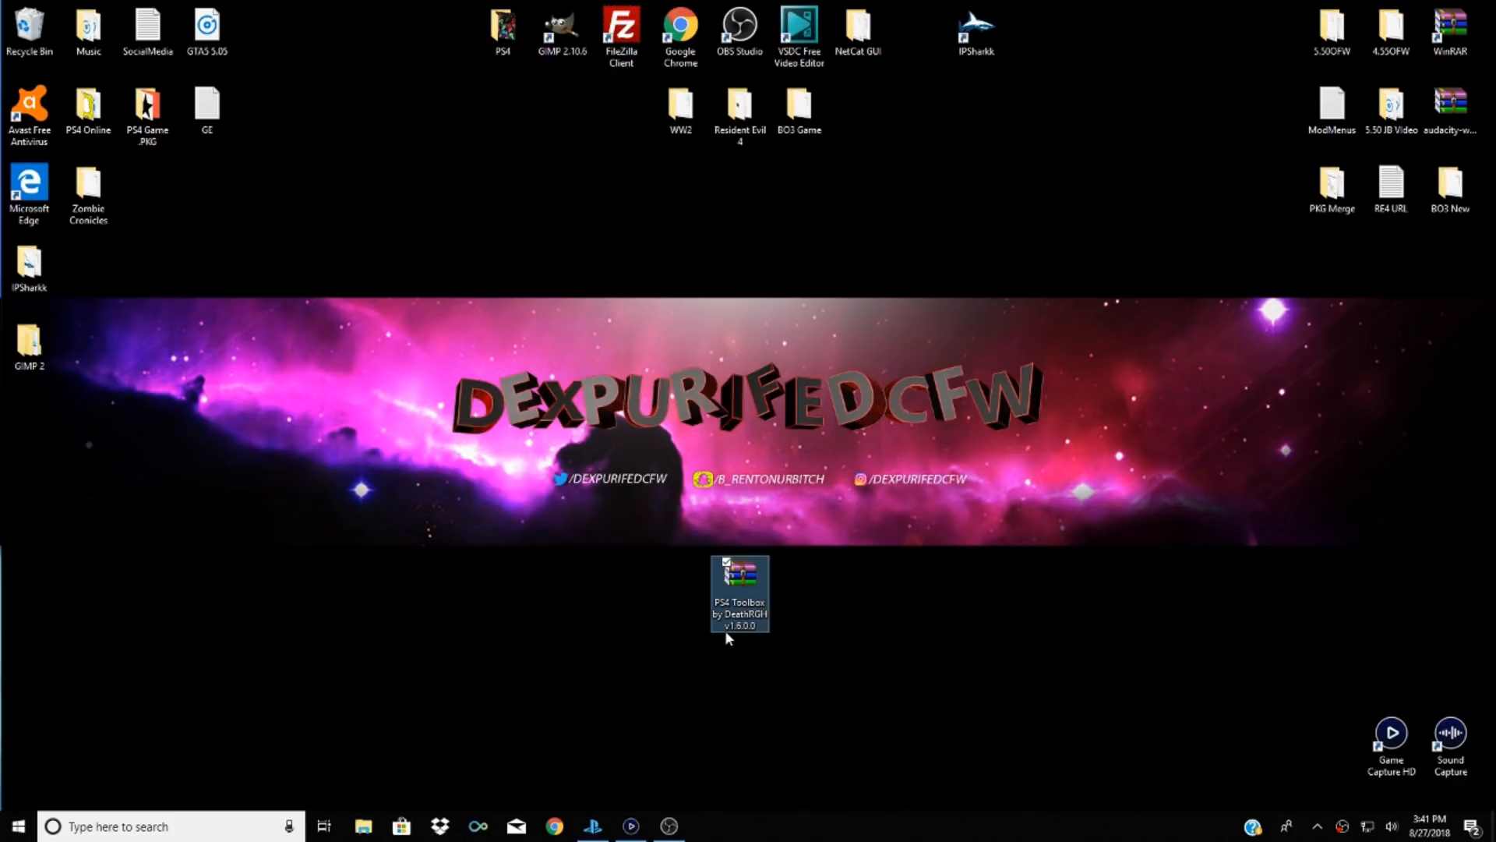
mouse_move(761, 636)
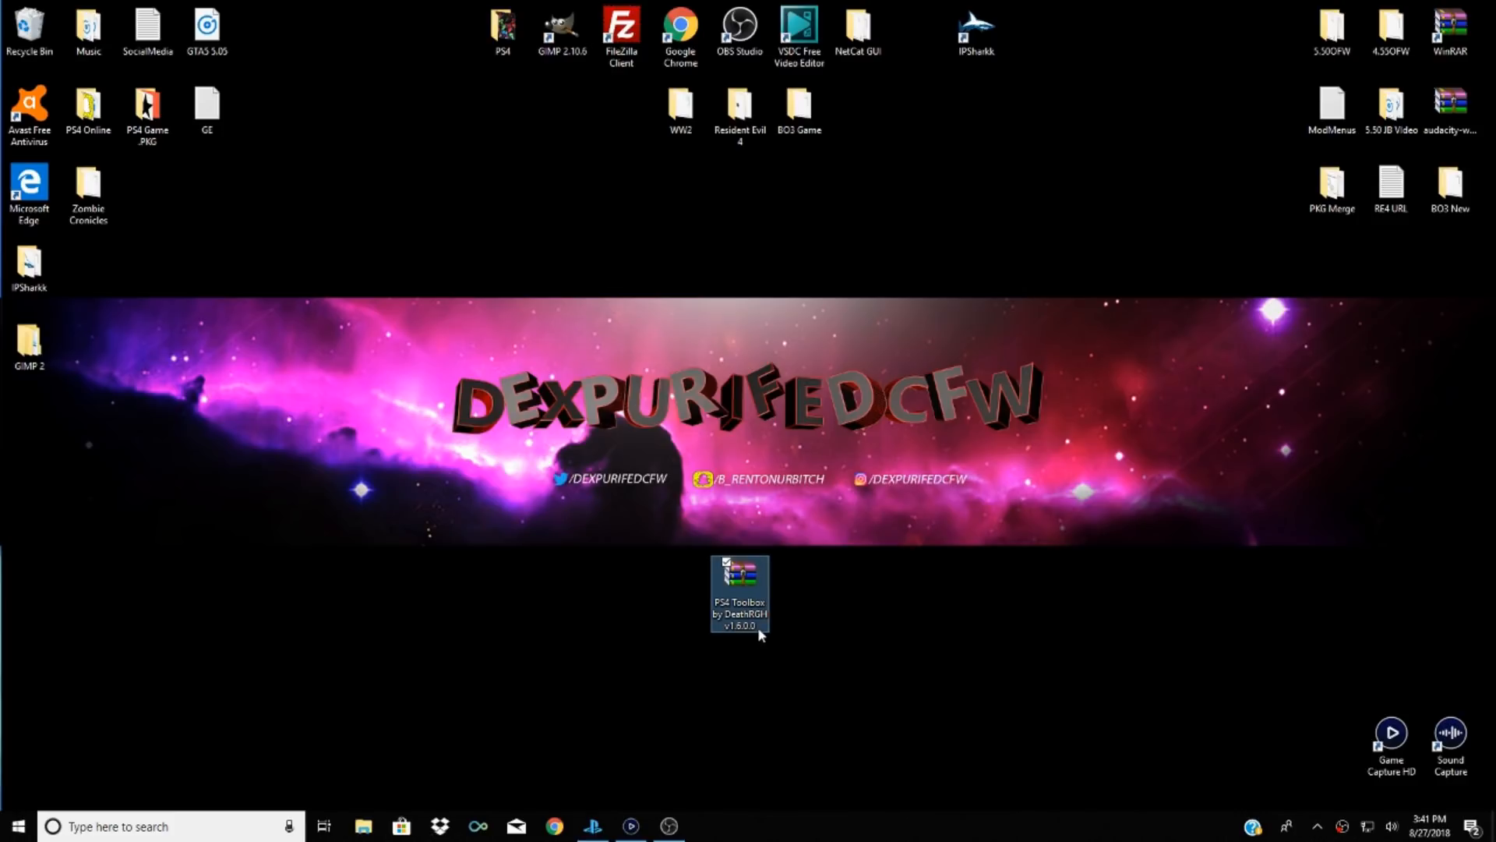
mouse_move(726, 672)
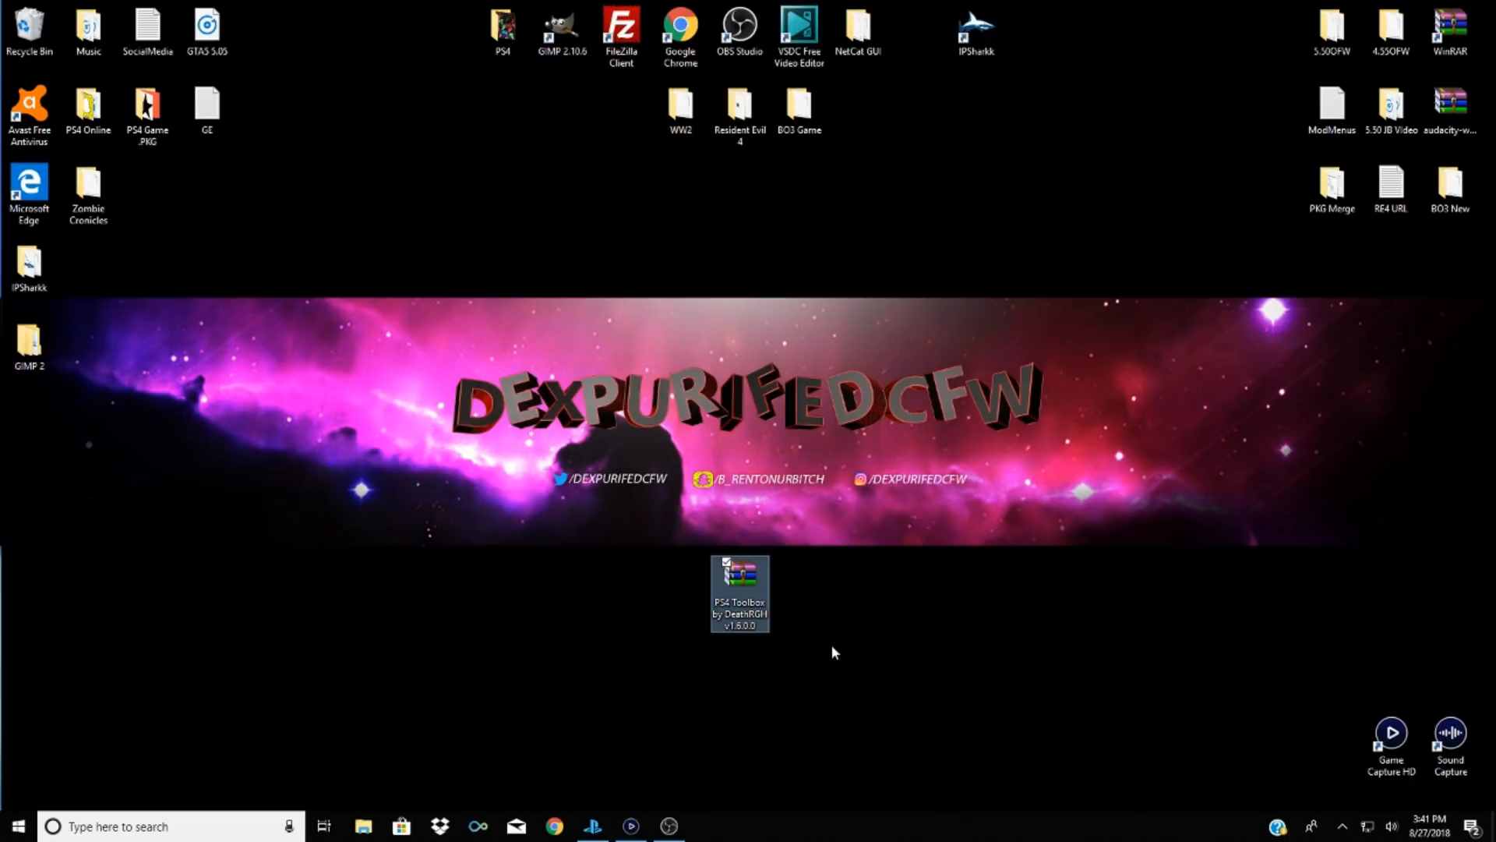
mouse_move(735, 594)
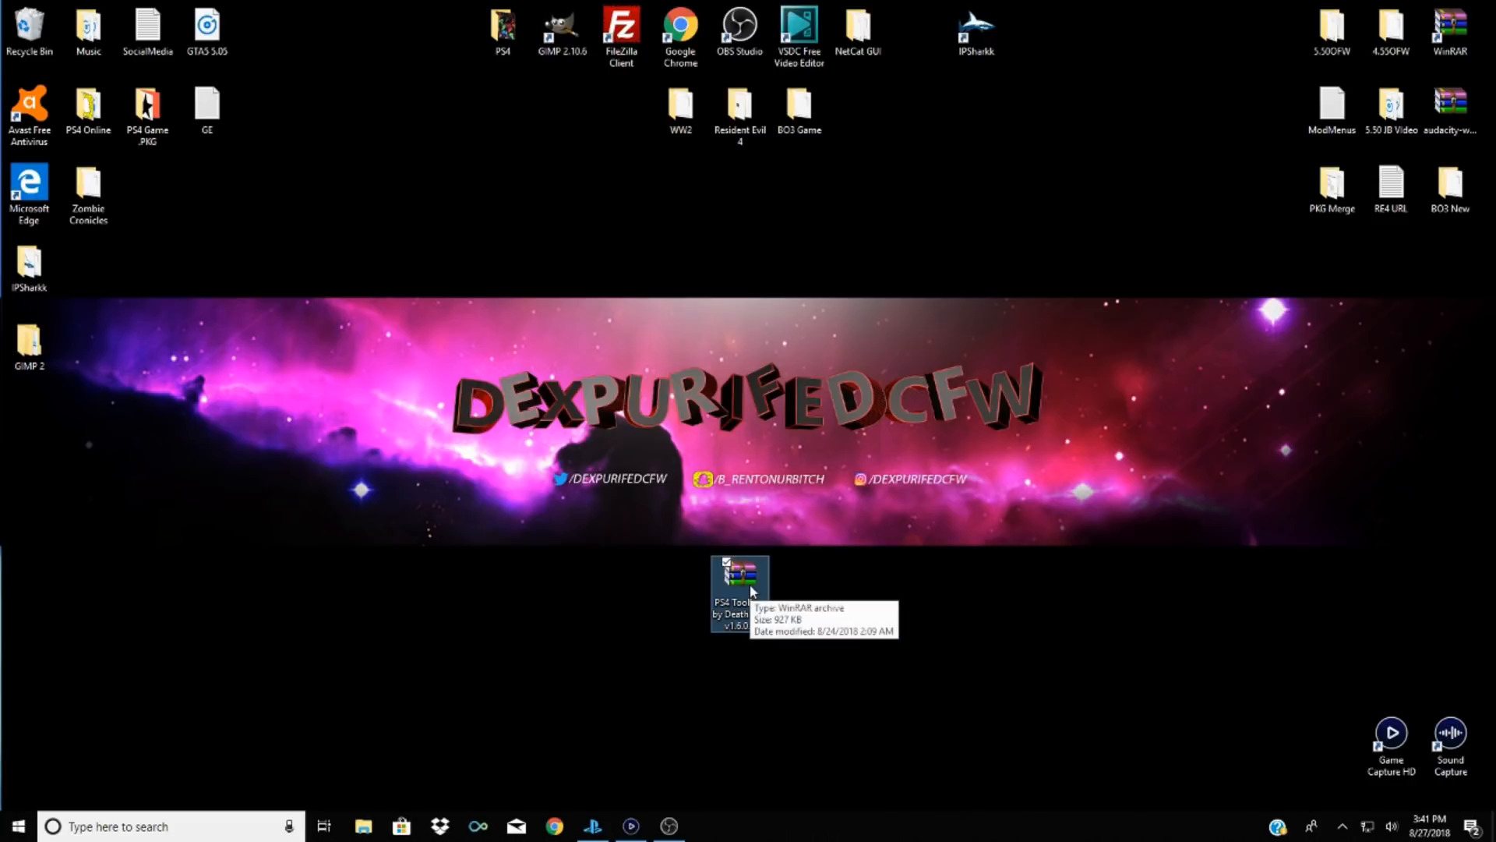
mouse_move(779, 558)
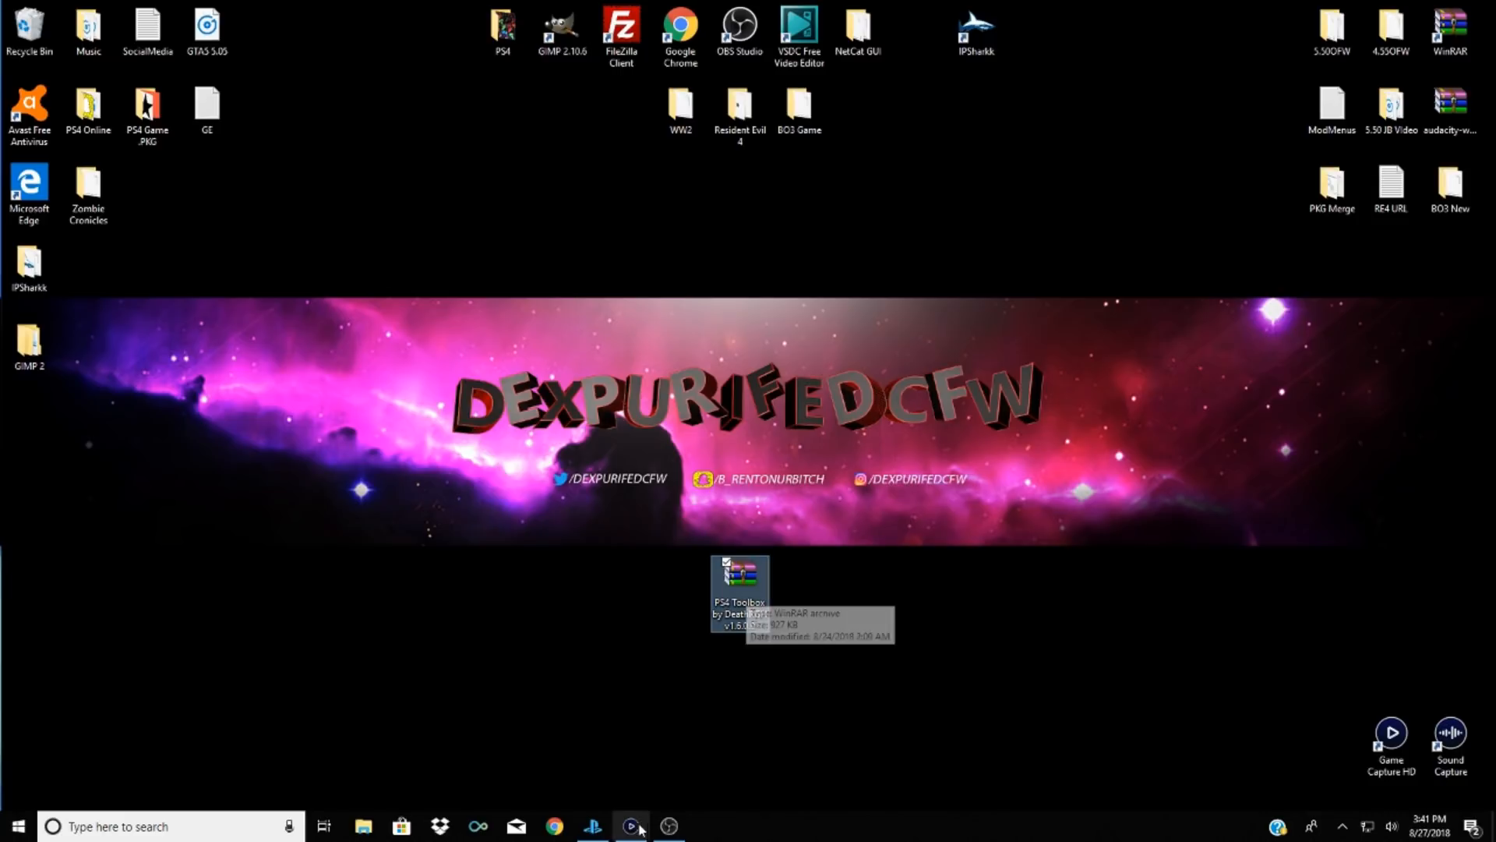
mouse_move(583, 690)
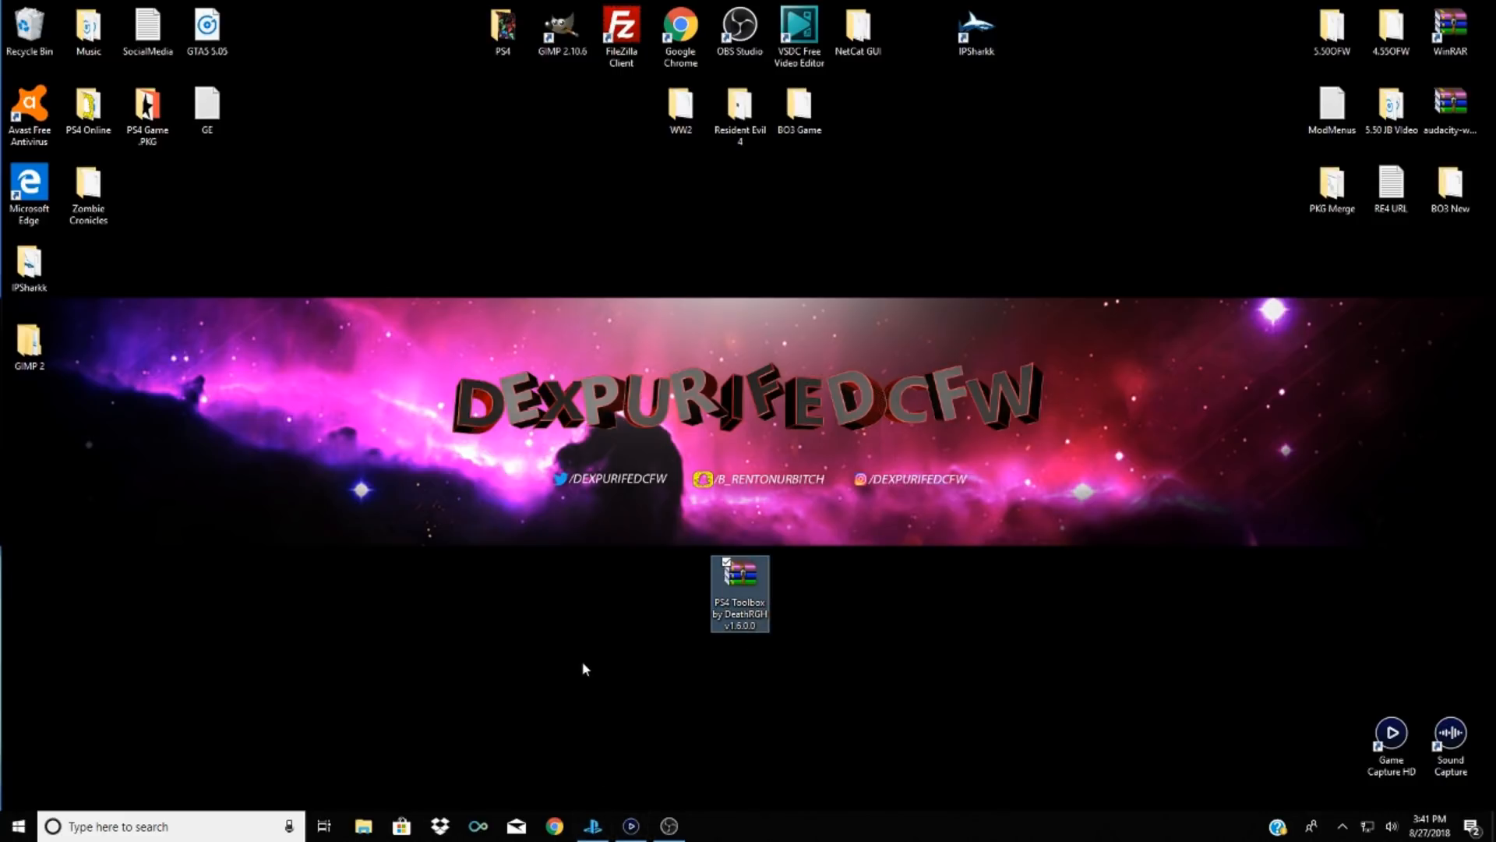
mouse_move(760, 620)
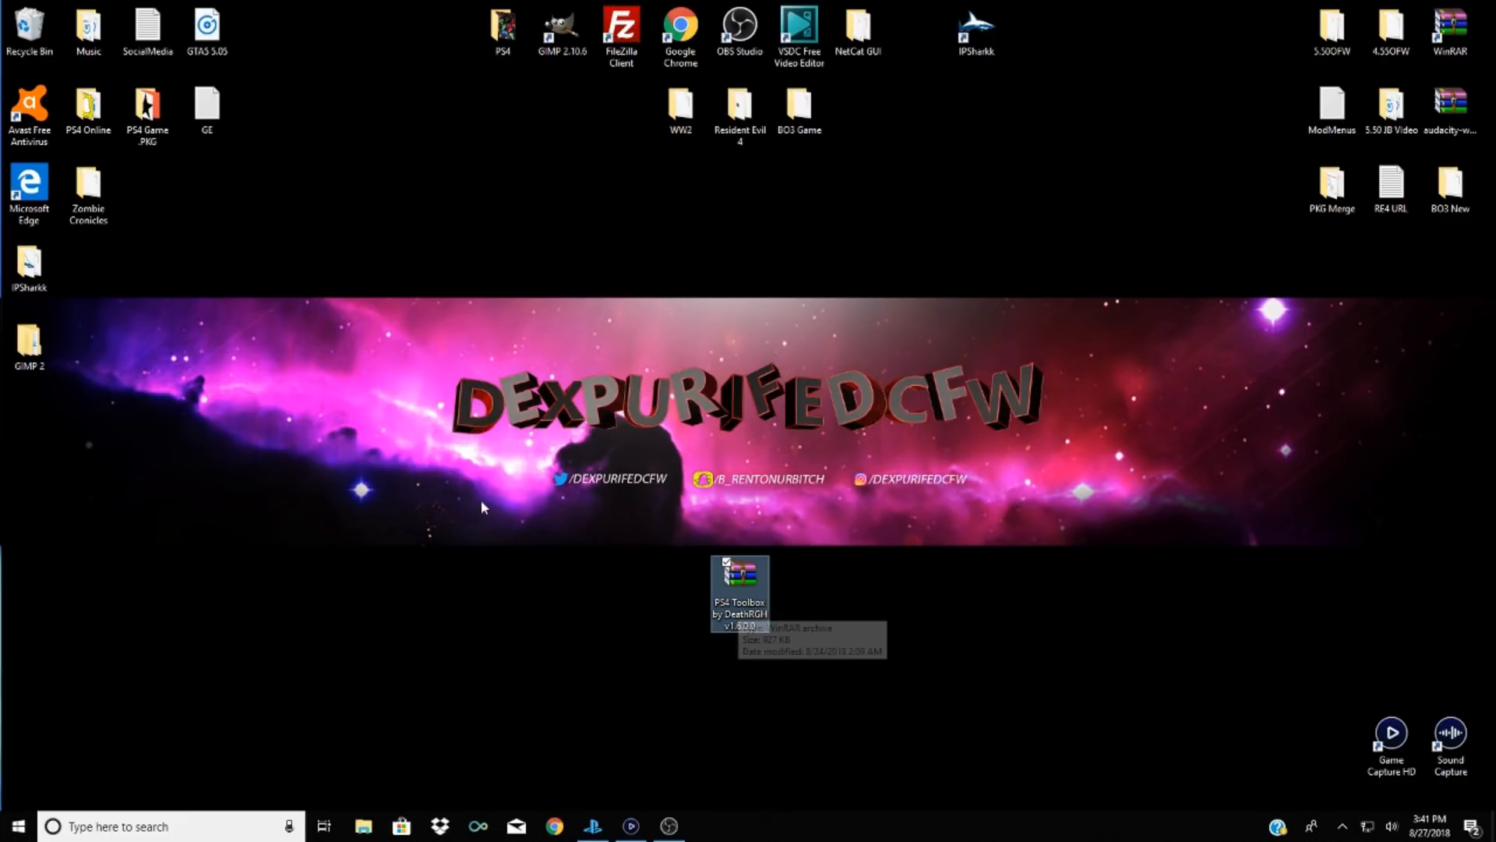
mouse_move(450, 512)
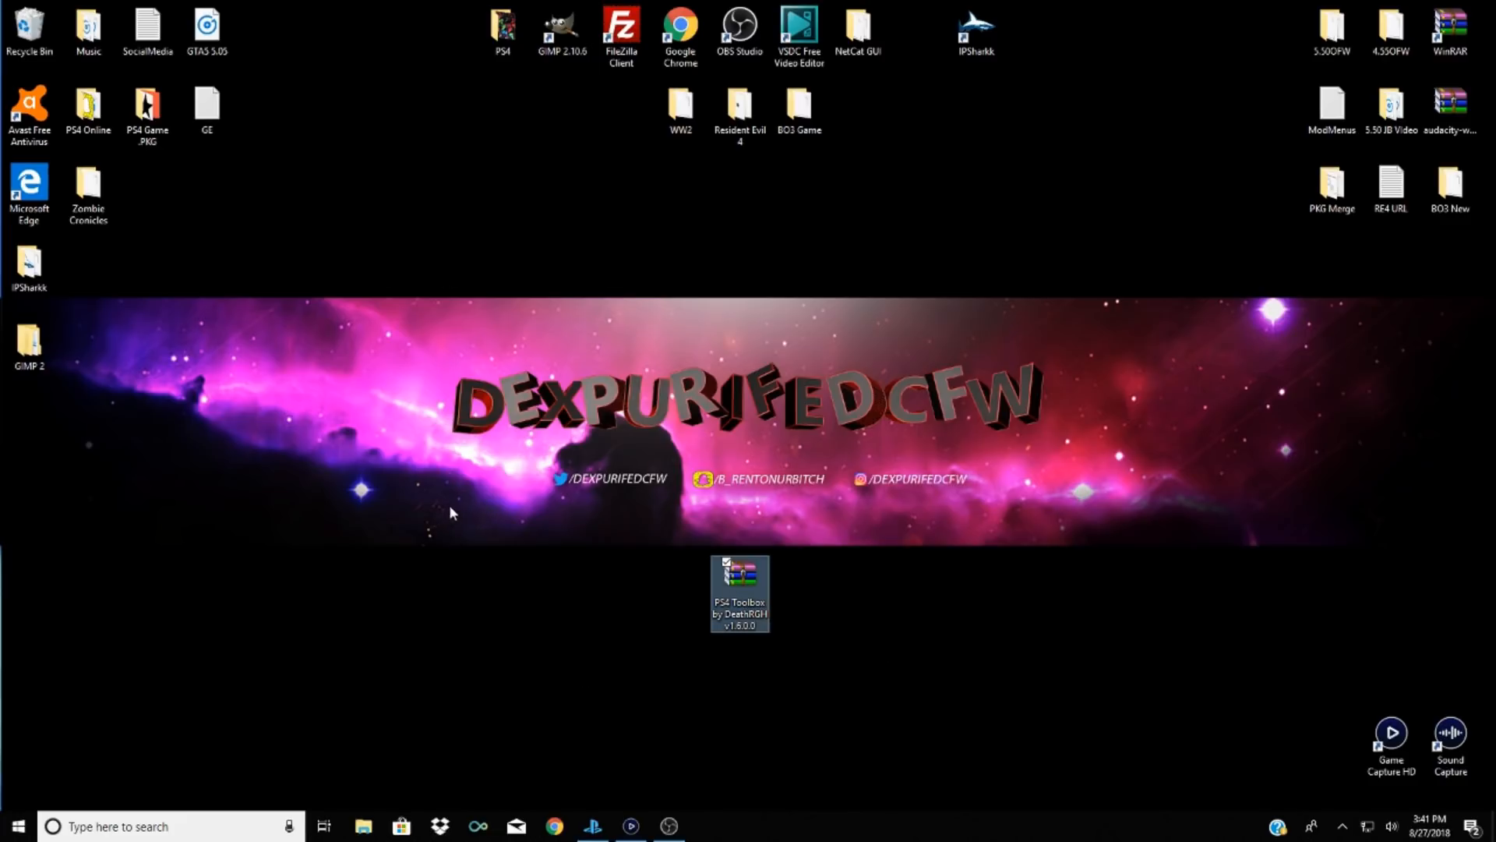
mouse_move(600, 664)
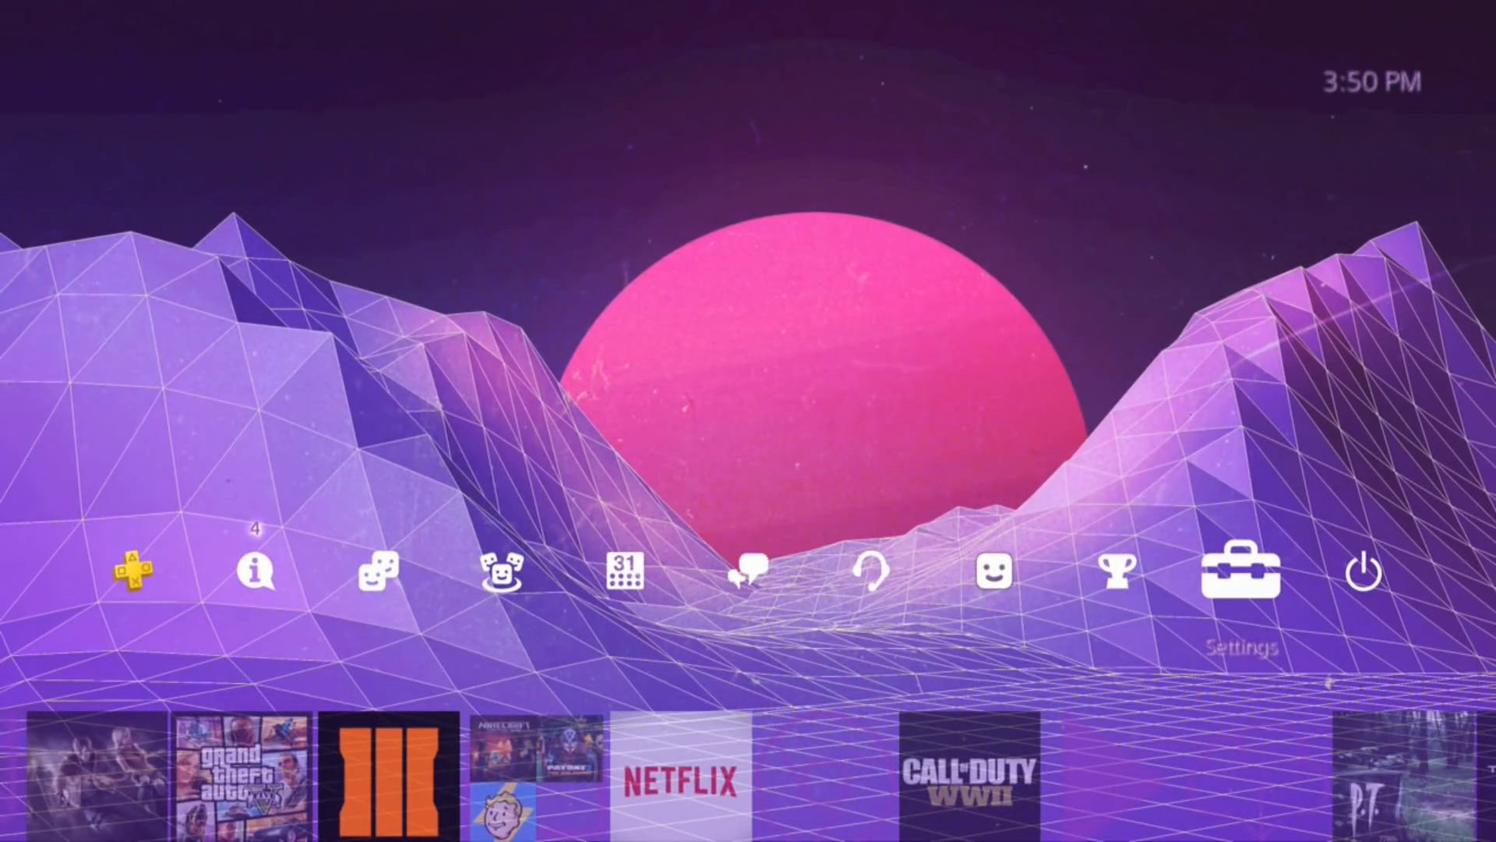
Reload Exploit Host from the home screen via User's Guide/Helpful Info
click(1240, 574)
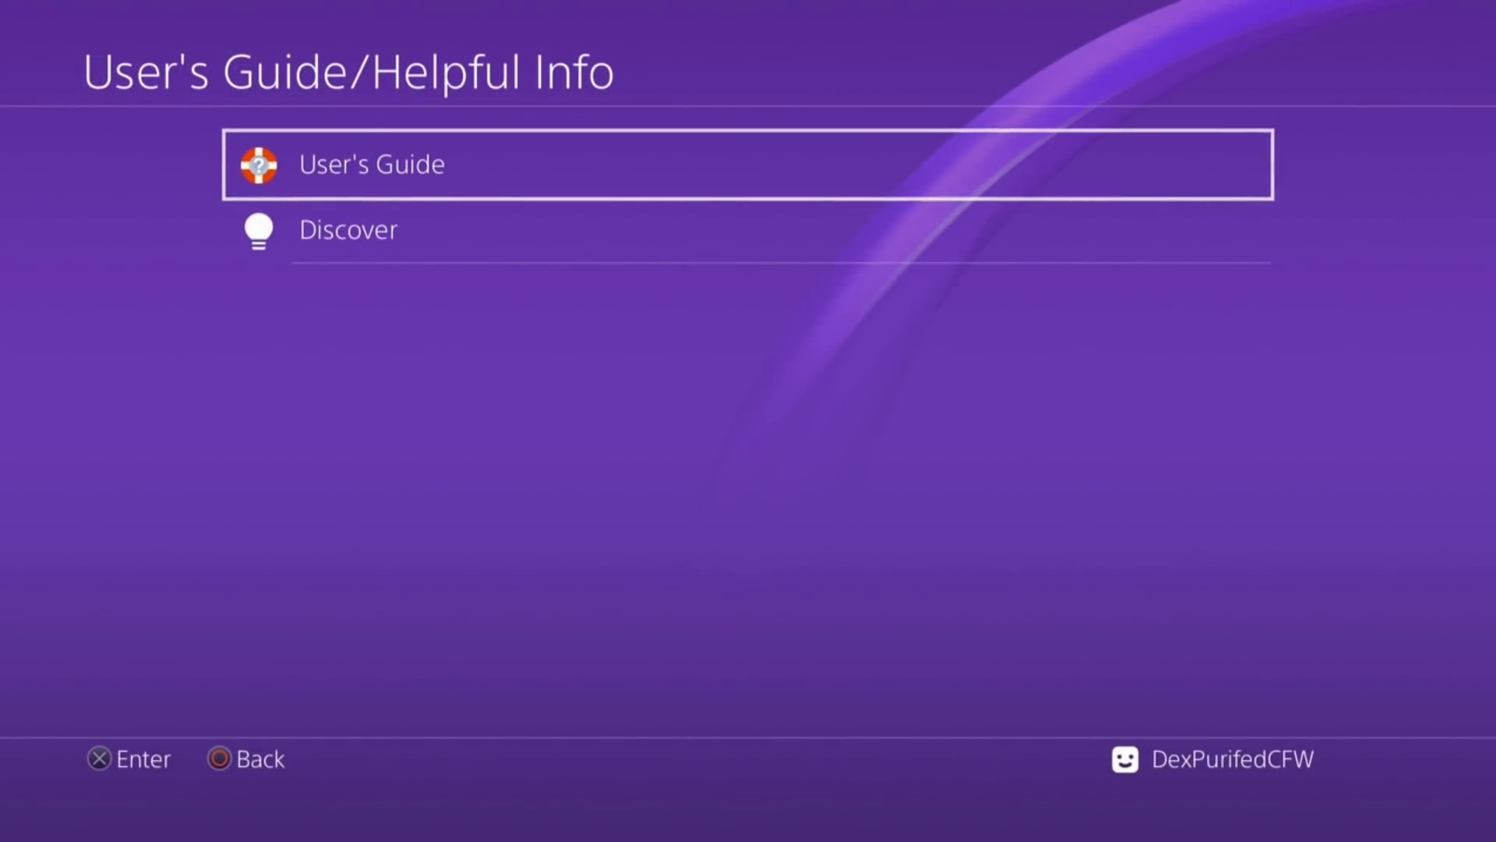
click(370, 164)
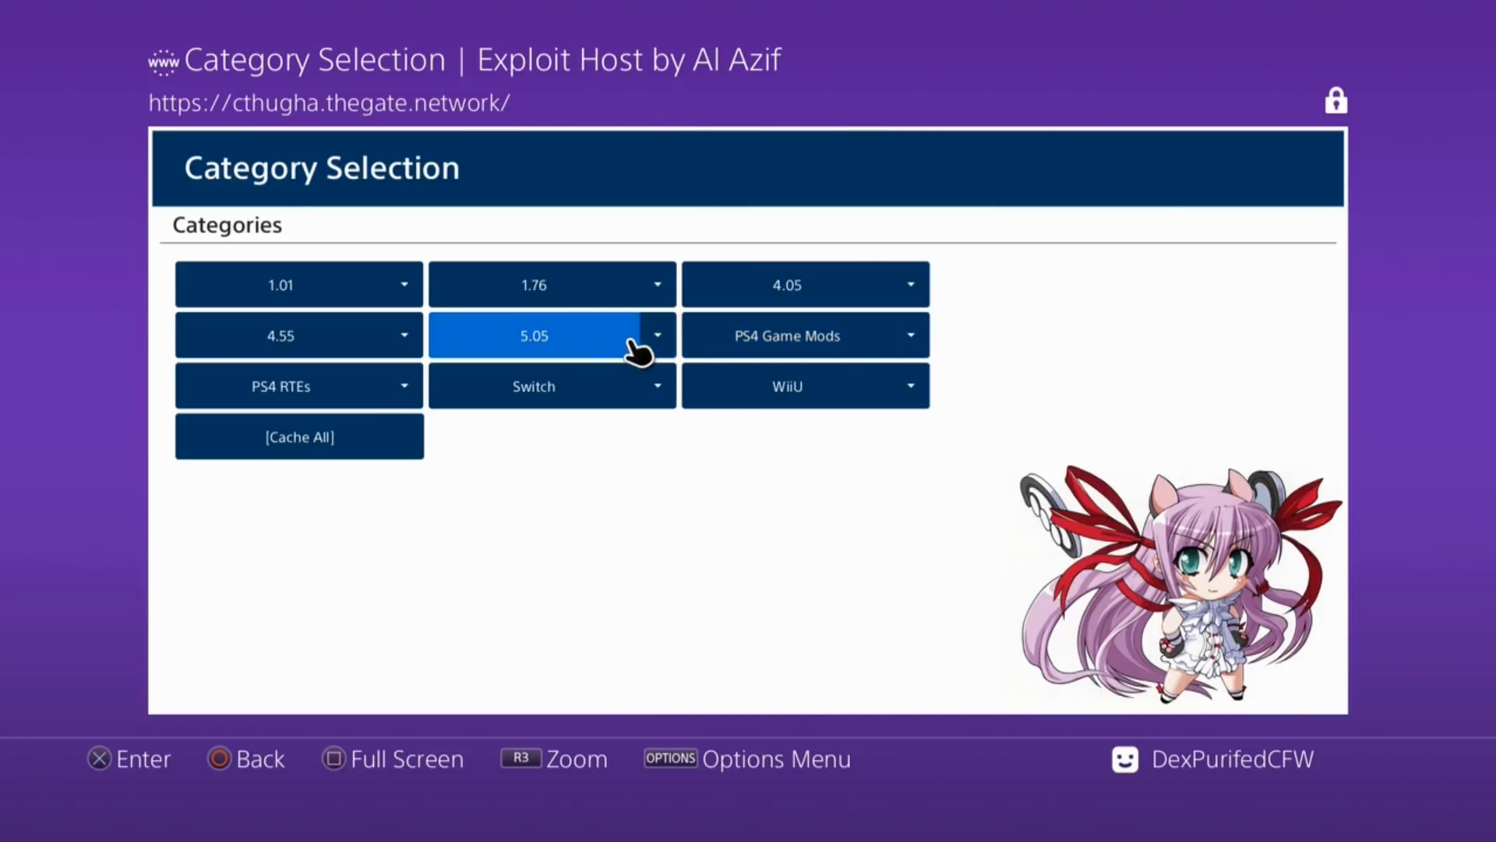
mouse_move(772, 350)
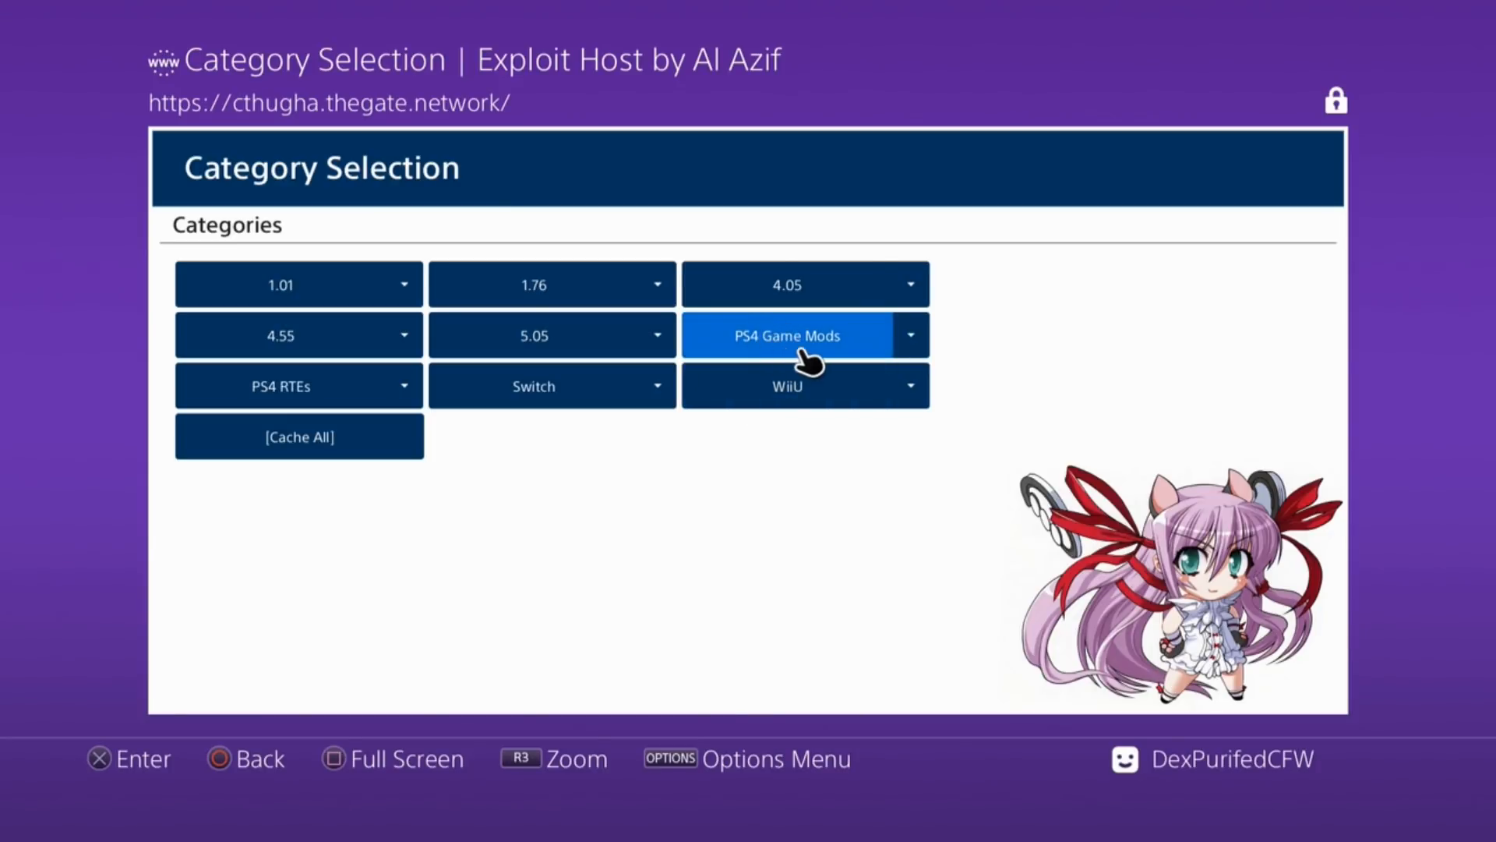
Choose PS4 Game Mods > COD:Online BO3 LAN and start the game
click(788, 335)
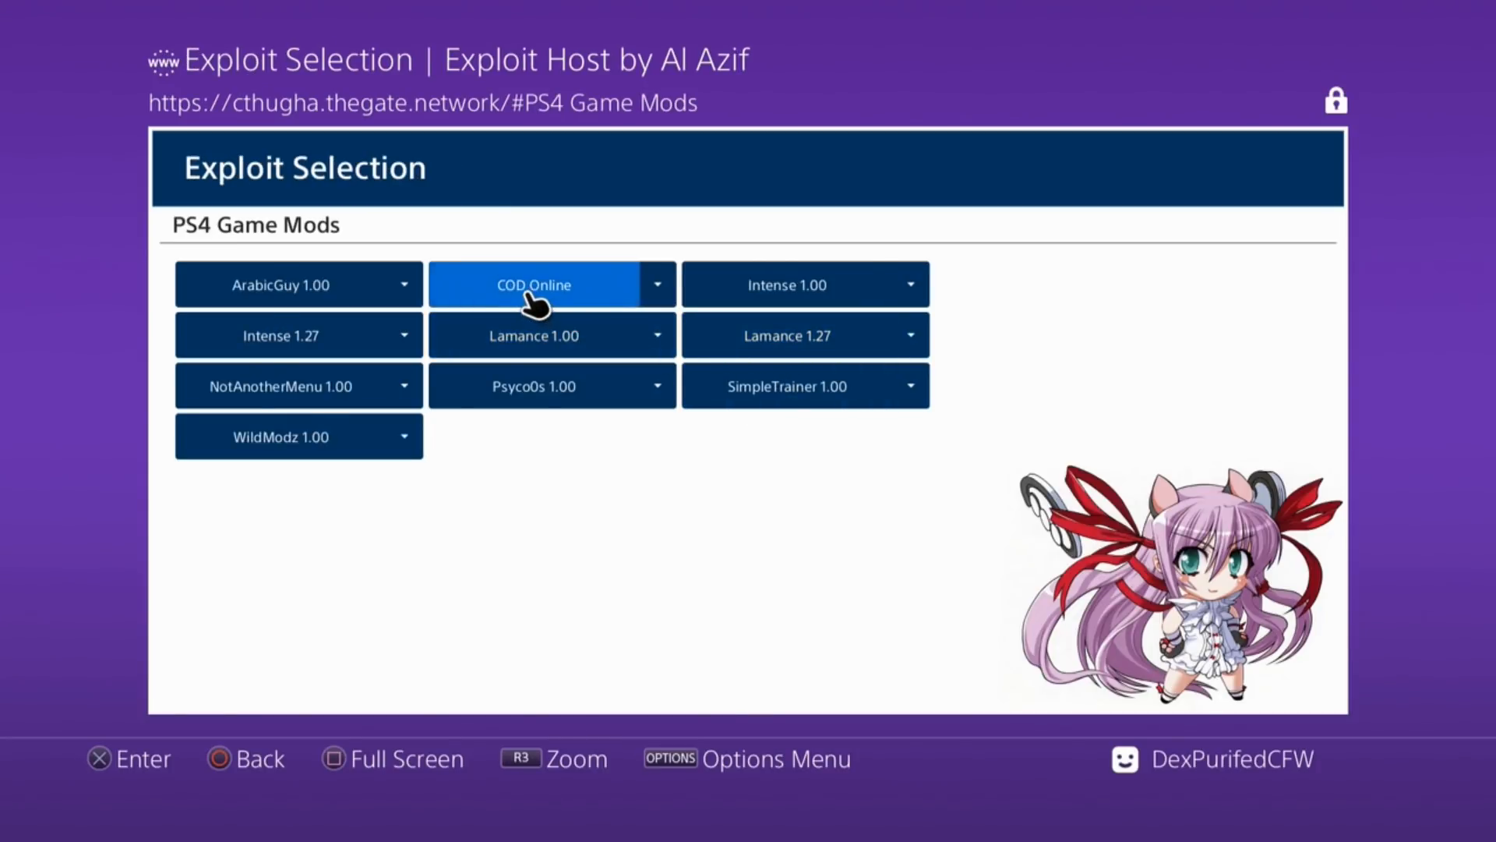
click(534, 284)
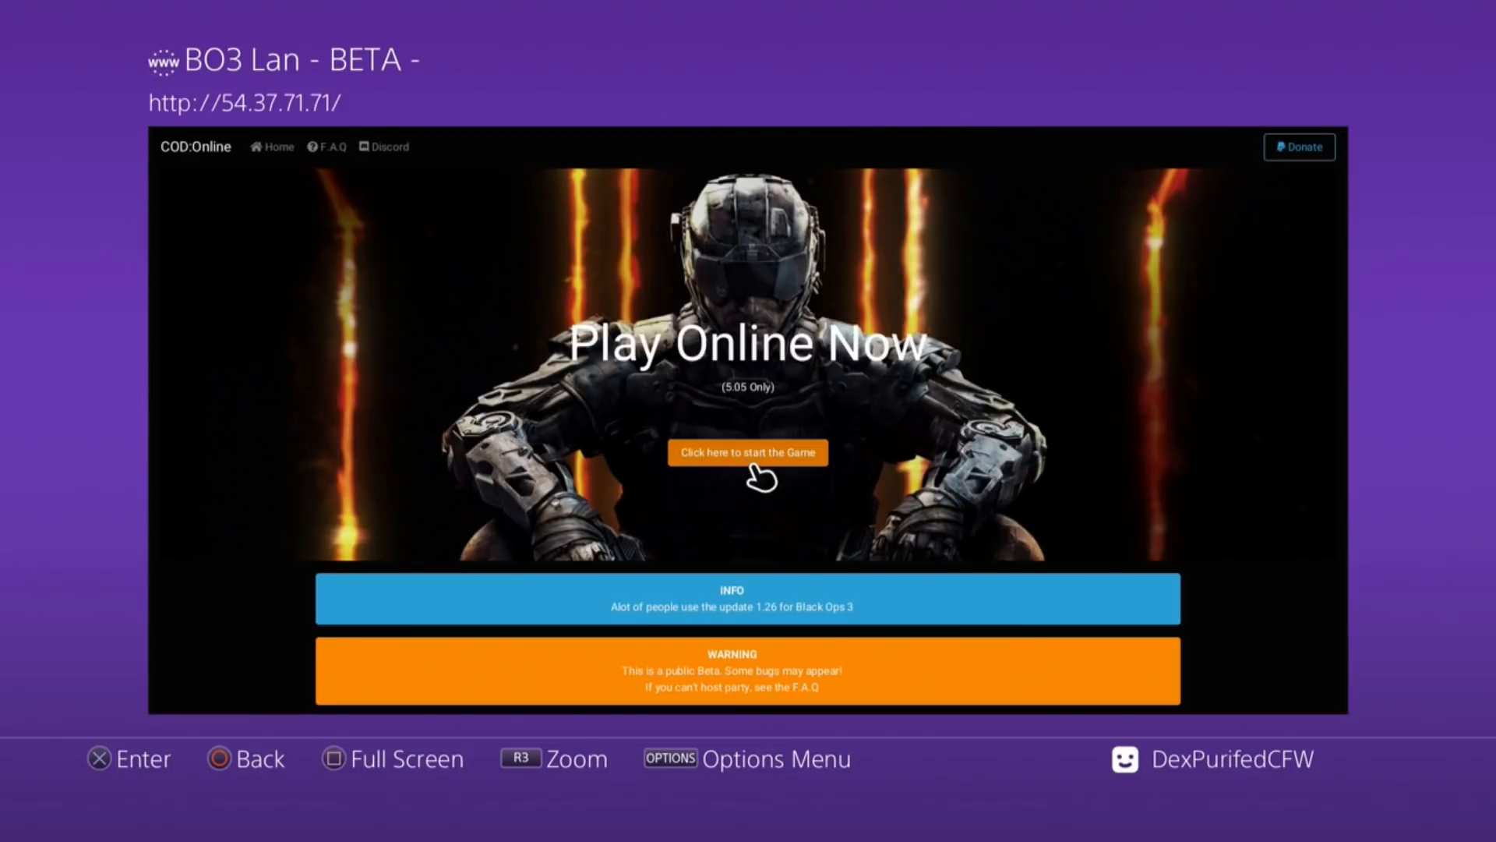
click(752, 475)
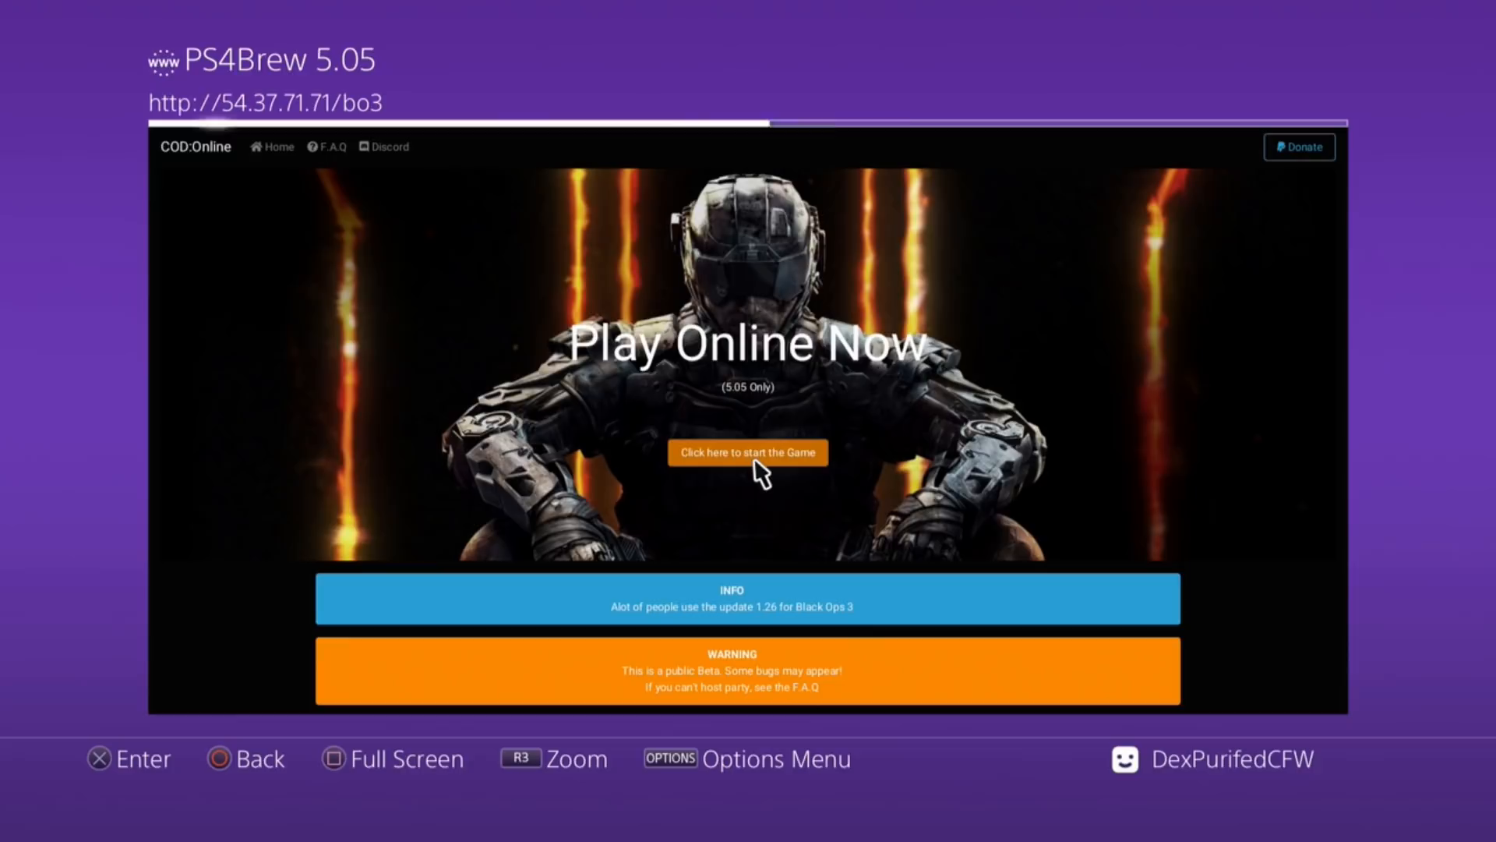
click(748, 474)
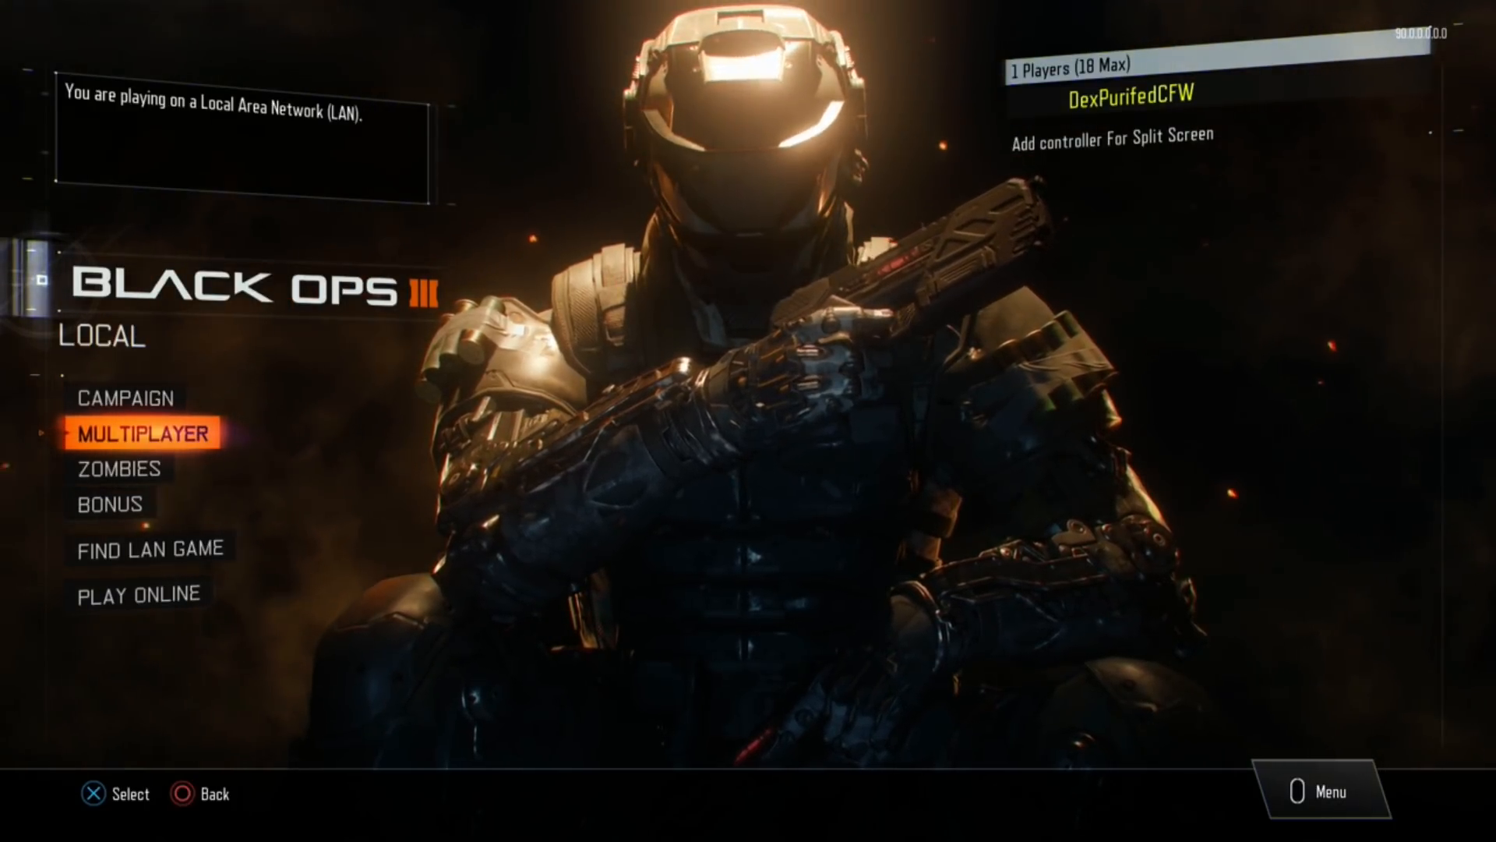
Enter local Zombies, change the map to Ascension, and start the match
key(down)
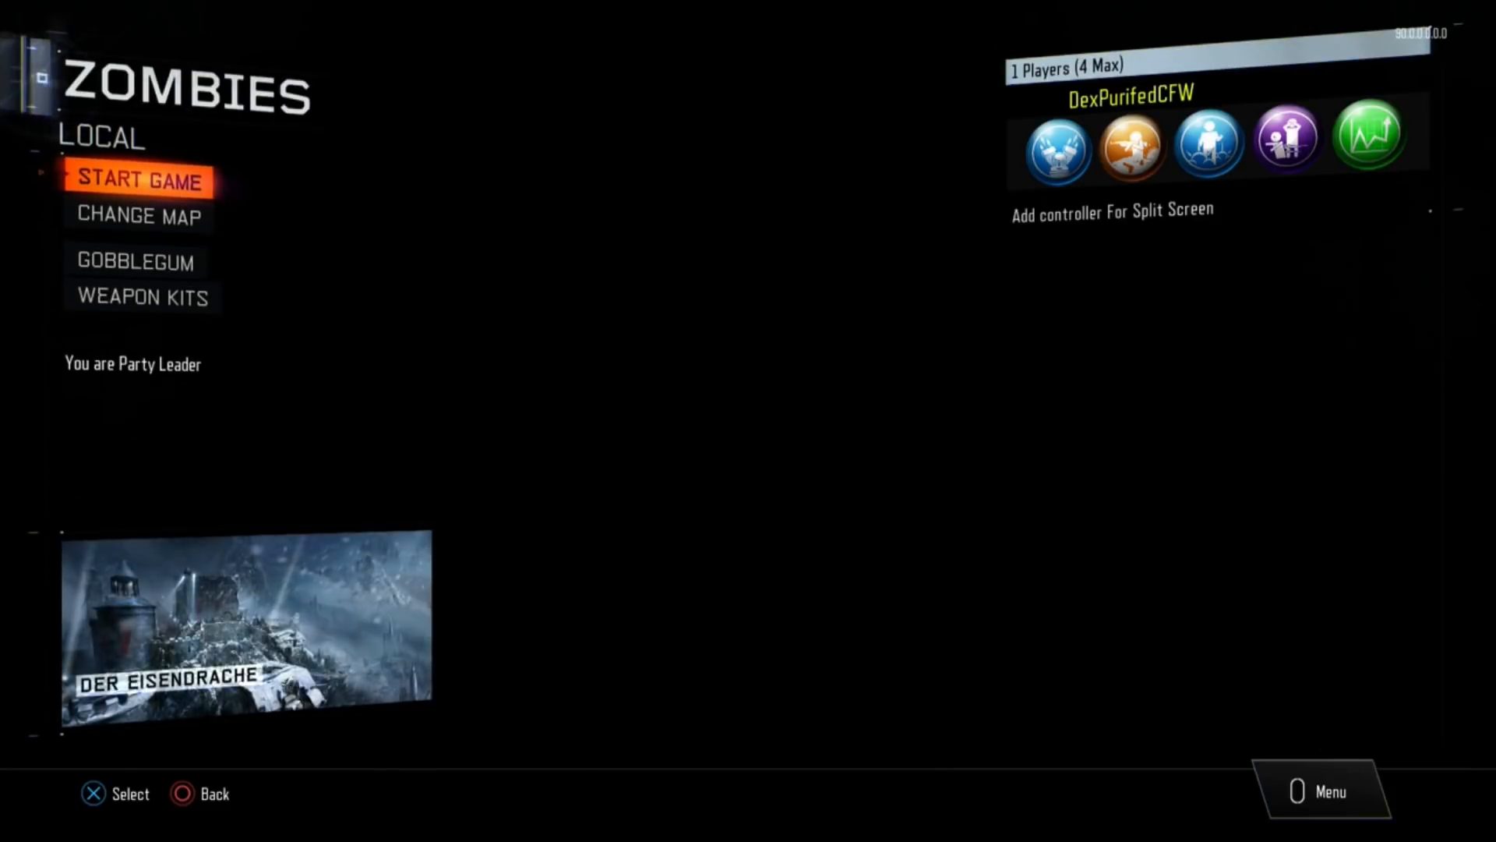
click(141, 217)
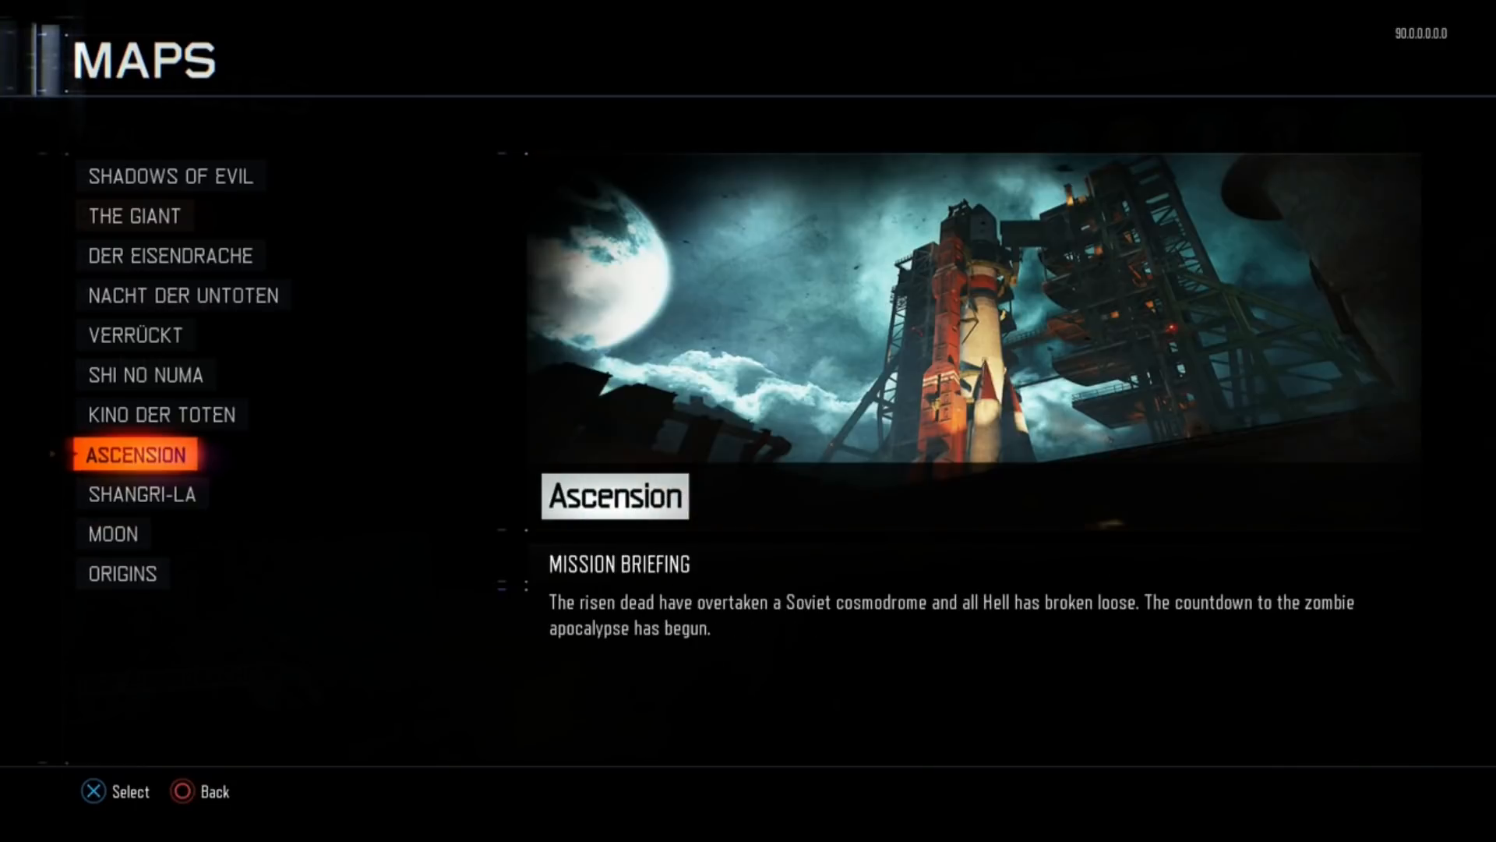
click(134, 455)
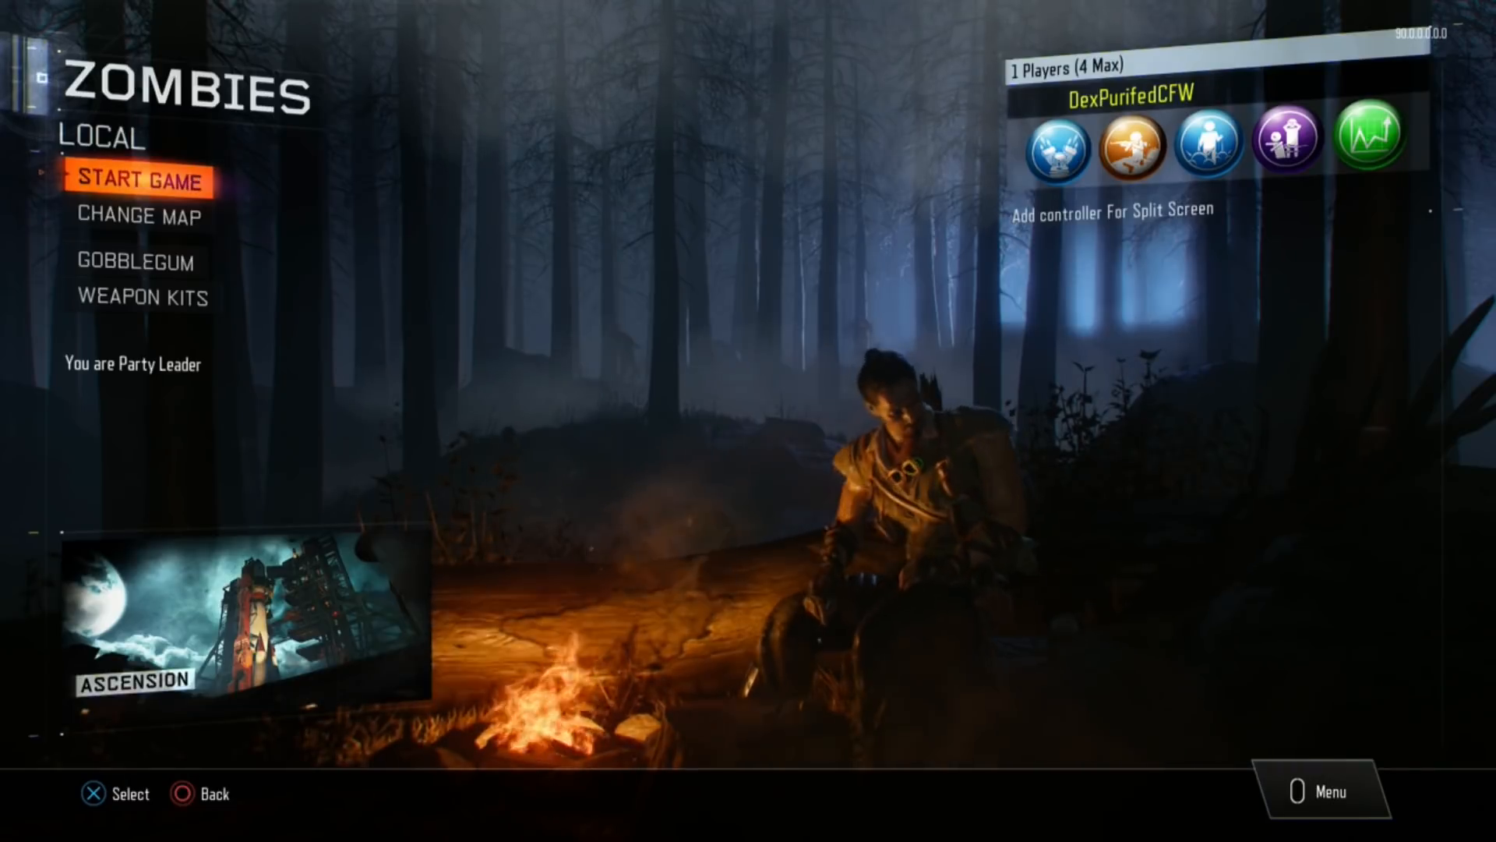
click(148, 182)
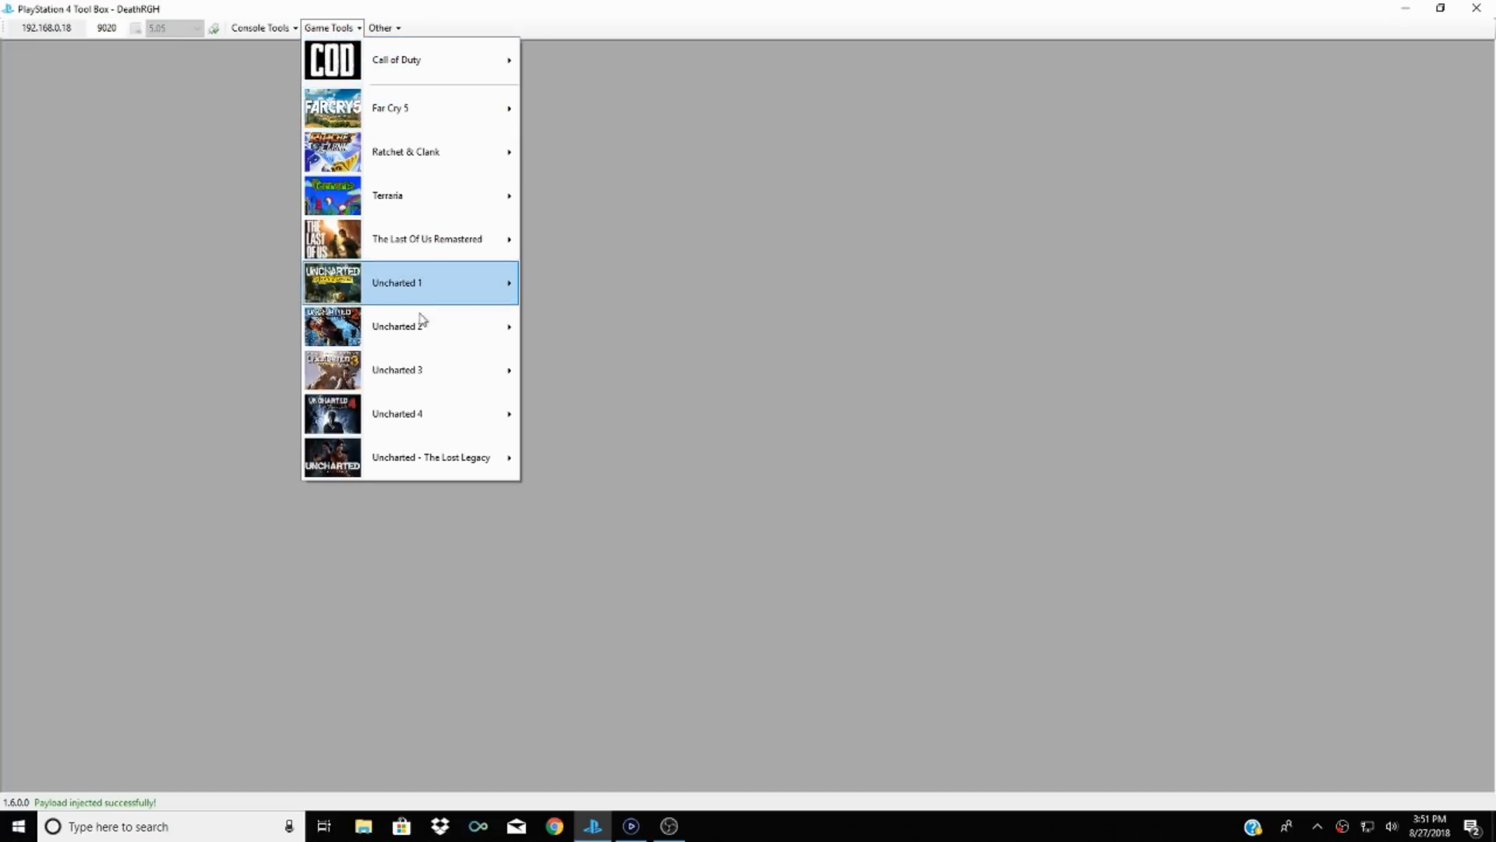
mouse_move(420, 326)
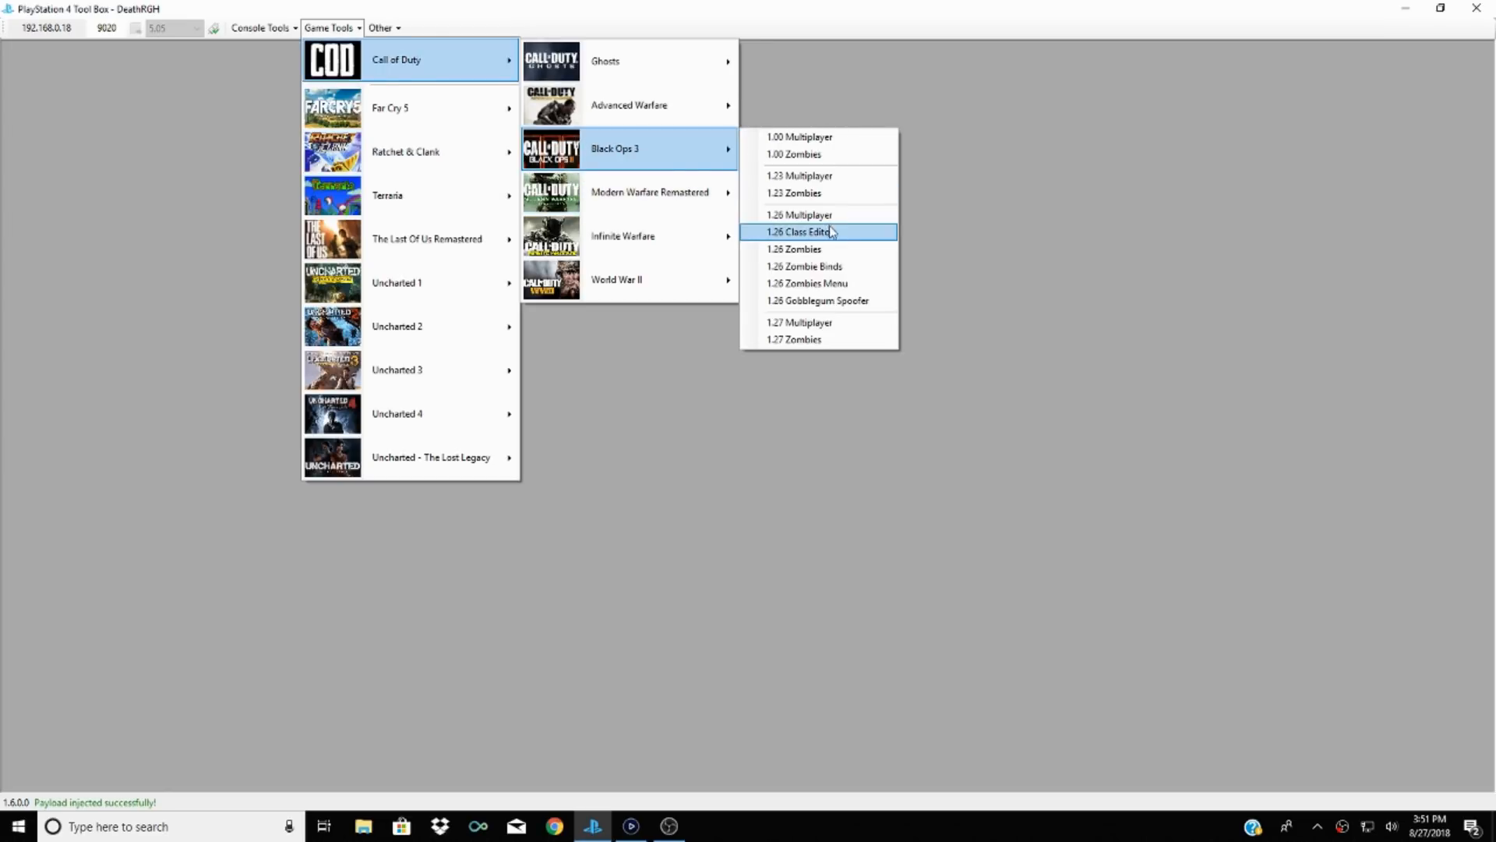
mouse_move(823, 249)
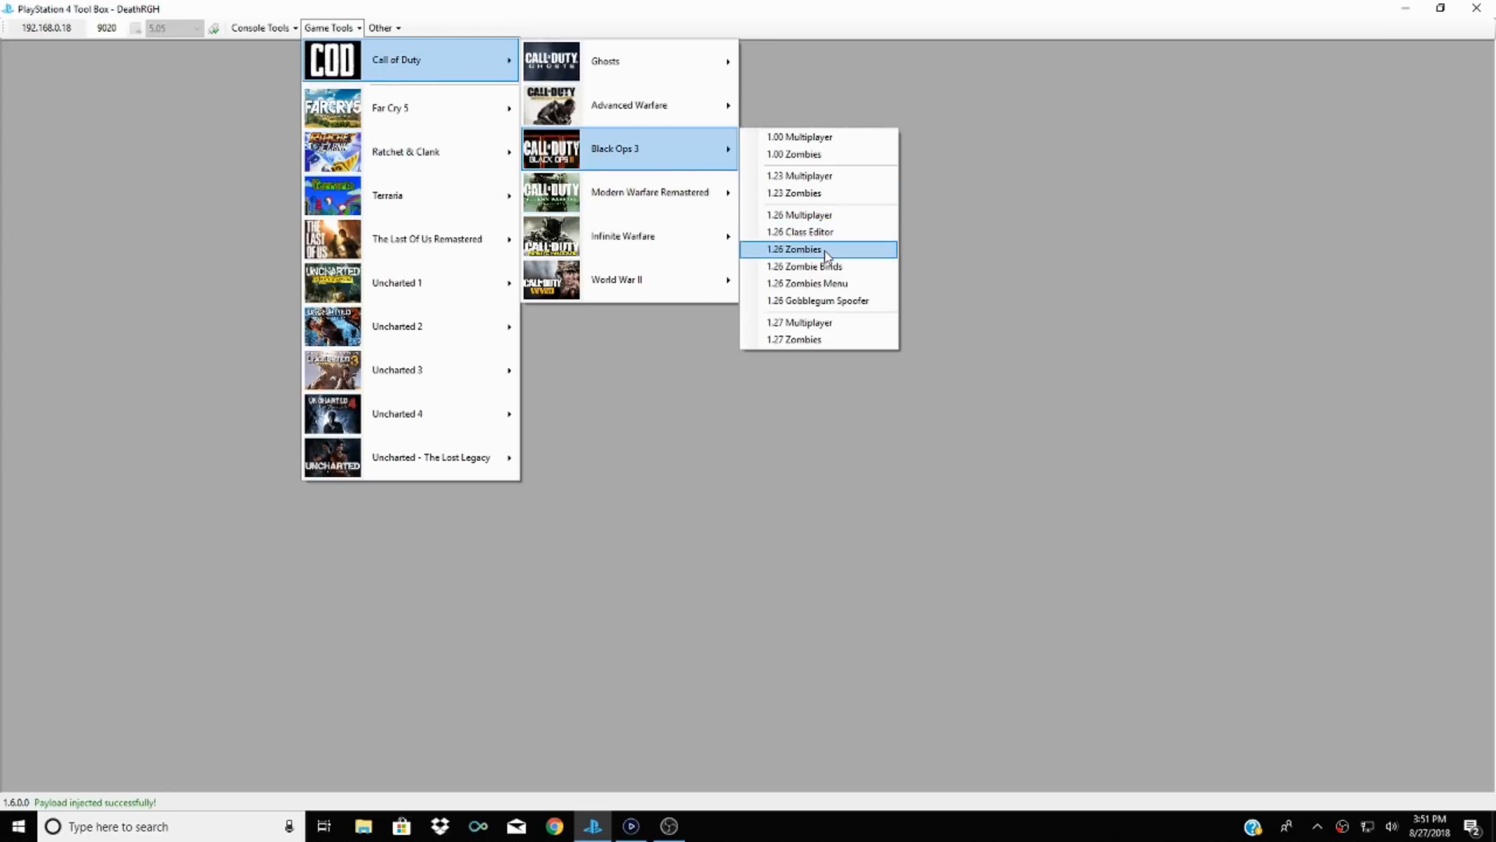
Open the Black Ops 3 1.26 Zombies tool under Game Tools > Call of Duty
click(794, 249)
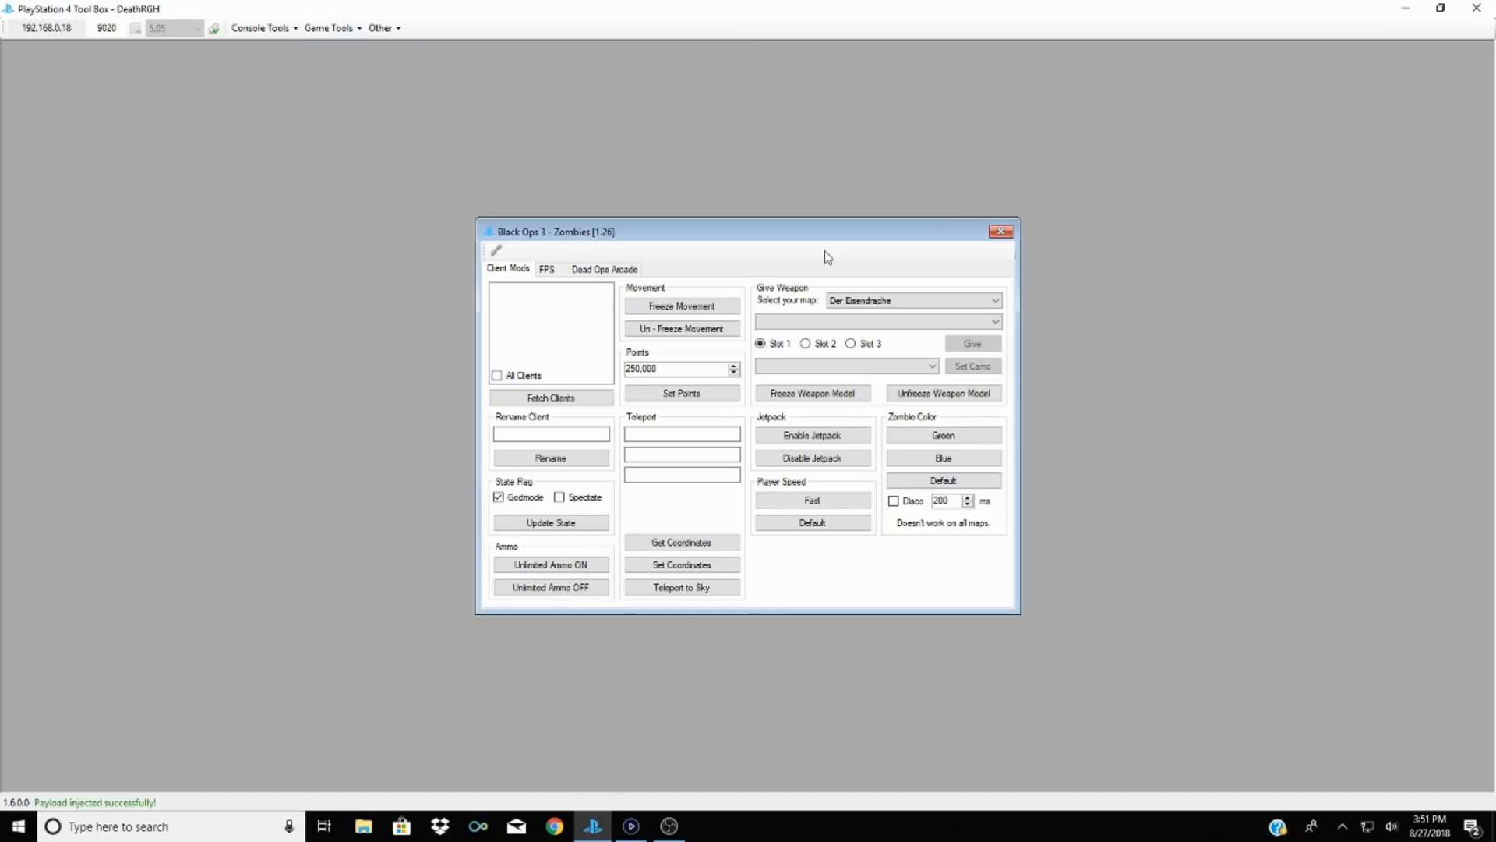
mouse_move(587, 341)
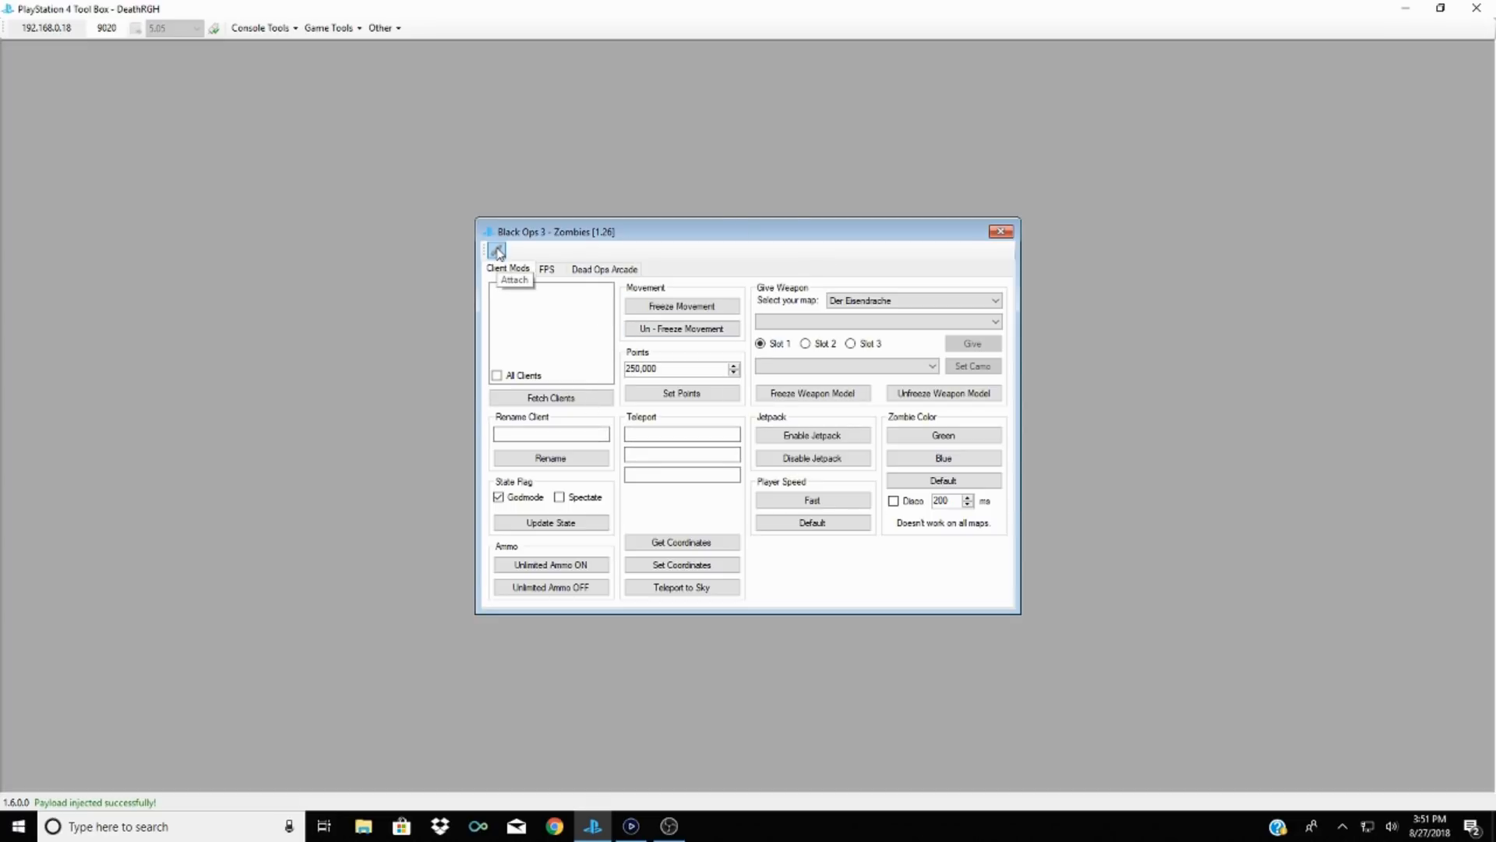
mouse_move(344, 273)
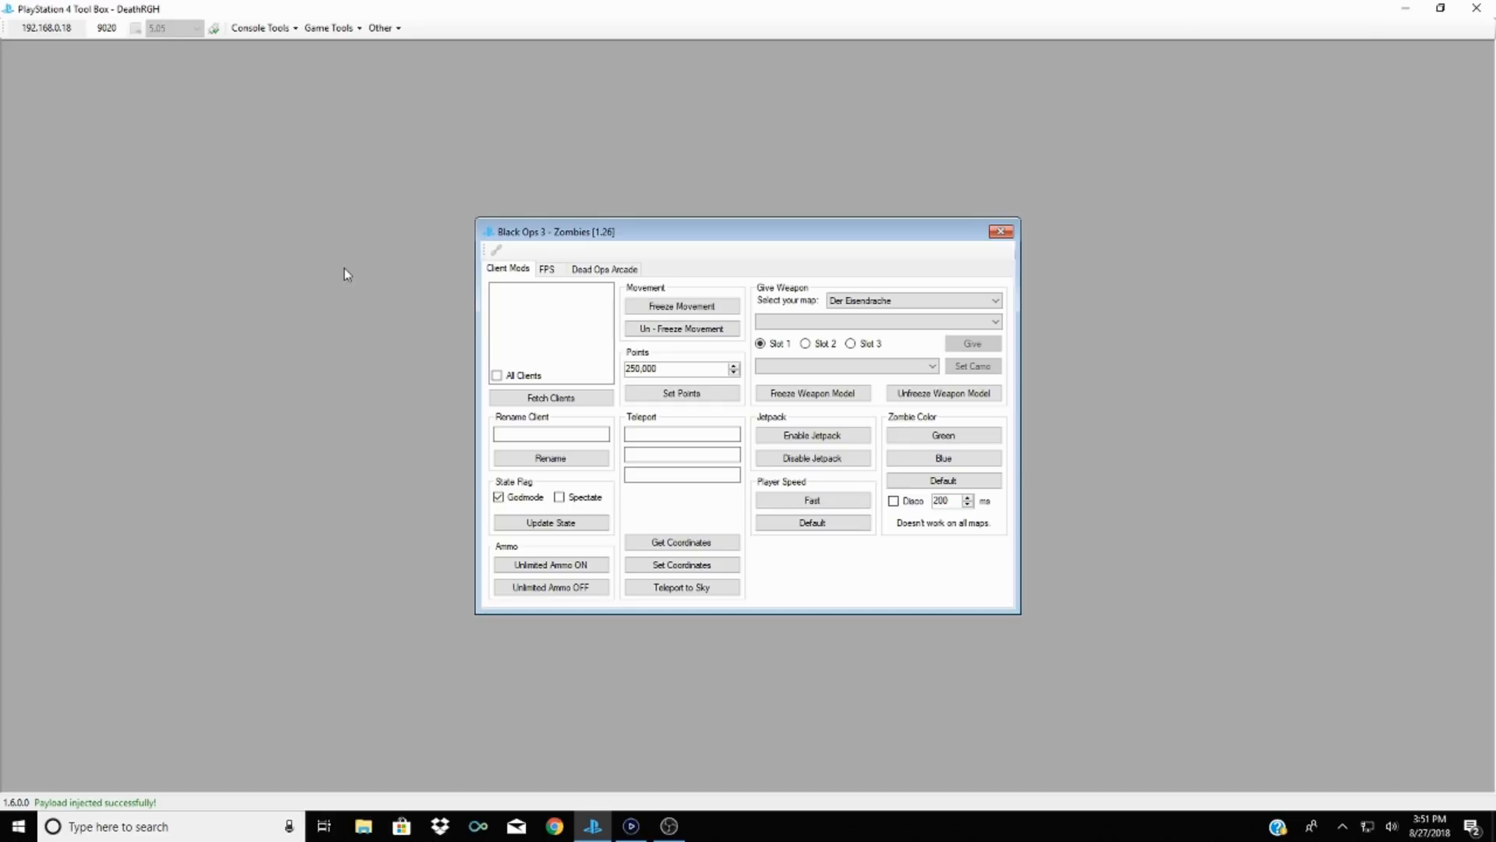
Attach the Zombies tool to the game and fetch clients, listing DexPuttedCFW
click(551, 396)
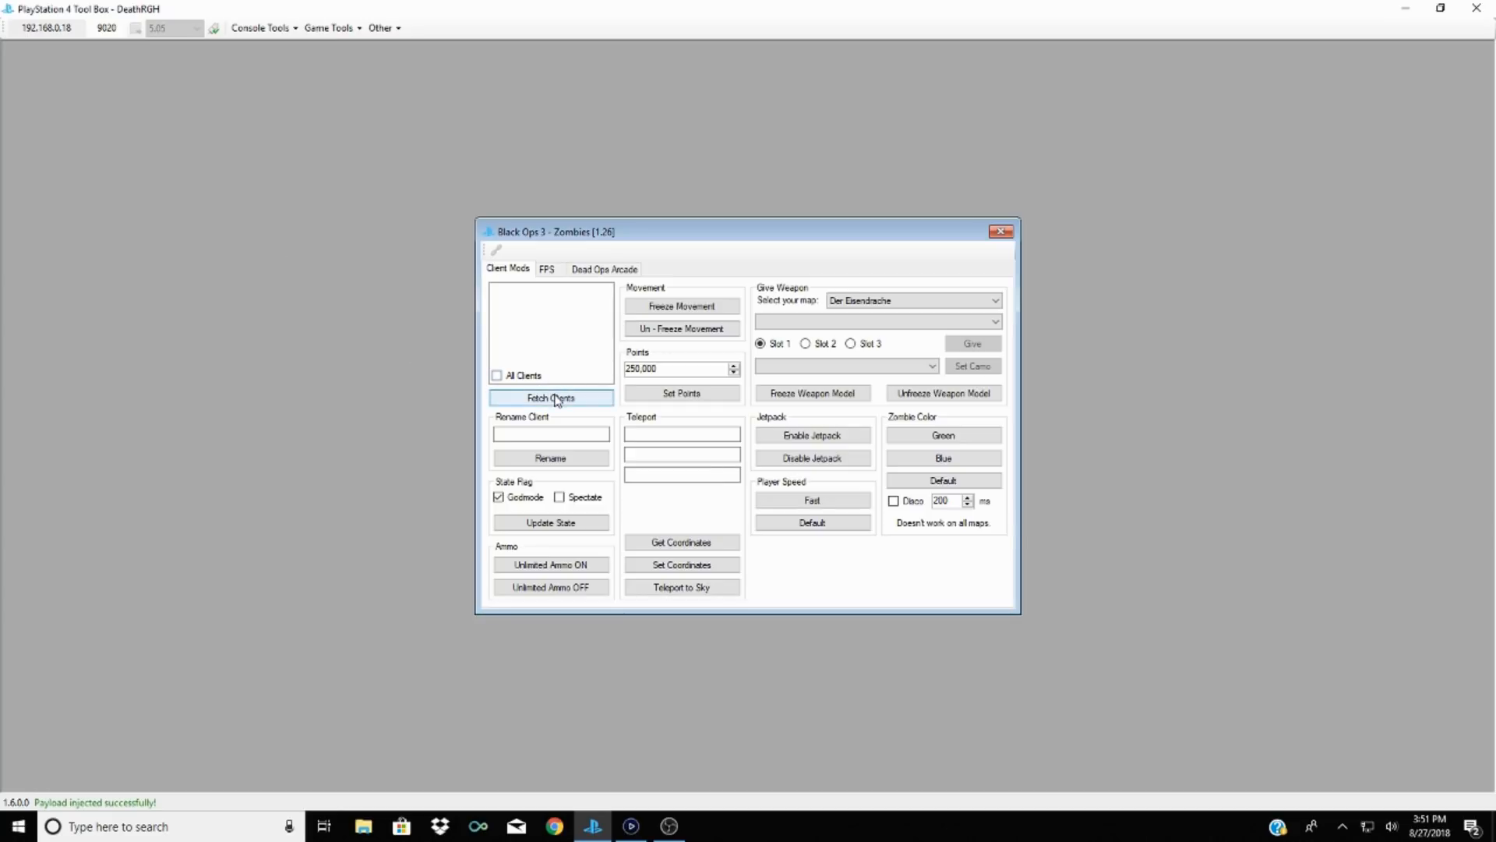
click(551, 398)
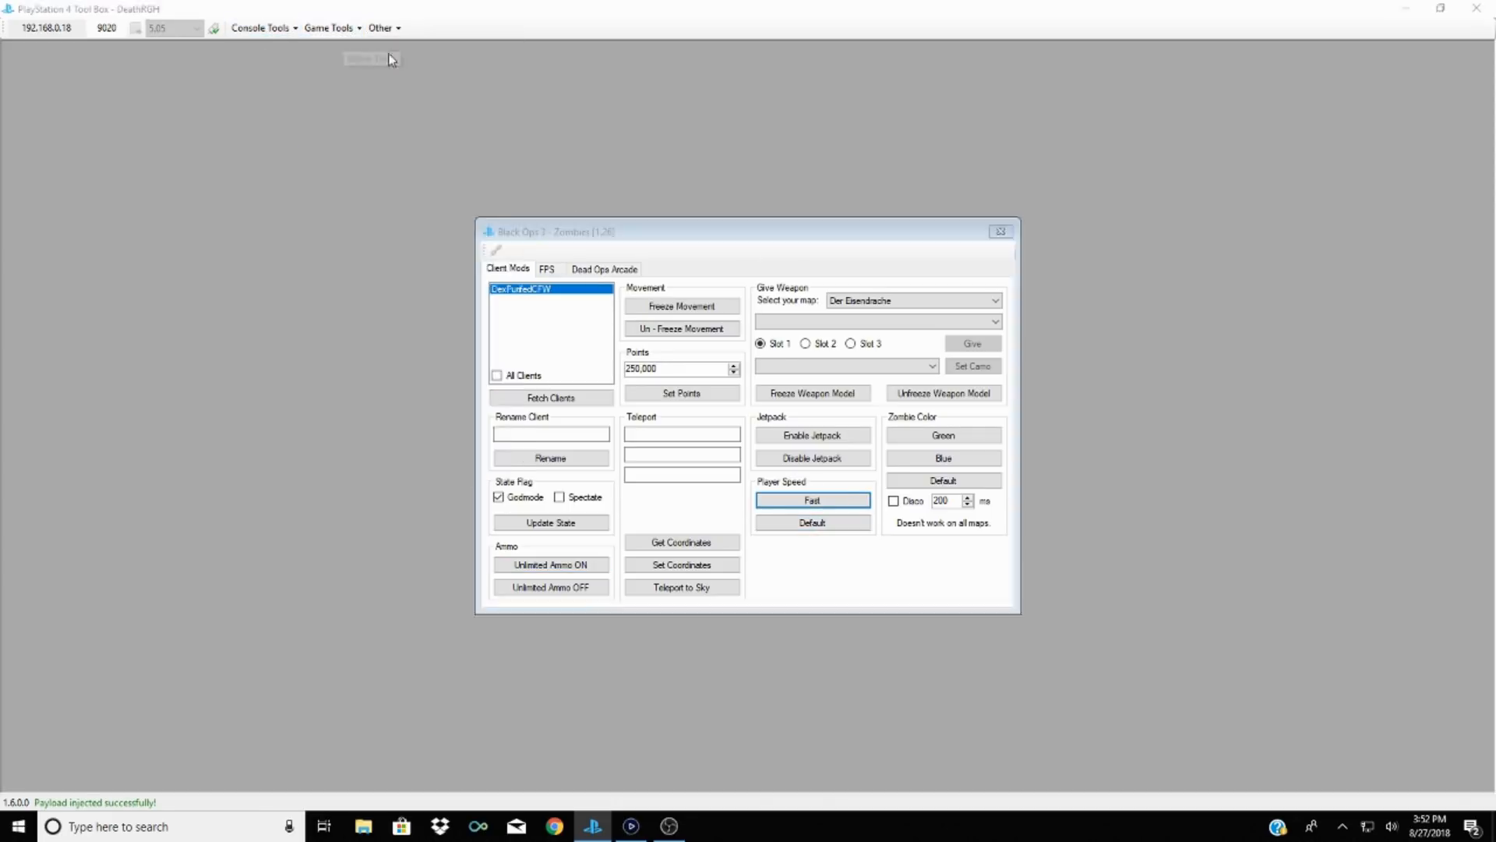
Reopen the Black Ops 3 tool, reset Player Speed to Default, and switch Unlimited Ammo off
click(331, 27)
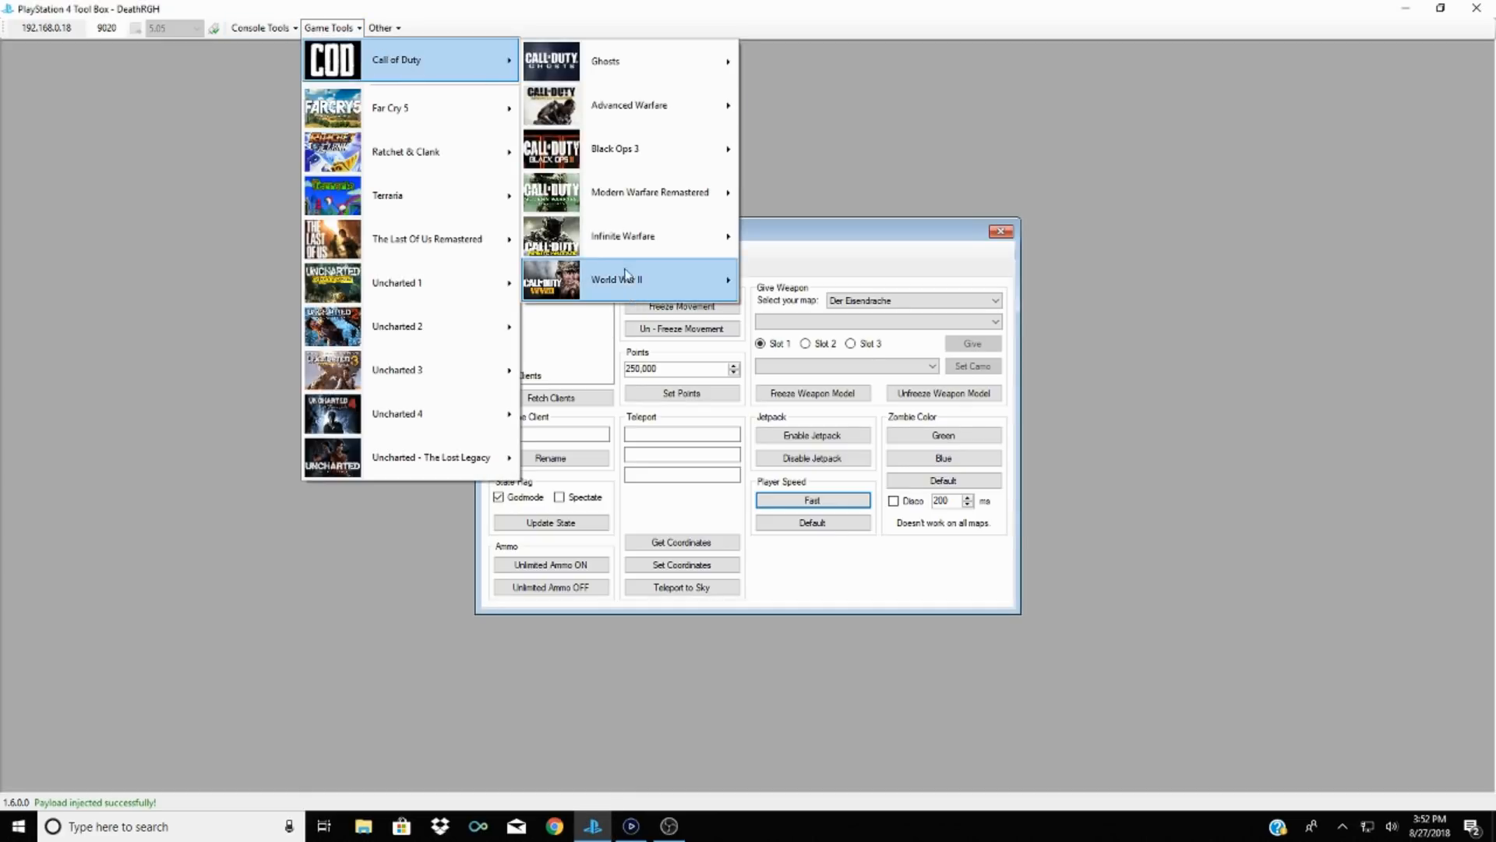
mouse_move(615, 149)
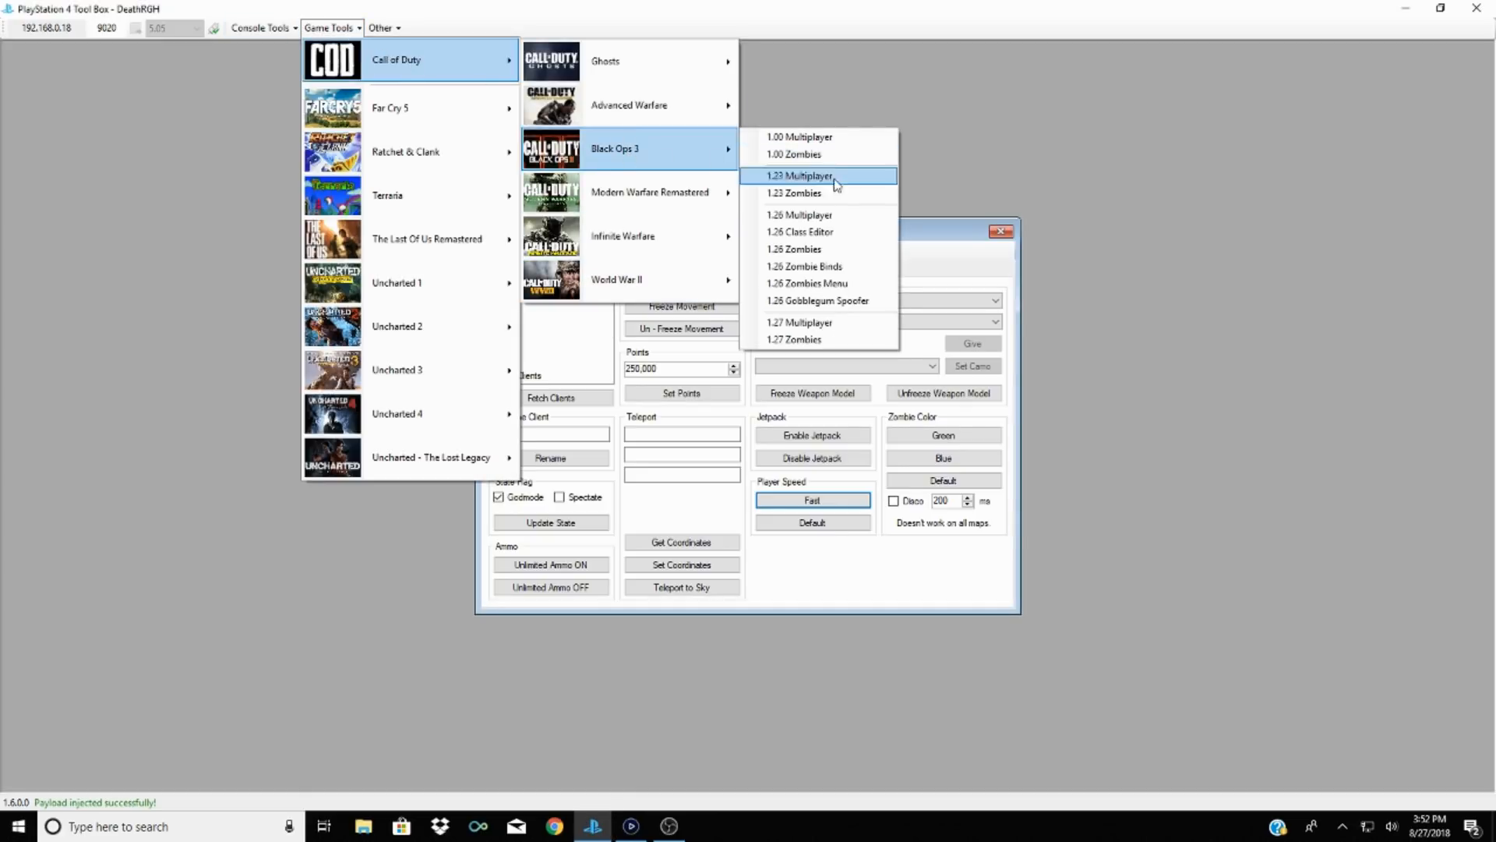
mouse_move(878, 214)
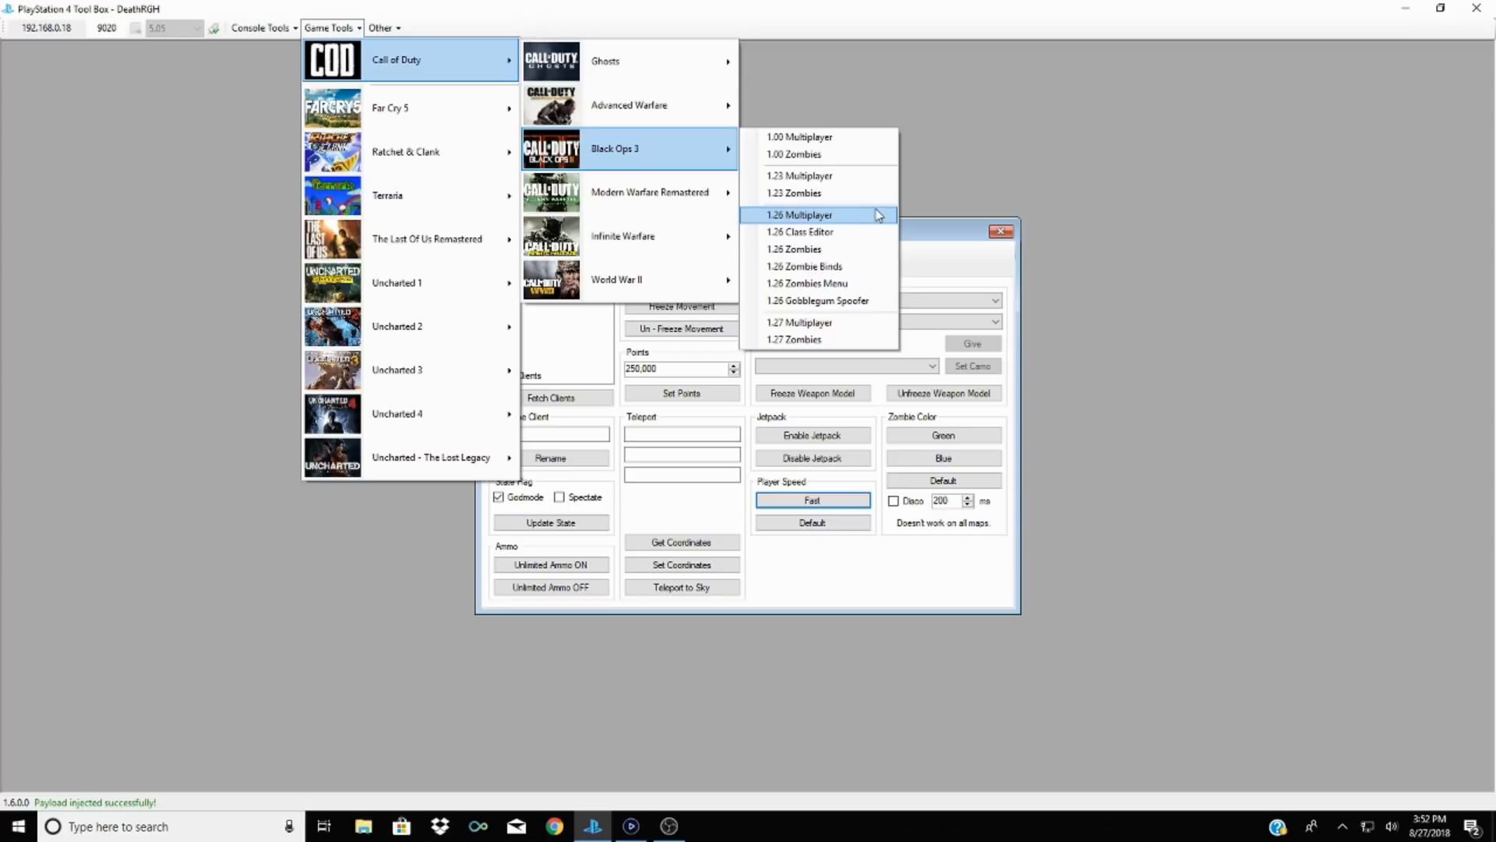
click(793, 249)
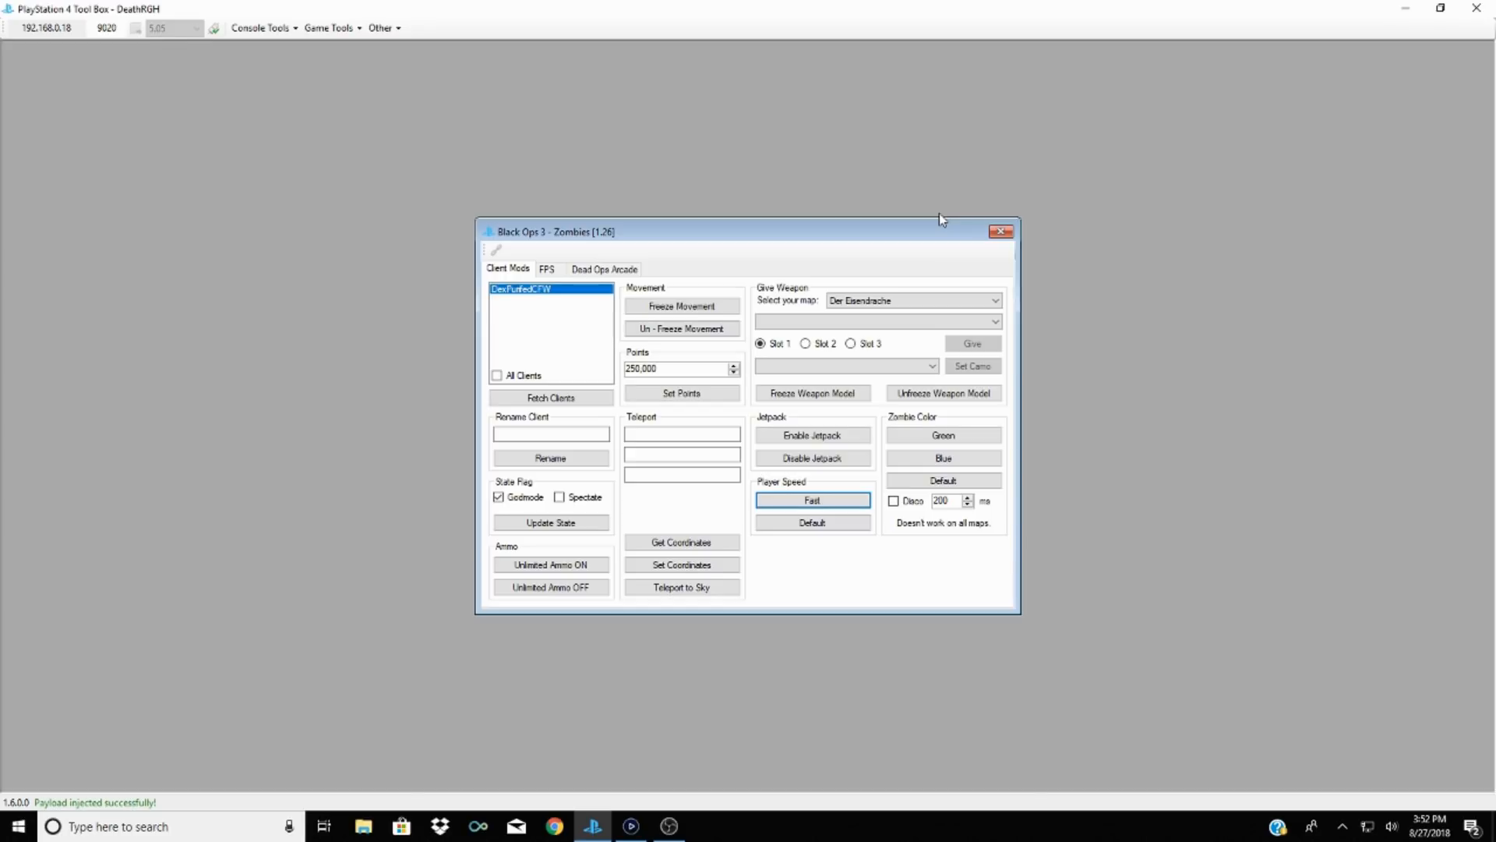
click(812, 522)
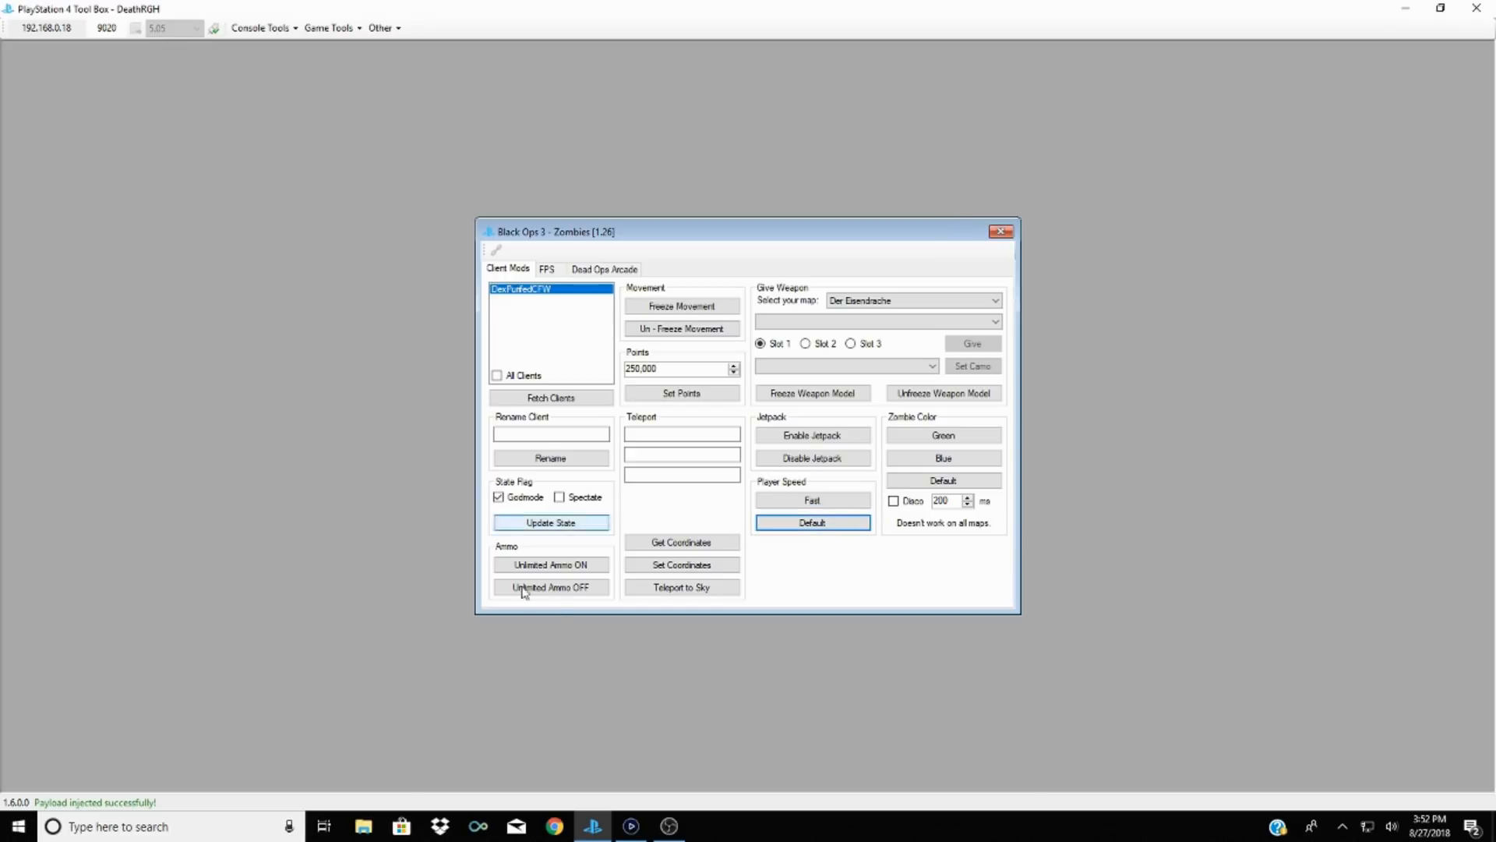
click(552, 586)
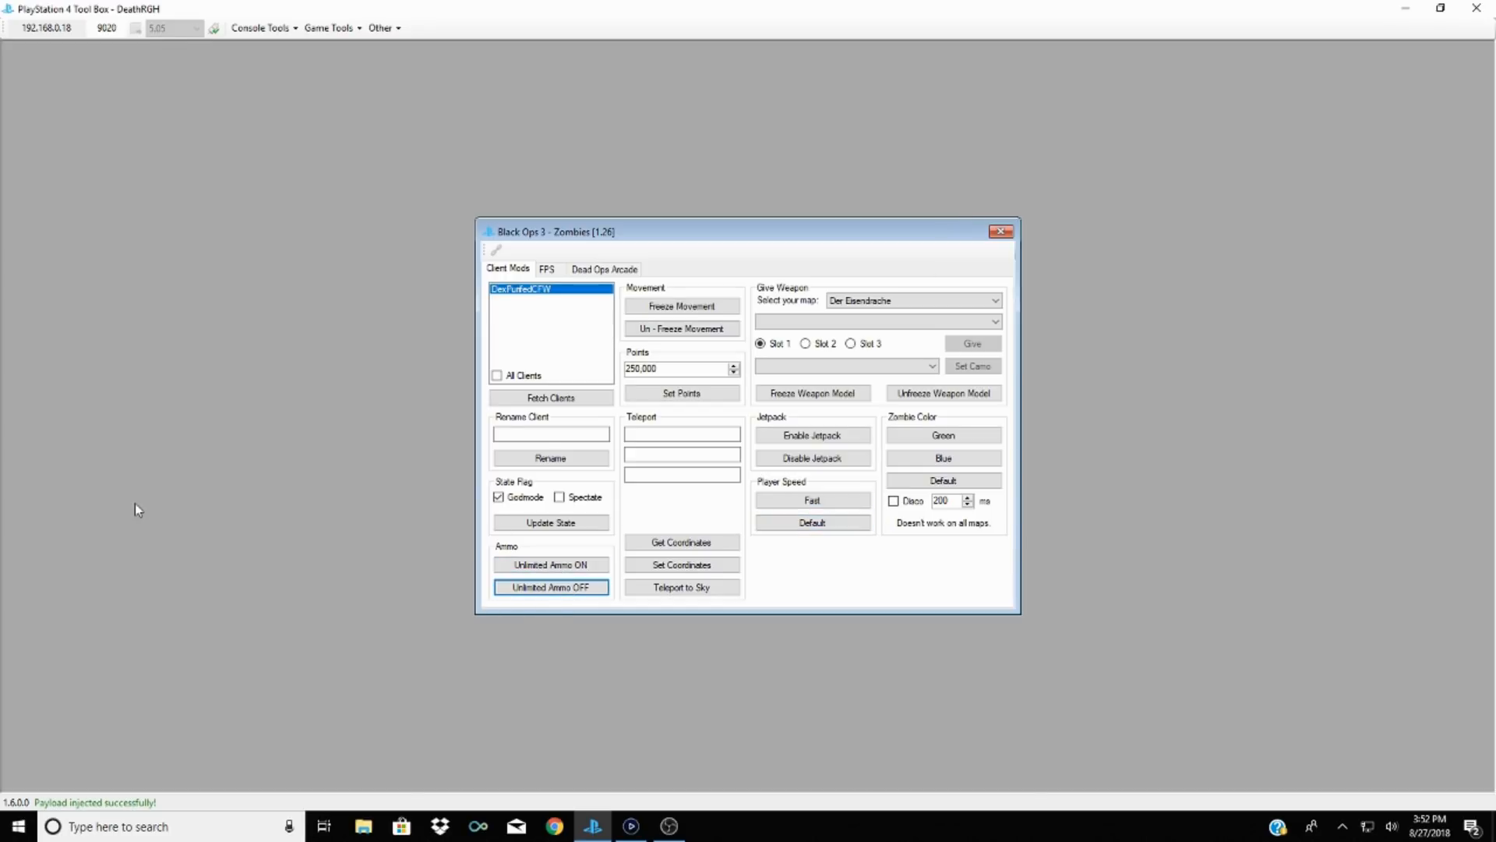
click(551, 564)
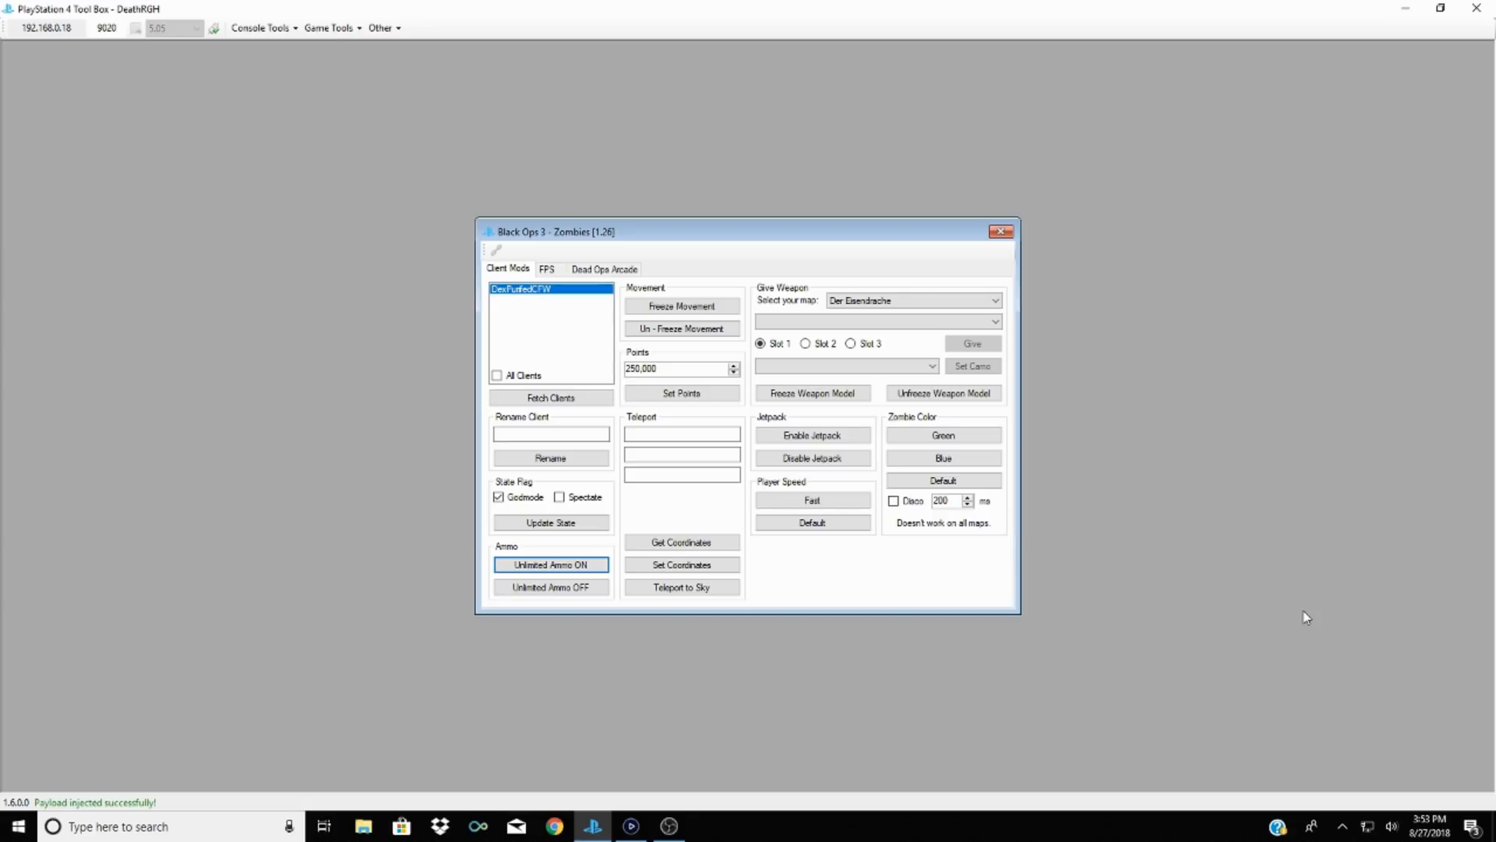
mouse_move(933, 664)
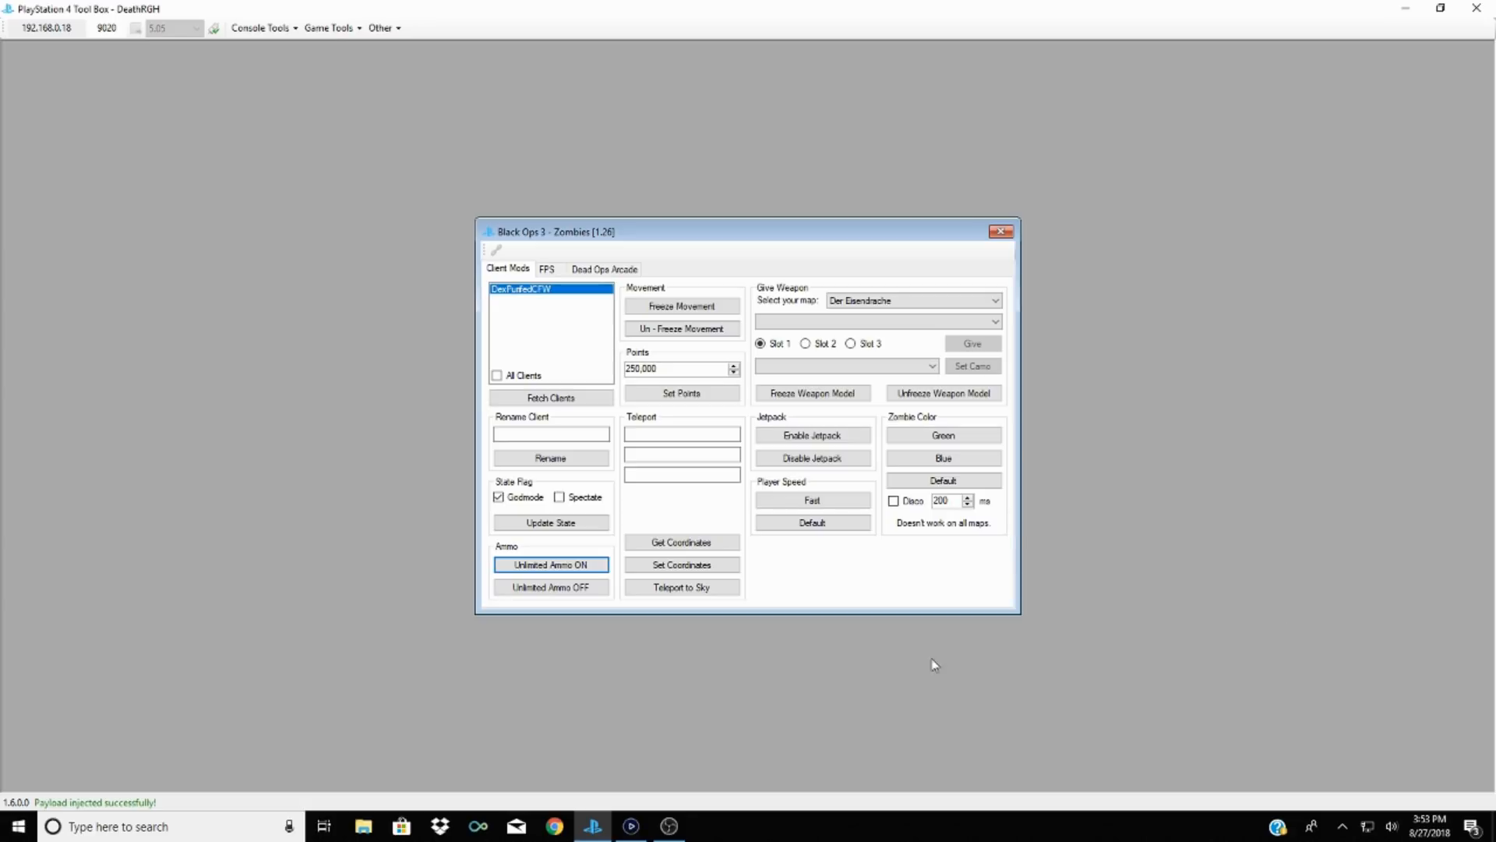